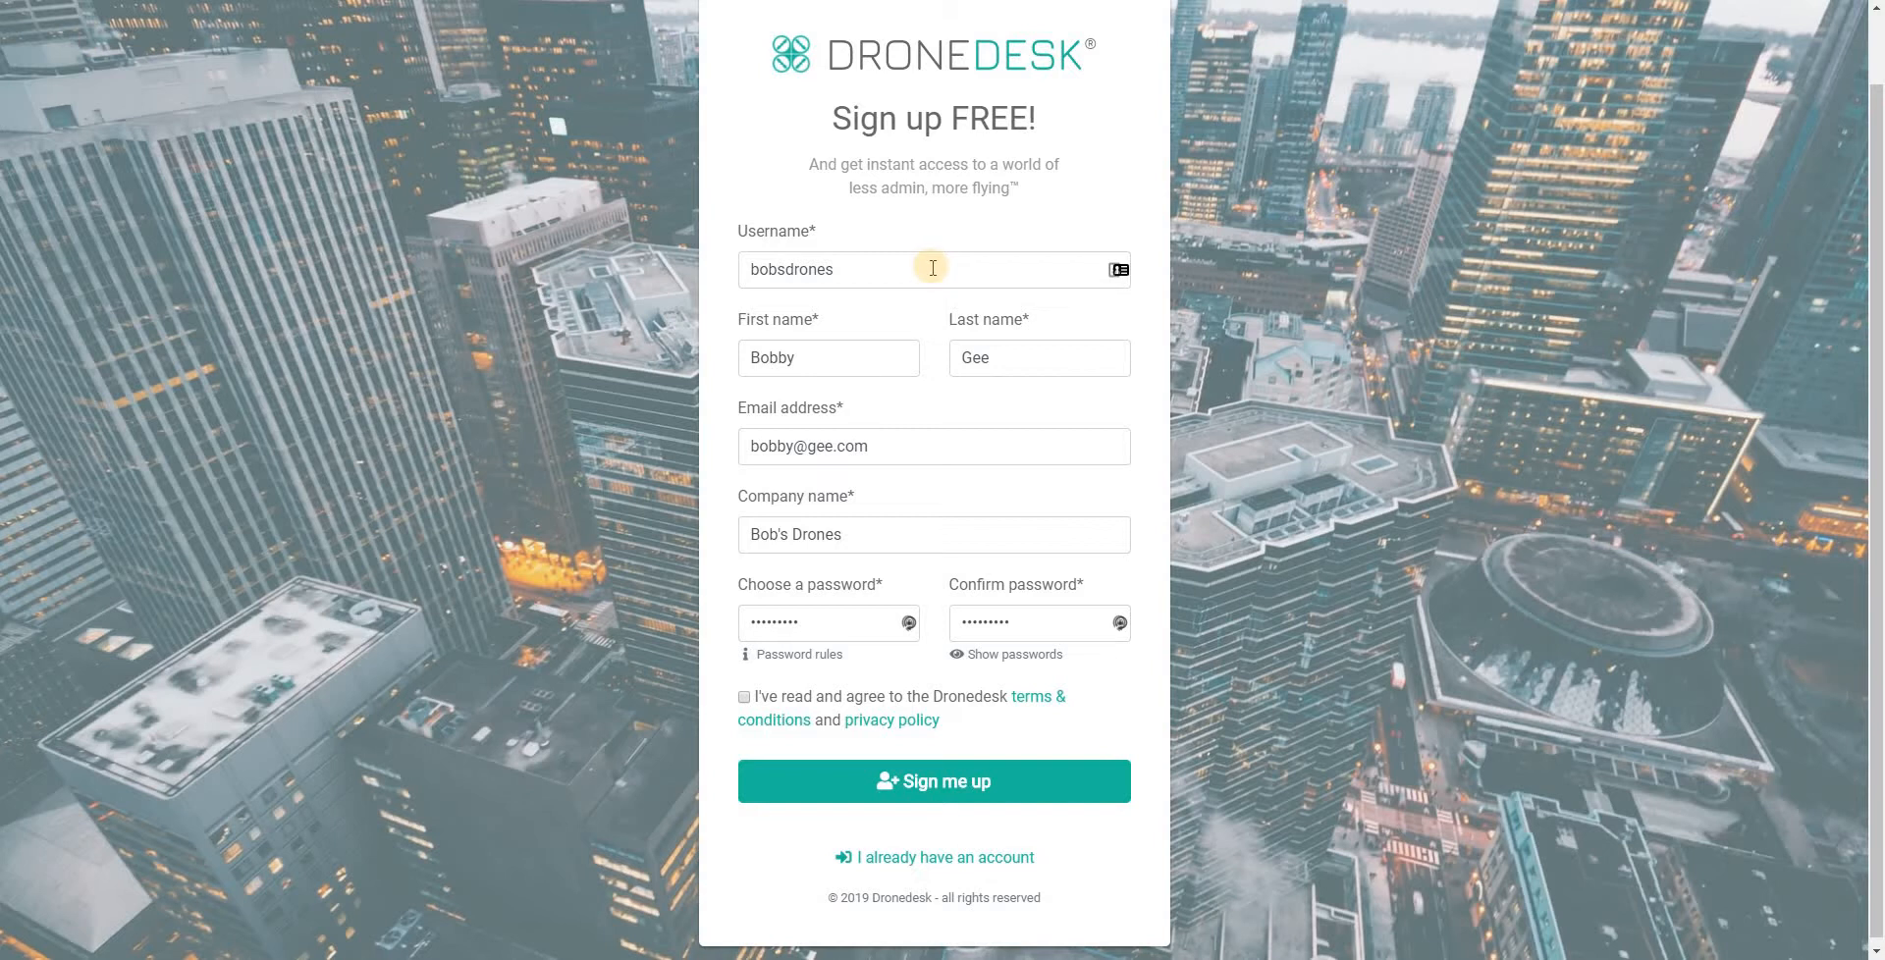
{"action": "mouse_move", "coordinate": [901, 310]}
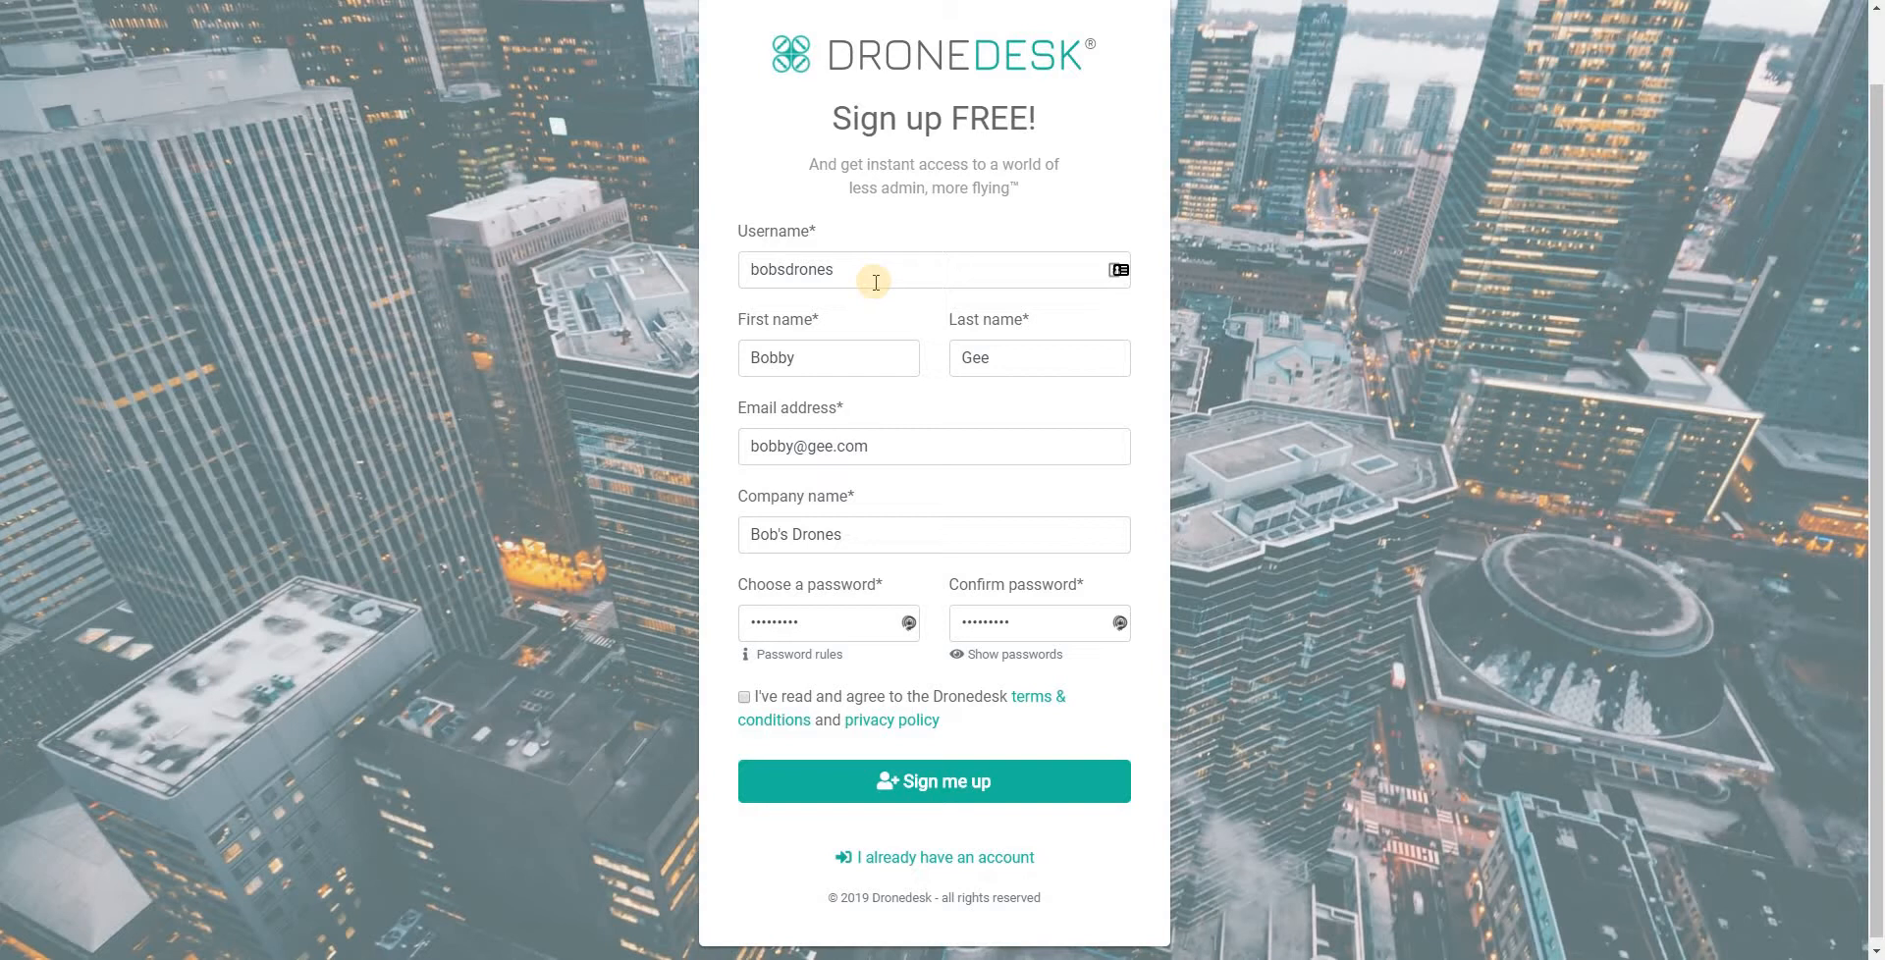
{"action": "mouse_move", "coordinate": [1072, 726]}
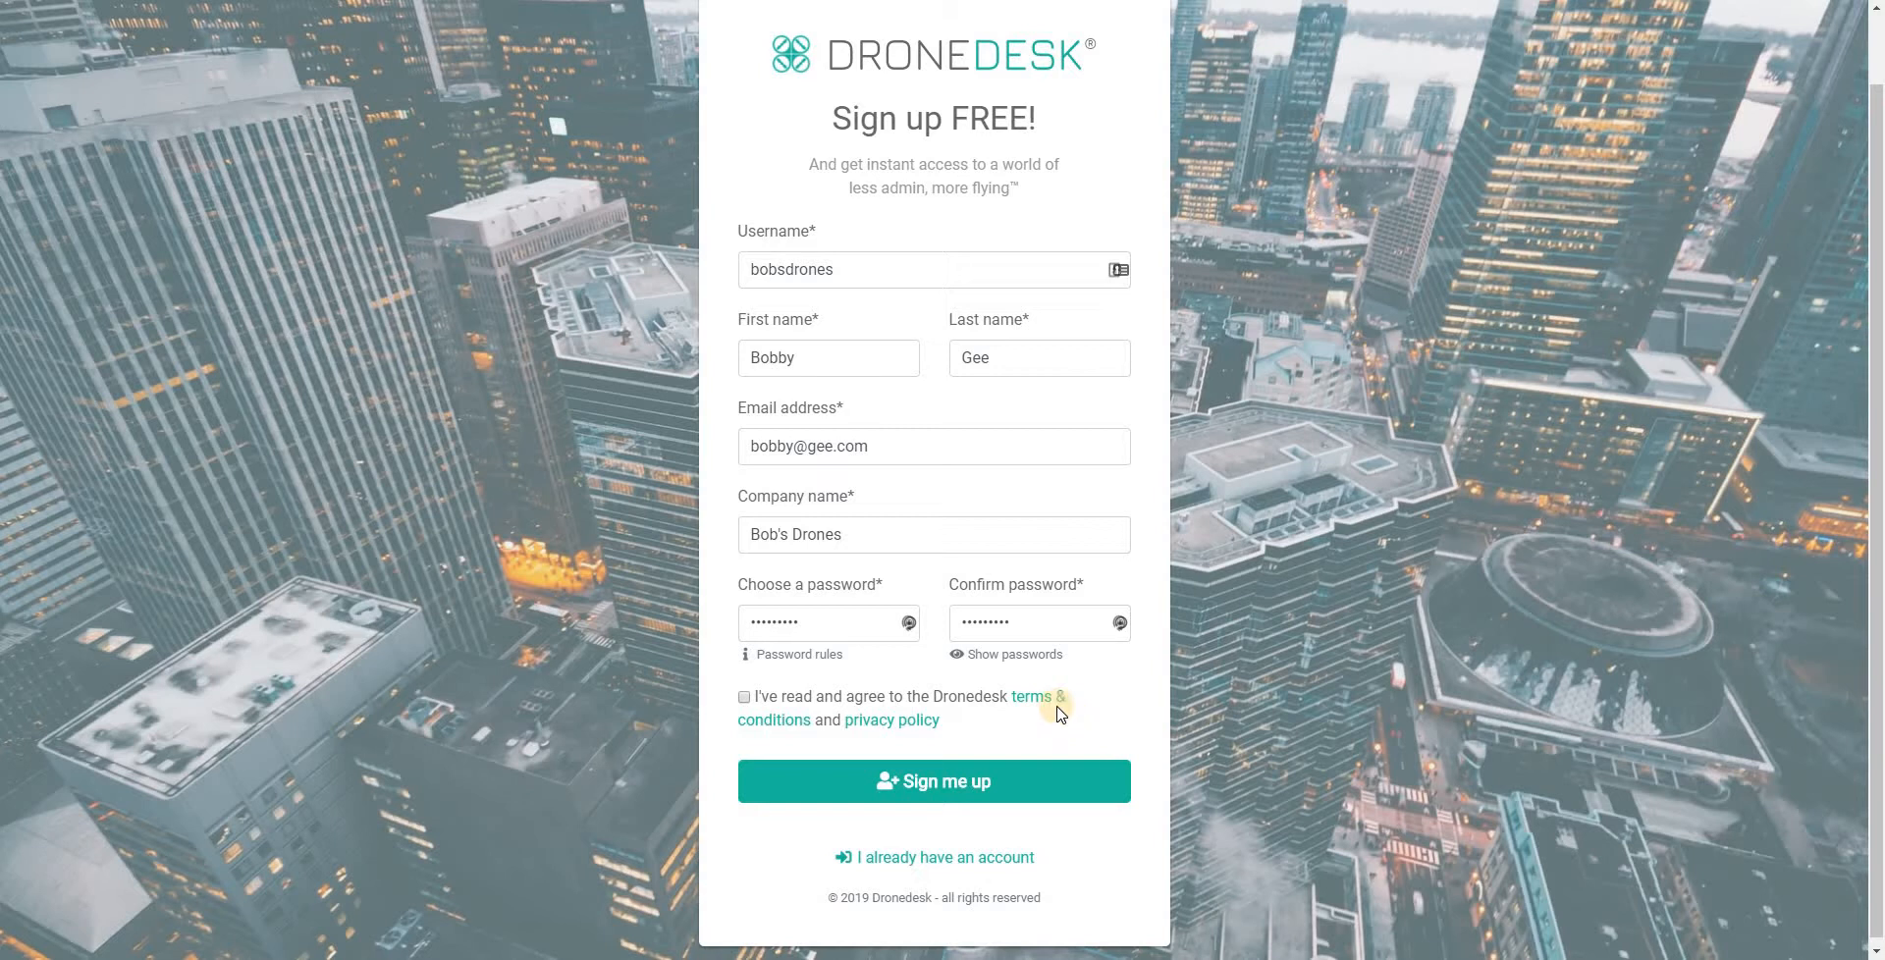
Step: Accept the terms, submit the Bob's Drones registration, and continue to the login page
{"action": "left_click", "coordinate": [743, 697]}
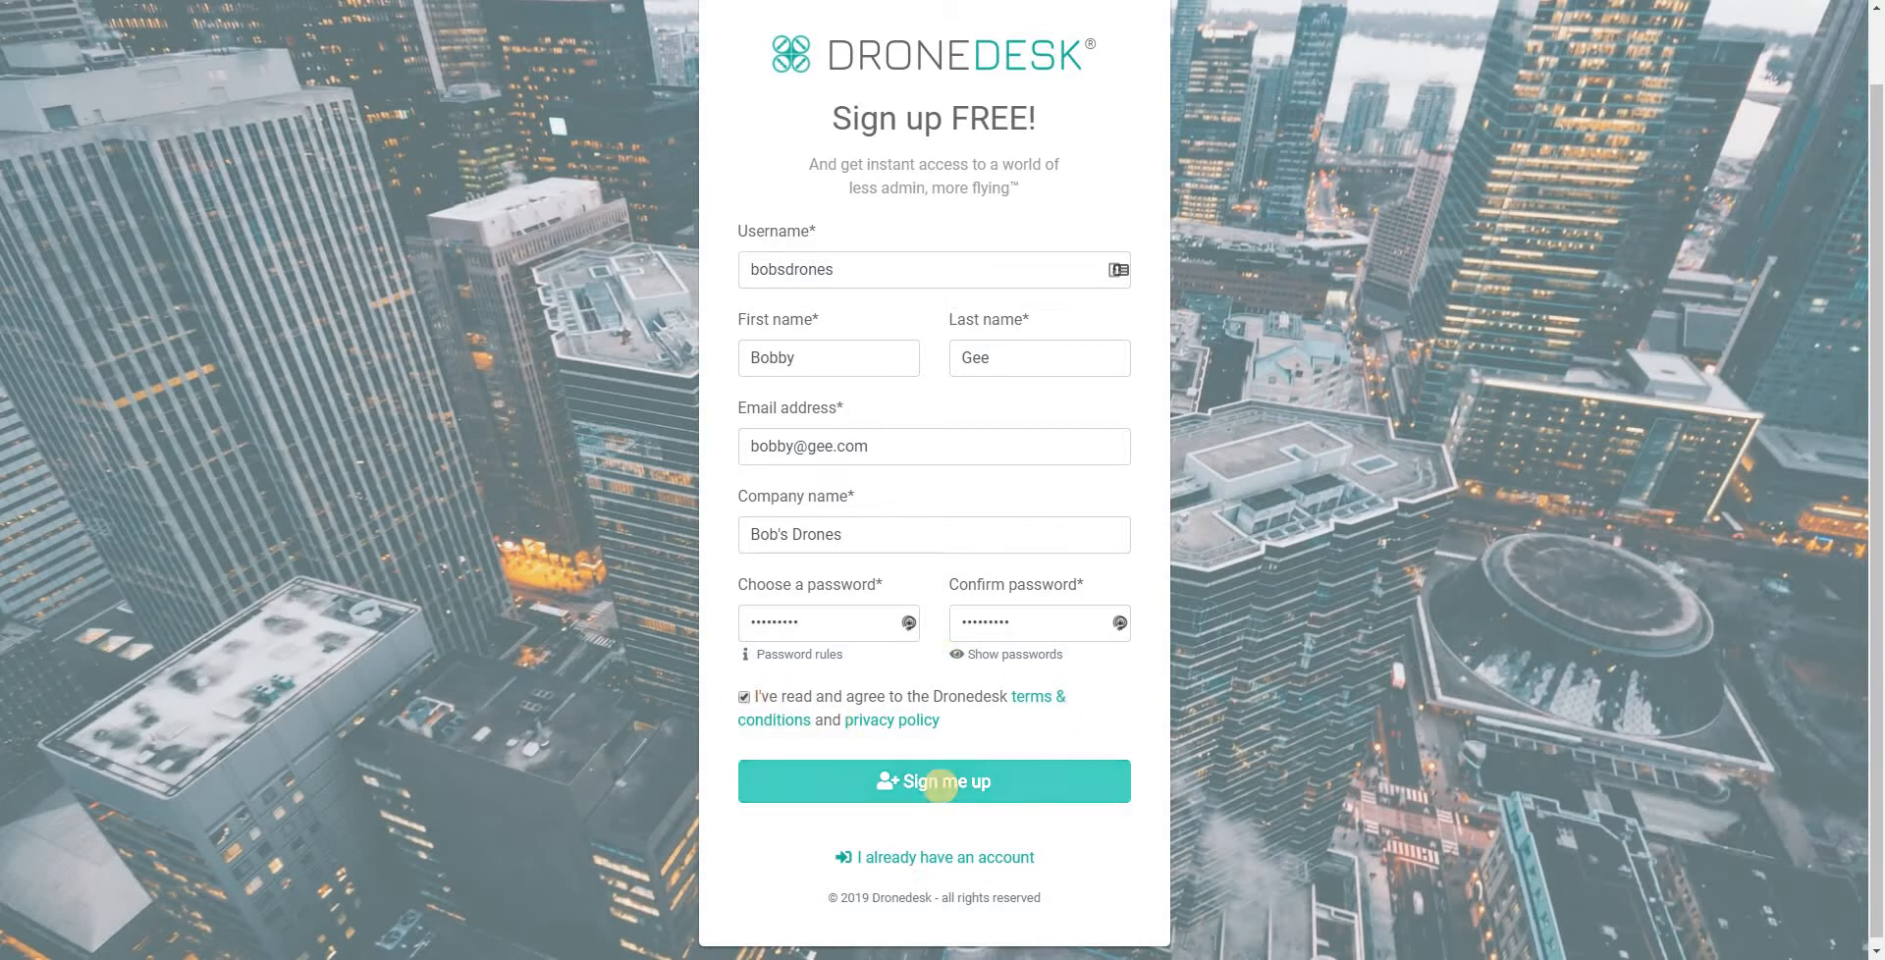
{"action": "left_click", "coordinate": [935, 782]}
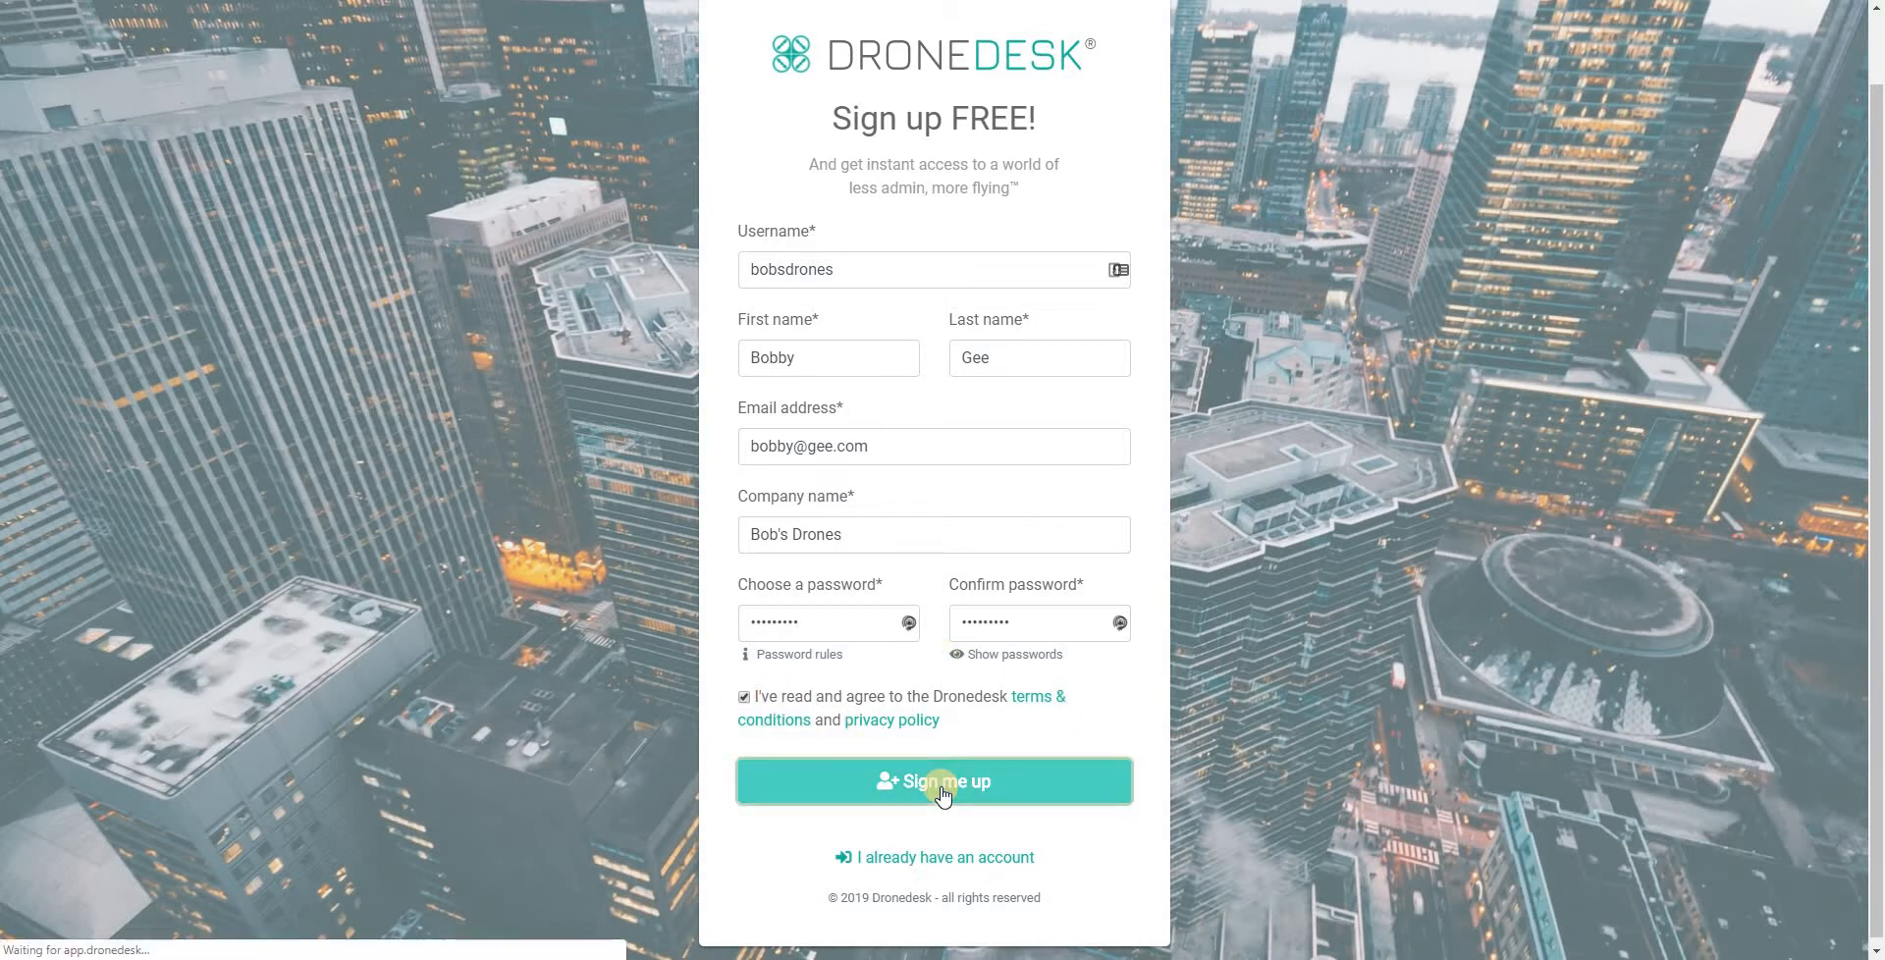
{"action": "left_click", "coordinate": [934, 781]}
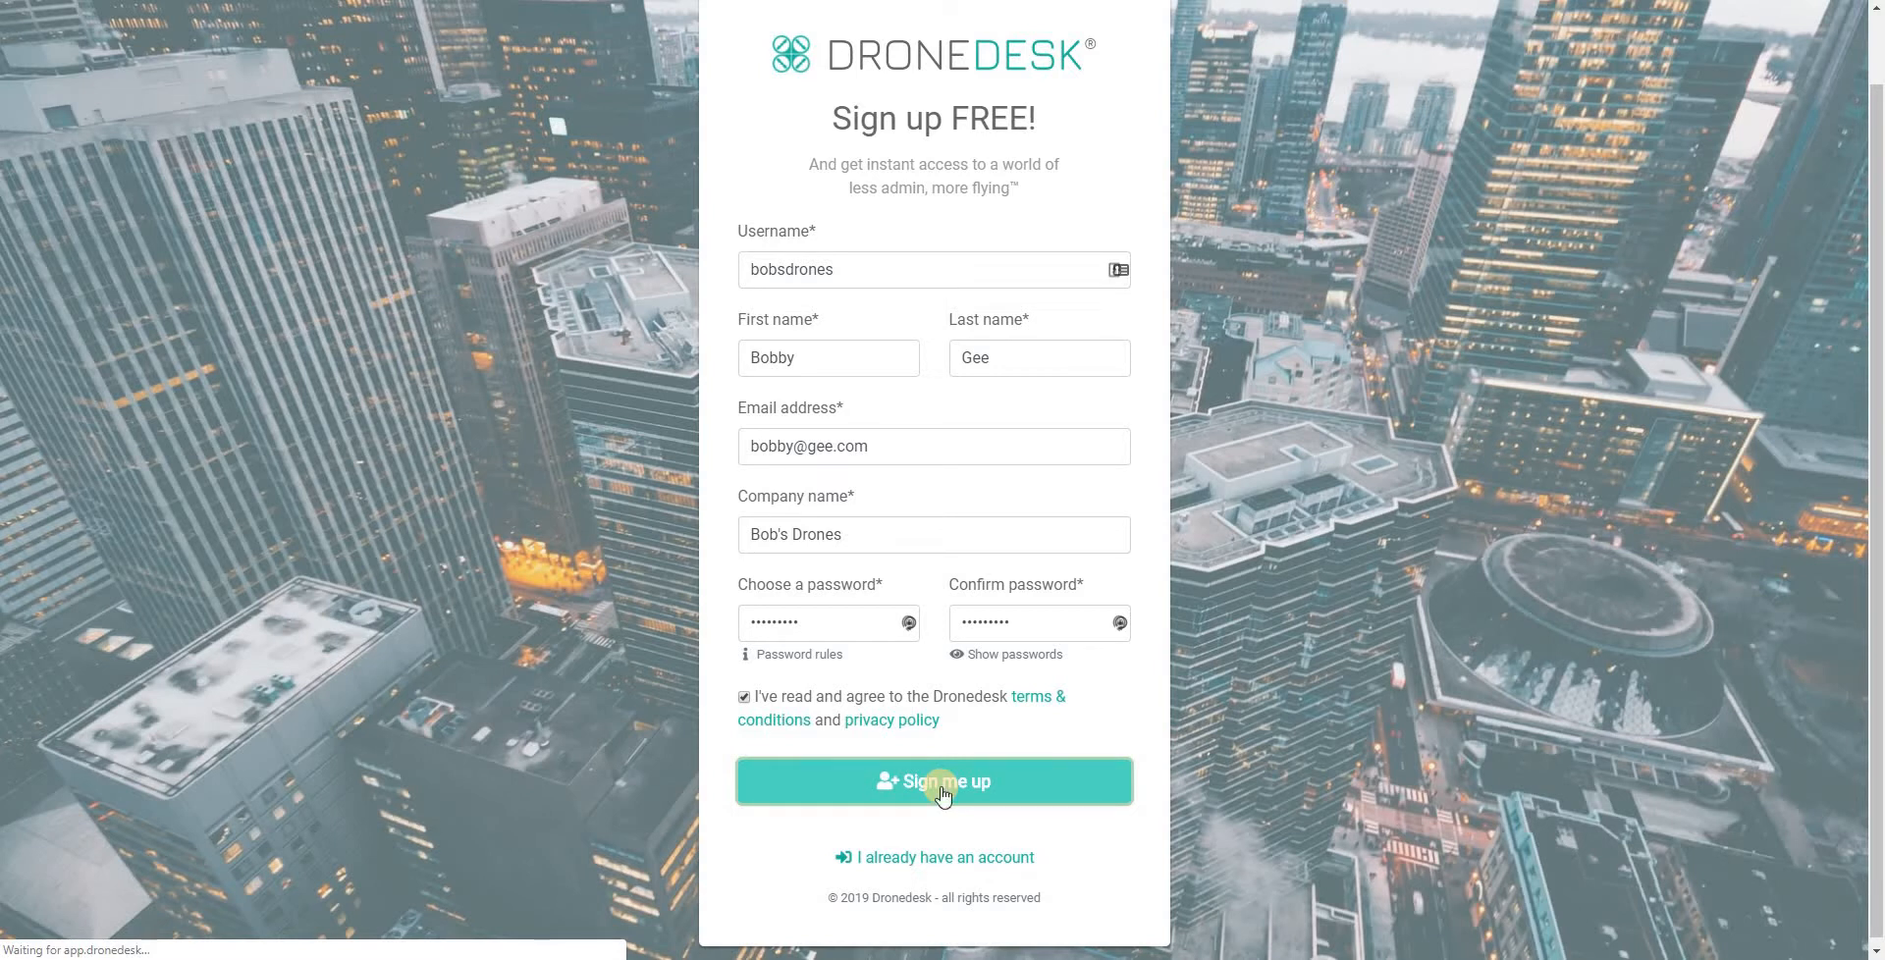
{"action": "left_click", "coordinate": [935, 782]}
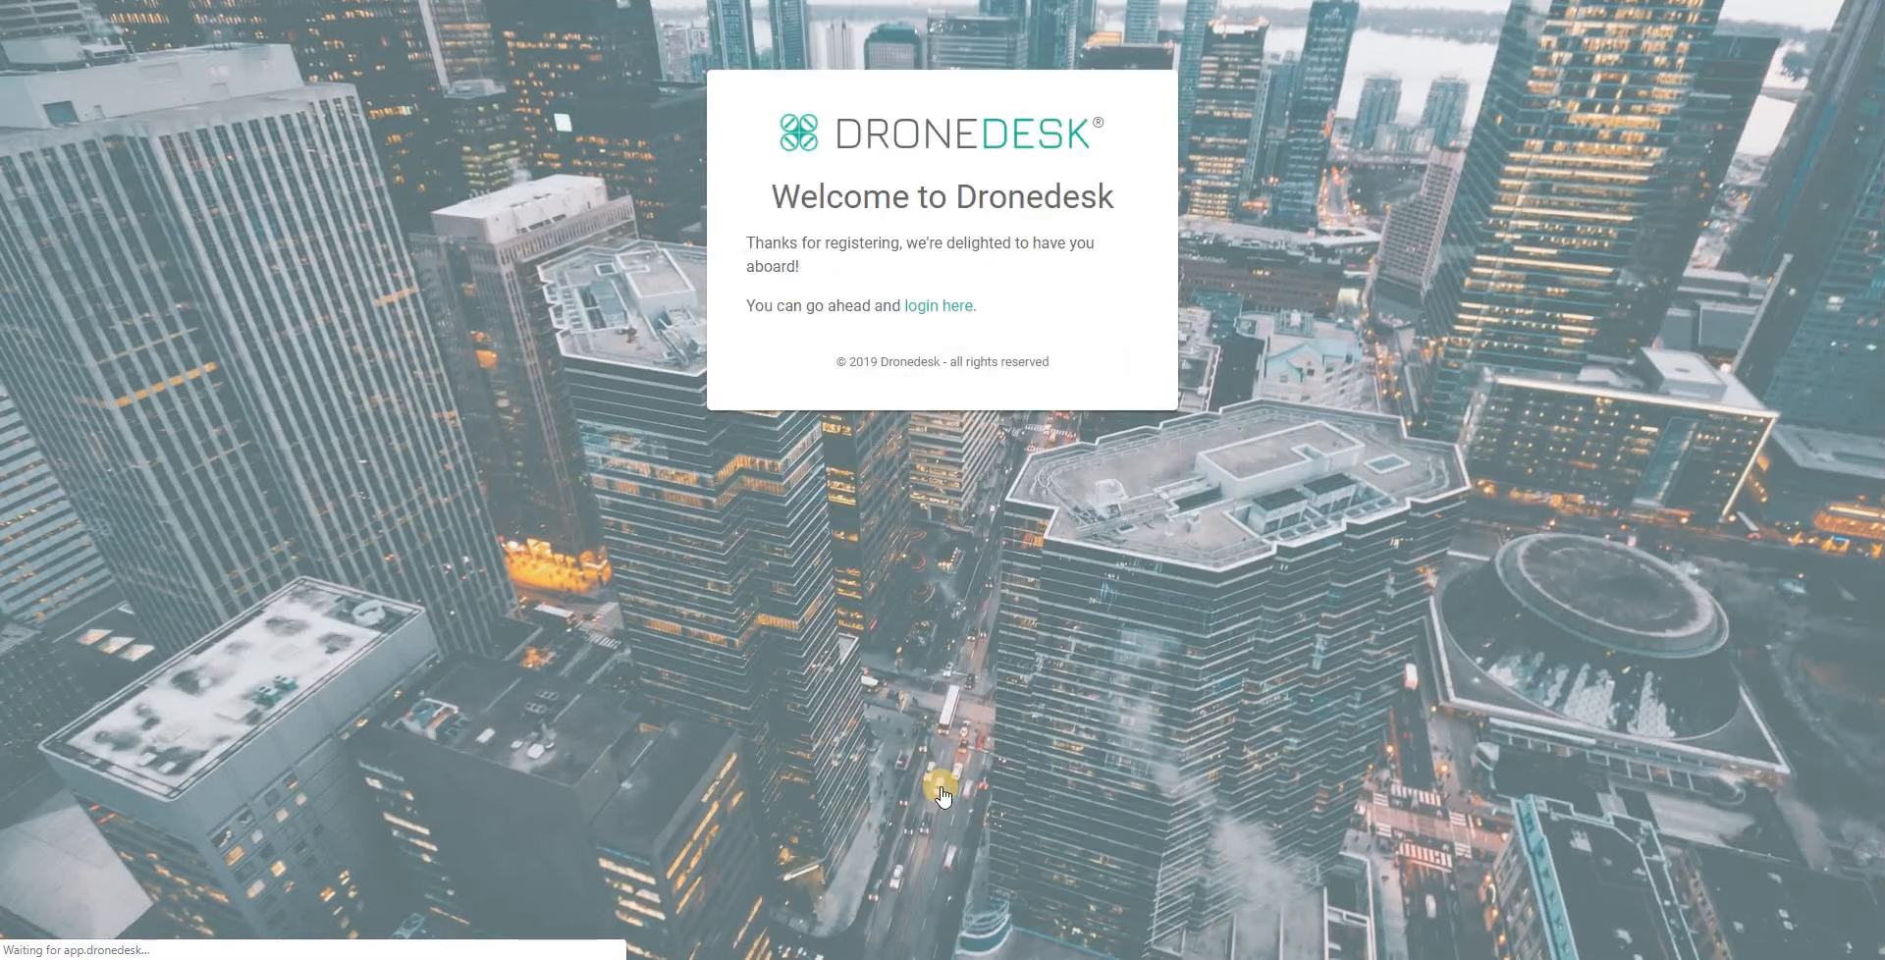
{"action": "left_click", "coordinate": [938, 306]}
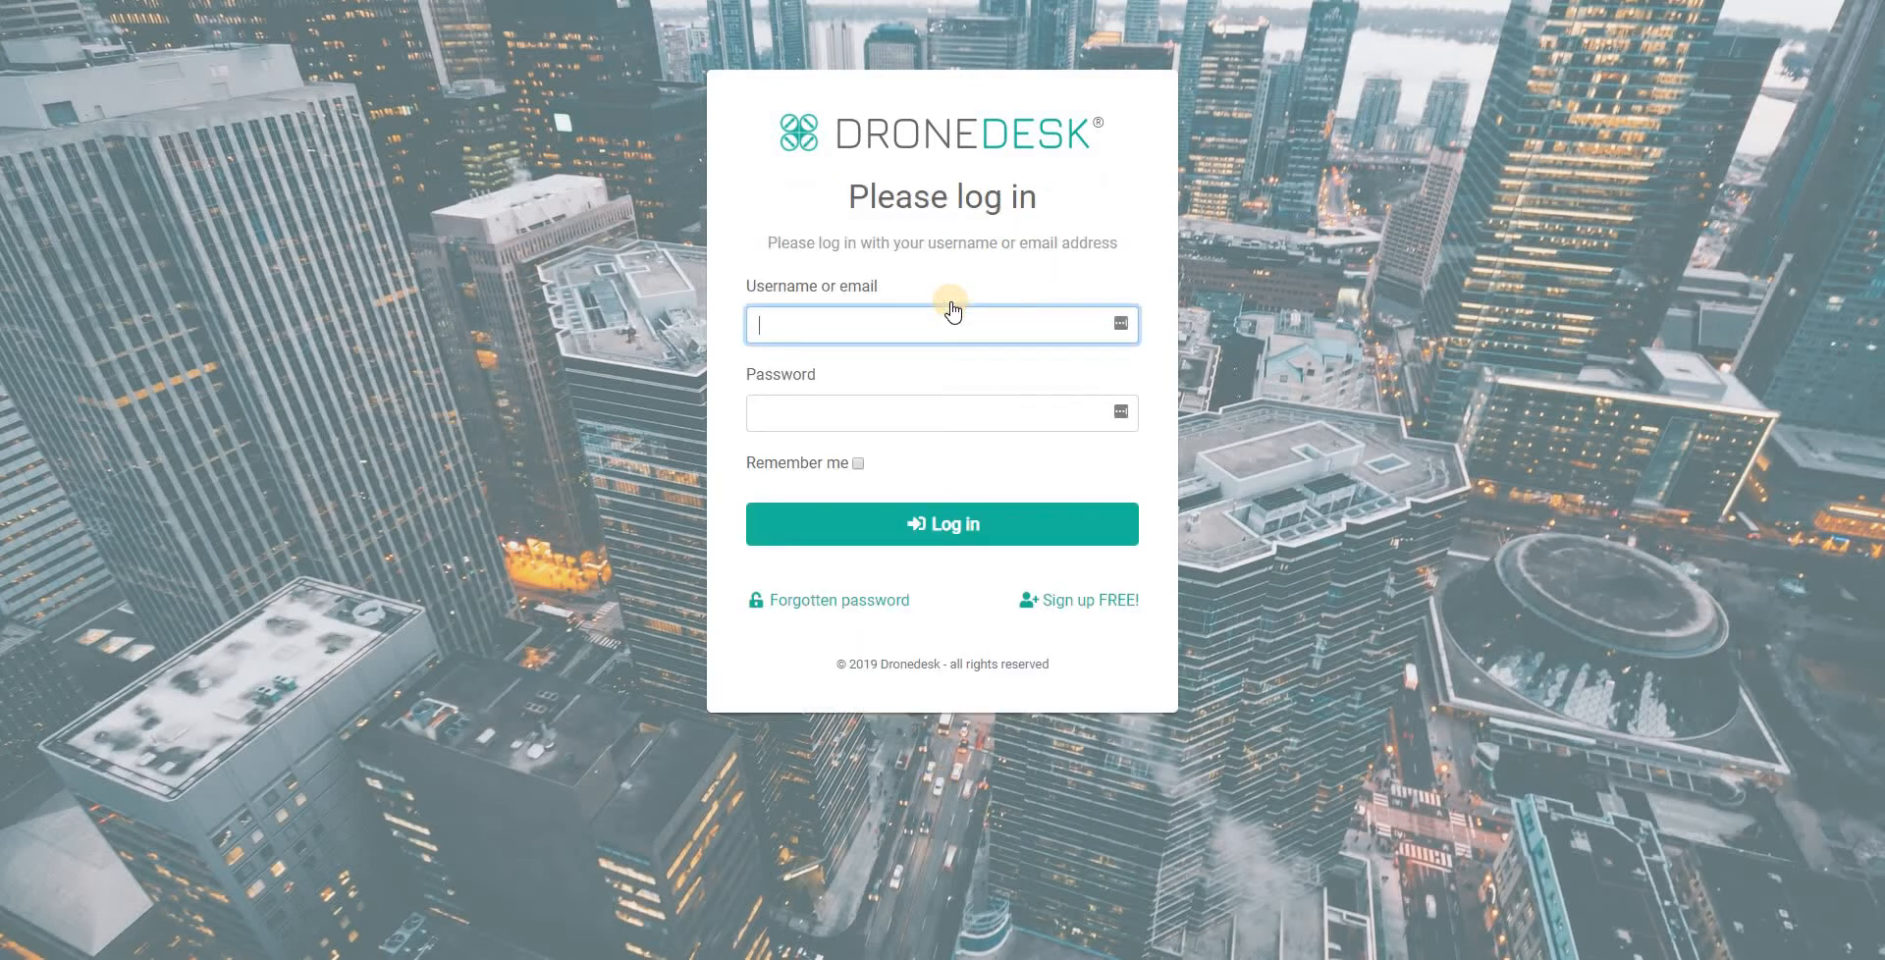
Step: Log in as 'bobsdrones' with remember-me enabled
{"action": "type", "text": "bobsdrones"}
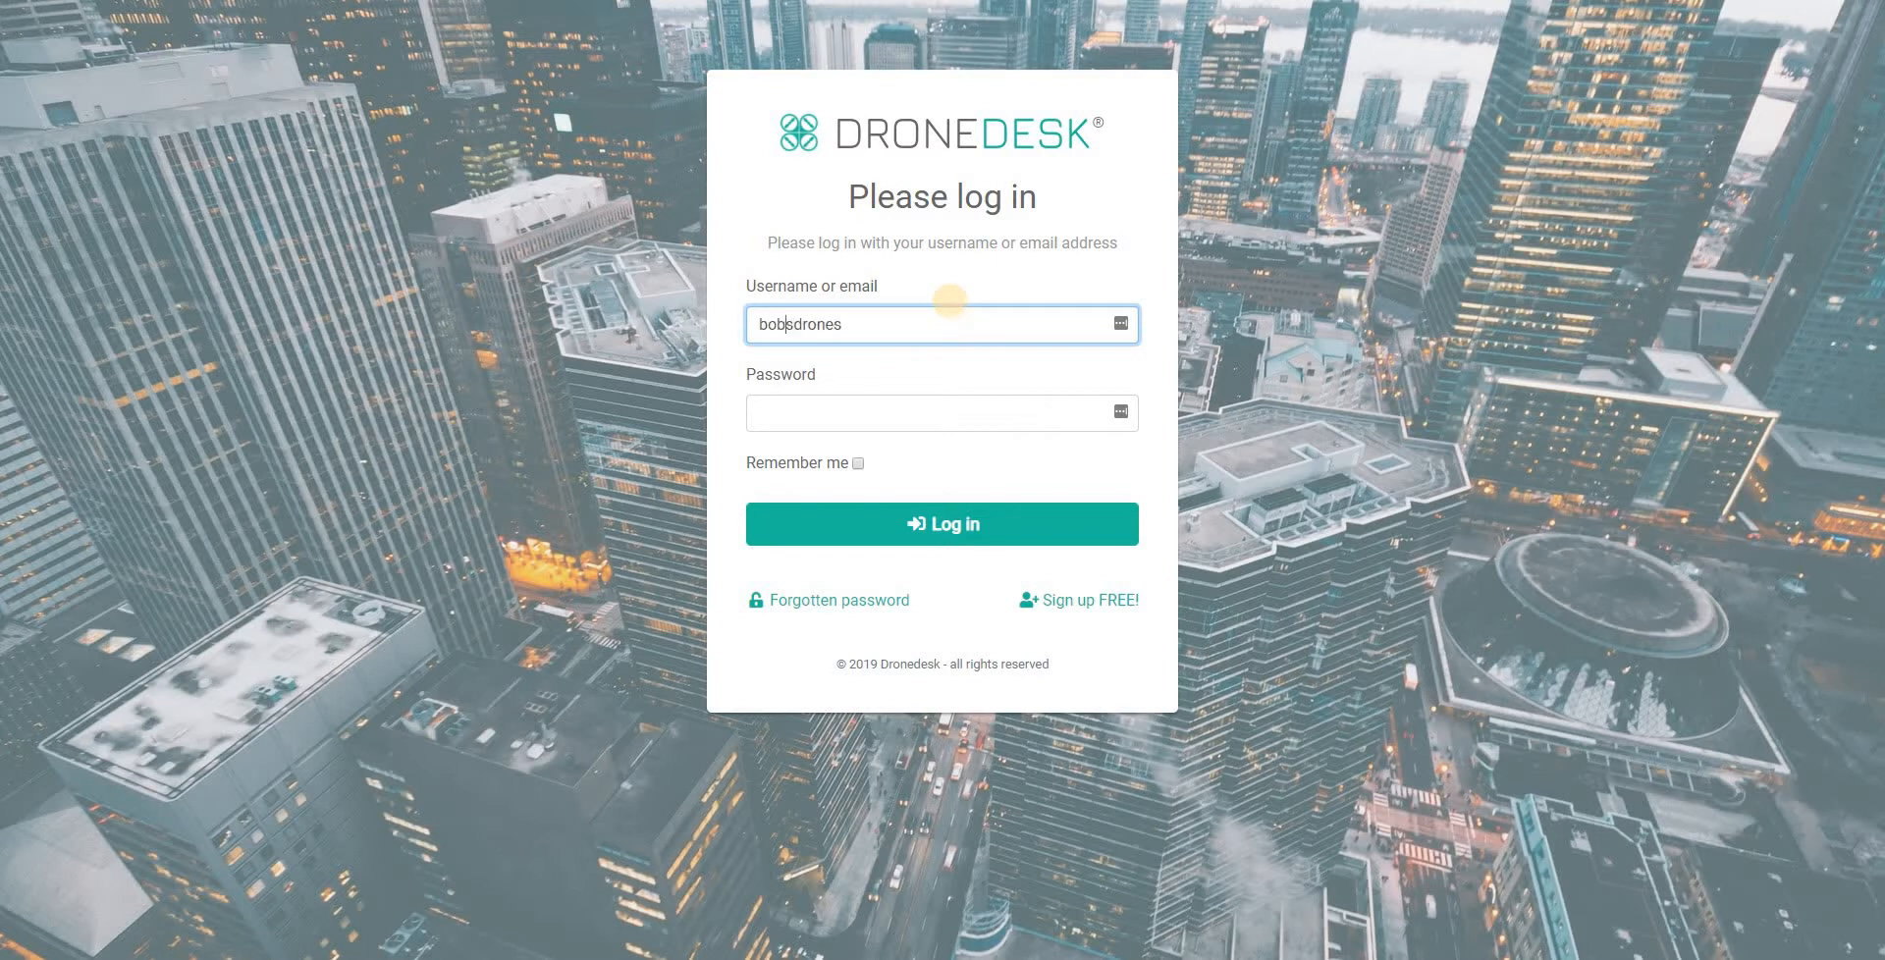
{"action": "type", "text": "password"}
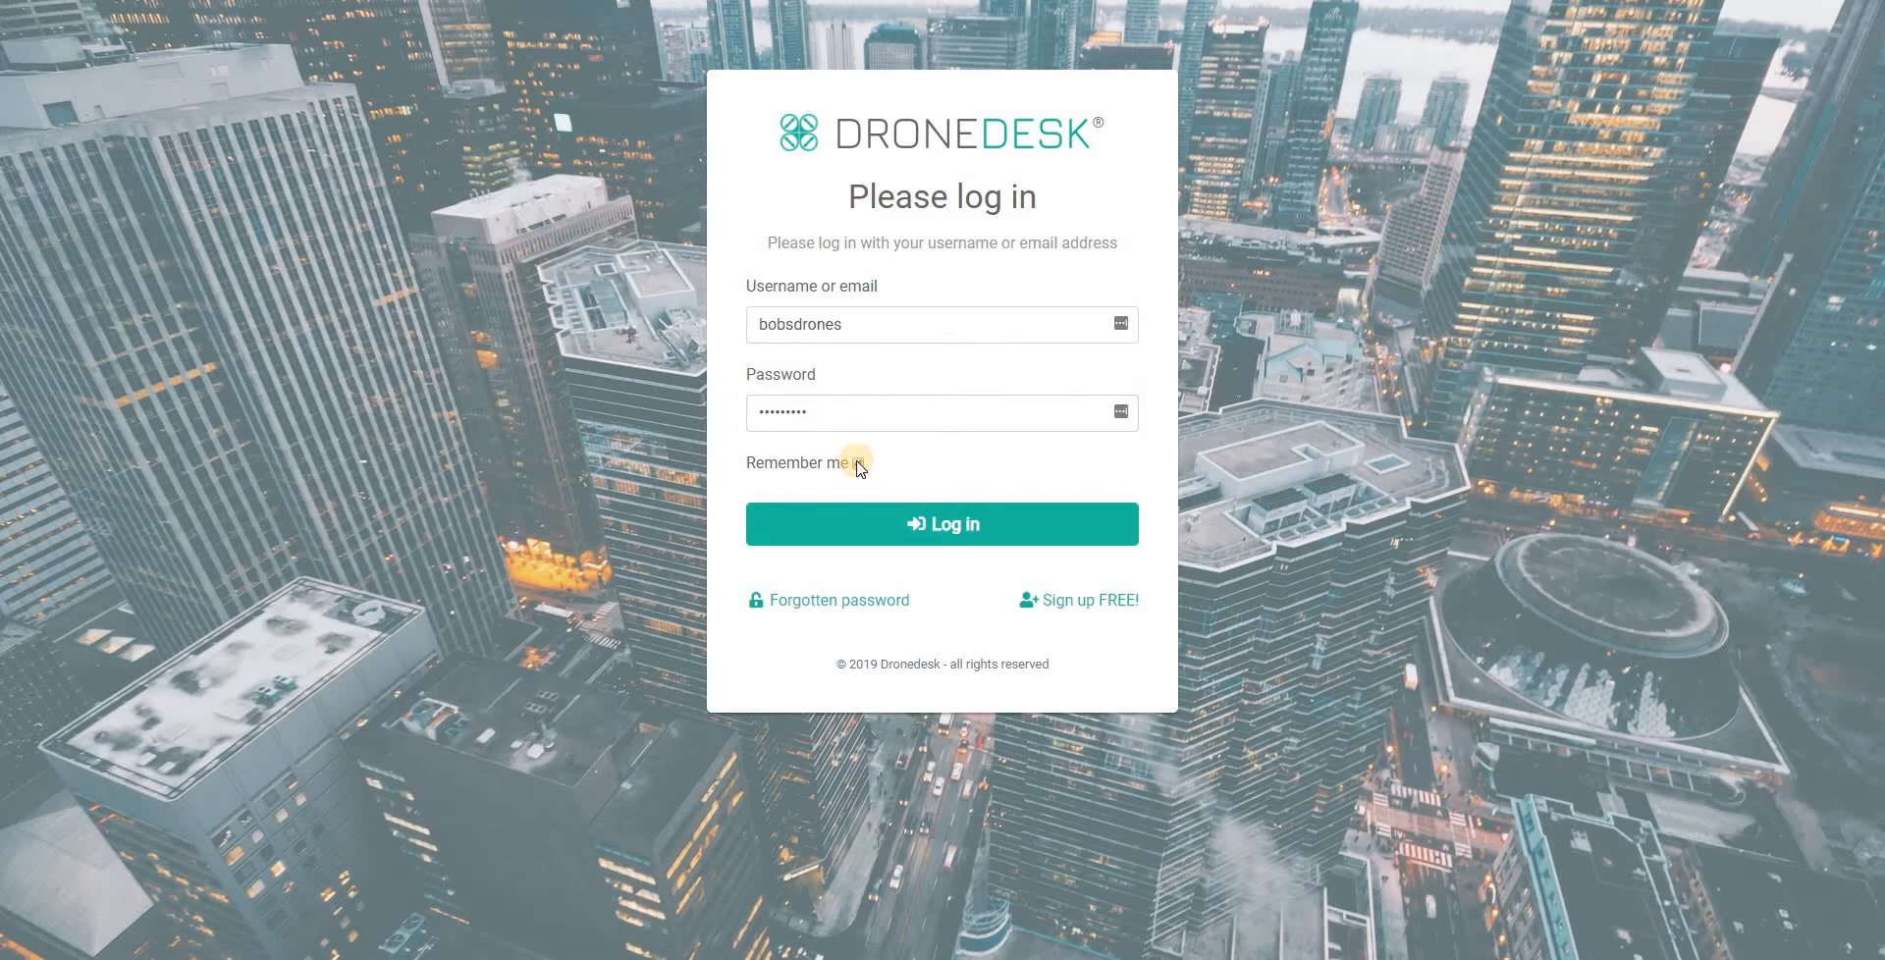
{"action": "left_click", "coordinate": [857, 463]}
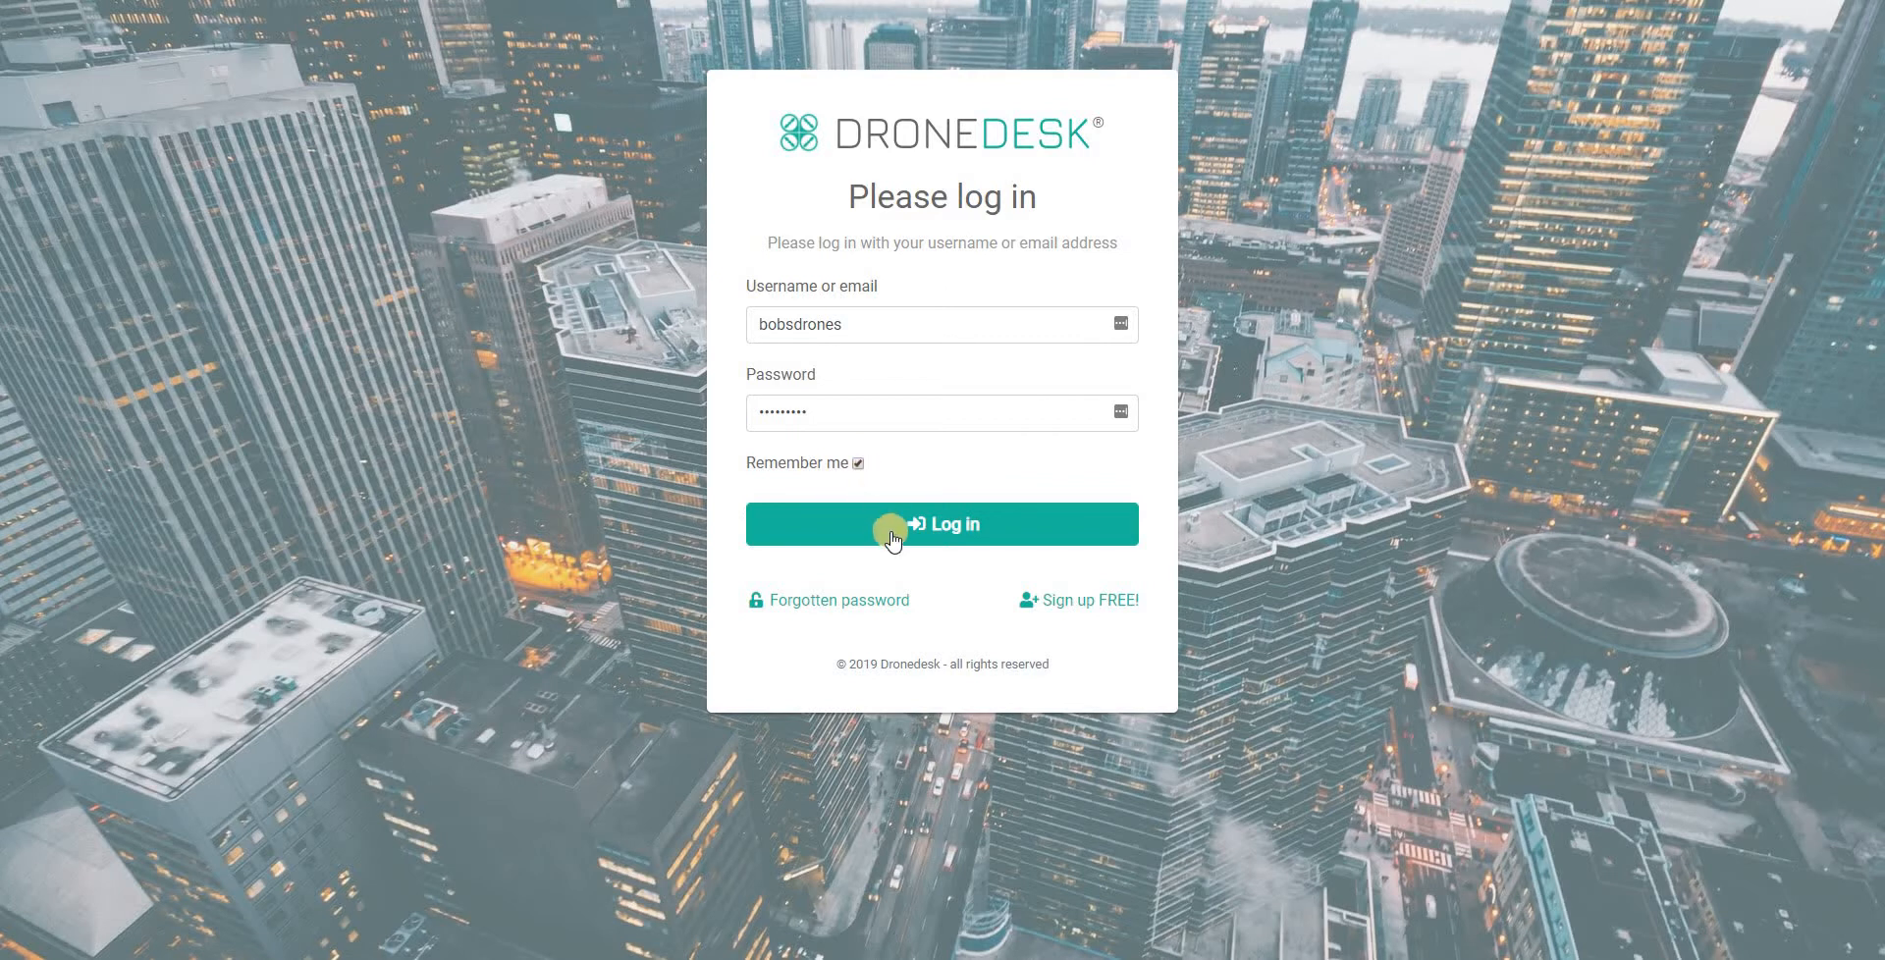
{"action": "left_click", "coordinate": [893, 539]}
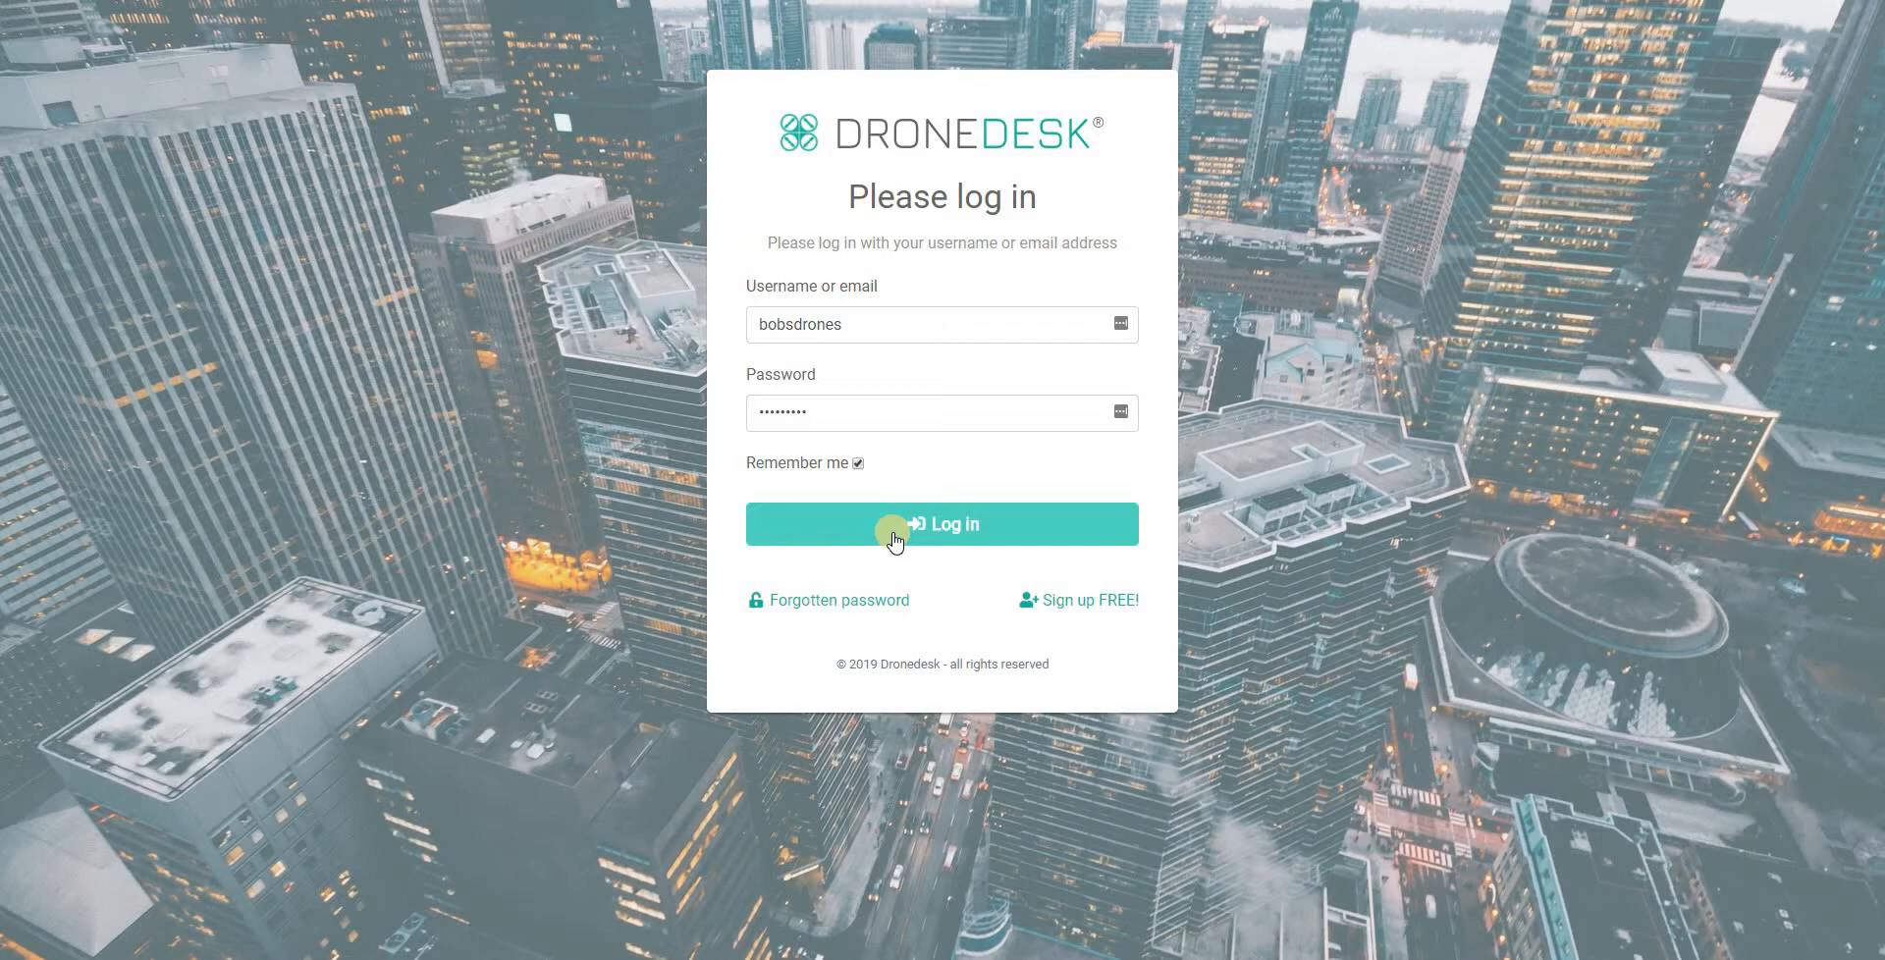
{"action": "left_click", "coordinate": [893, 524]}
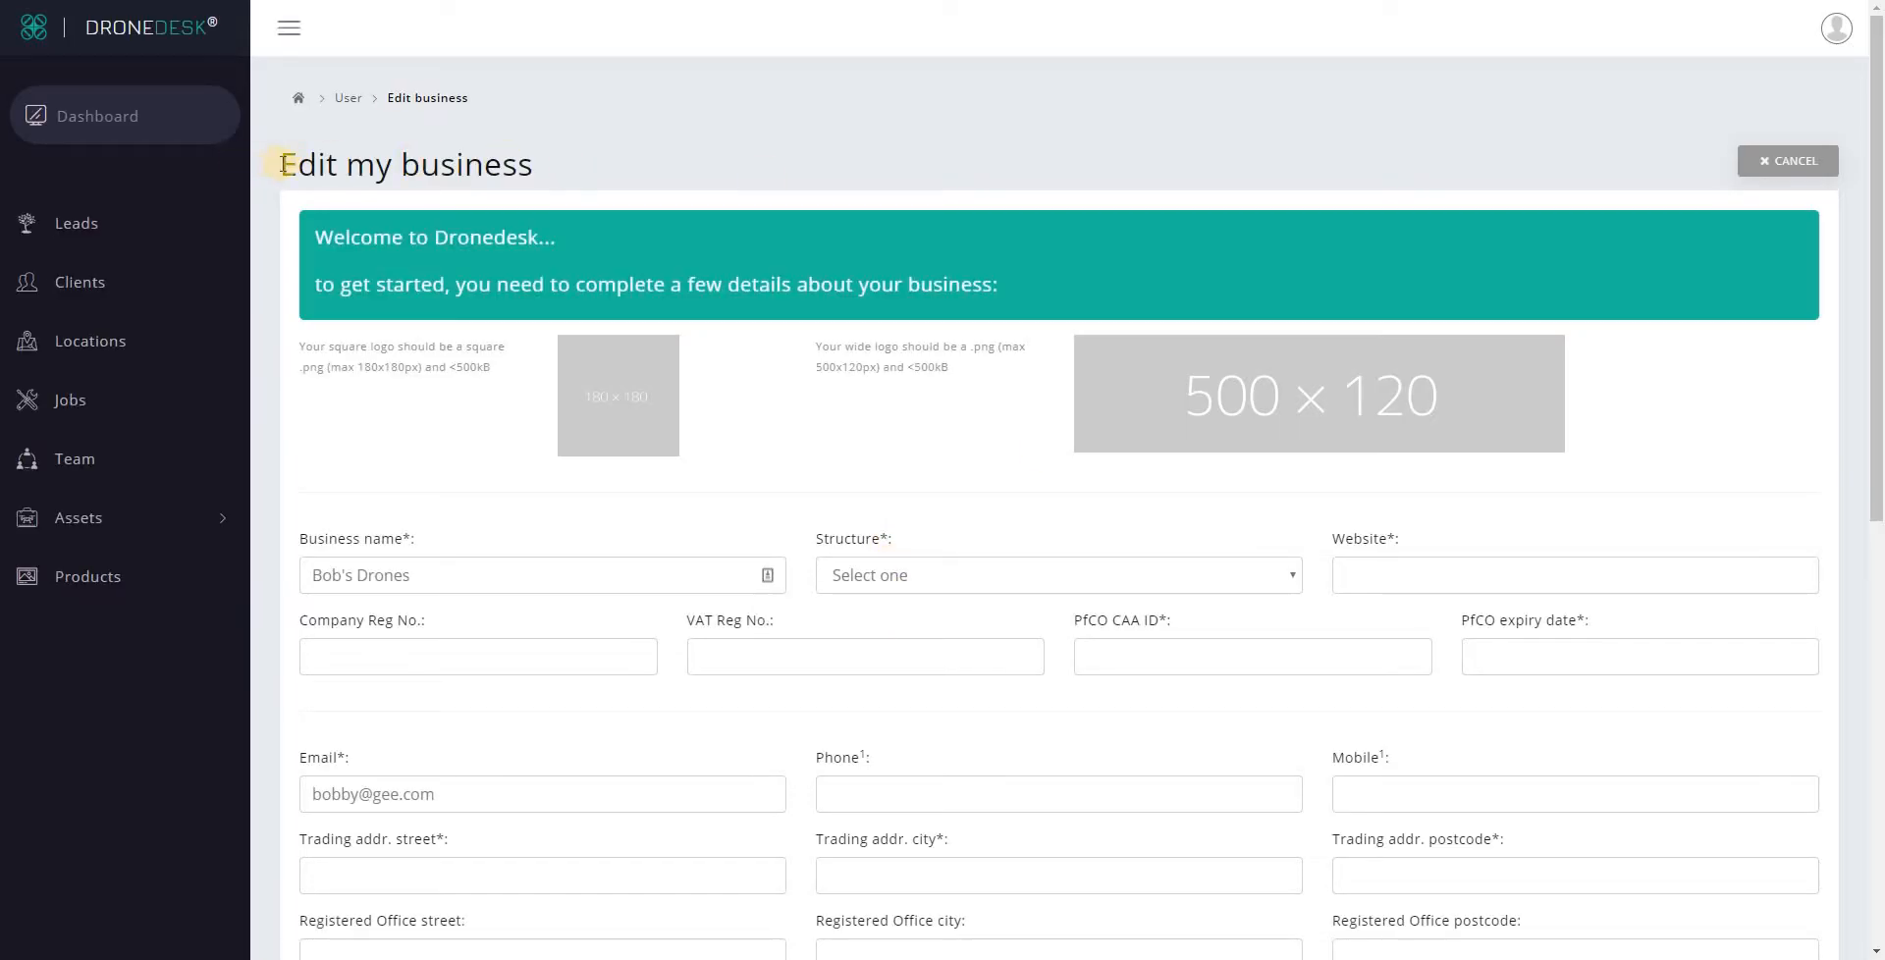
Step: Upload the square 180x180 and wide 500x120 Bob's Drones logos
{"action": "triple_click", "coordinate": [404, 164]}
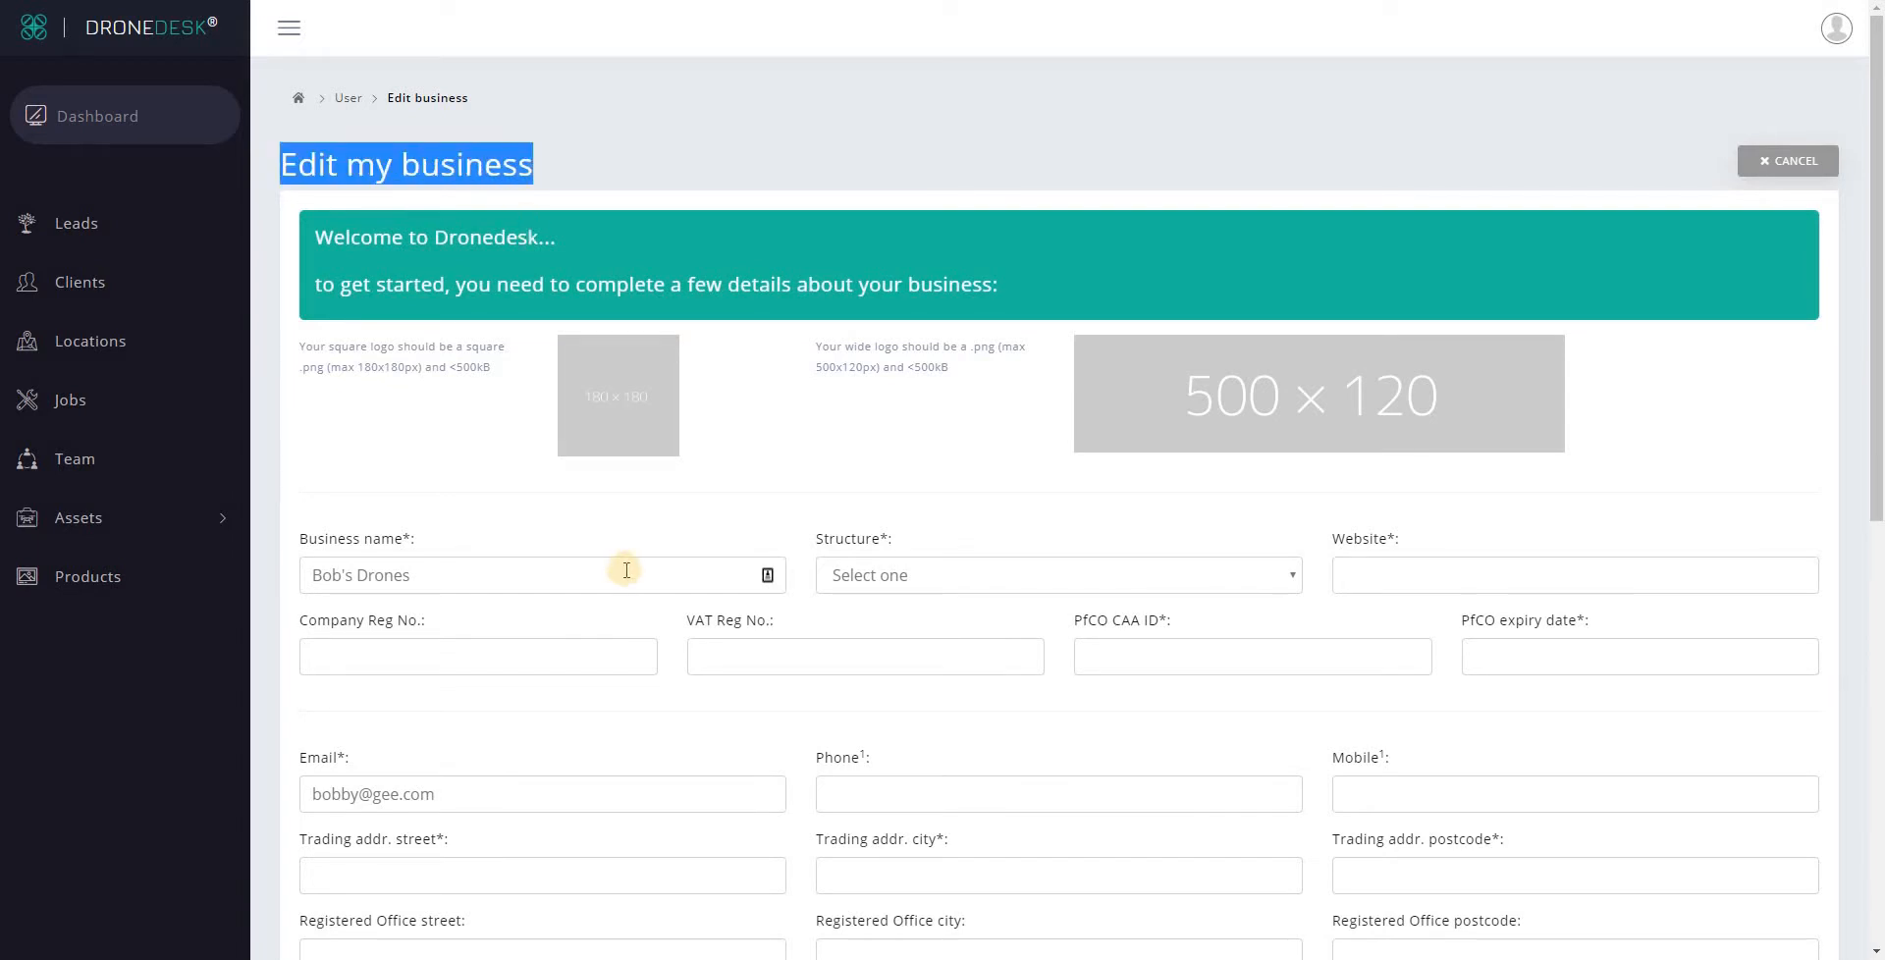
{"action": "mouse_move", "coordinate": [720, 472]}
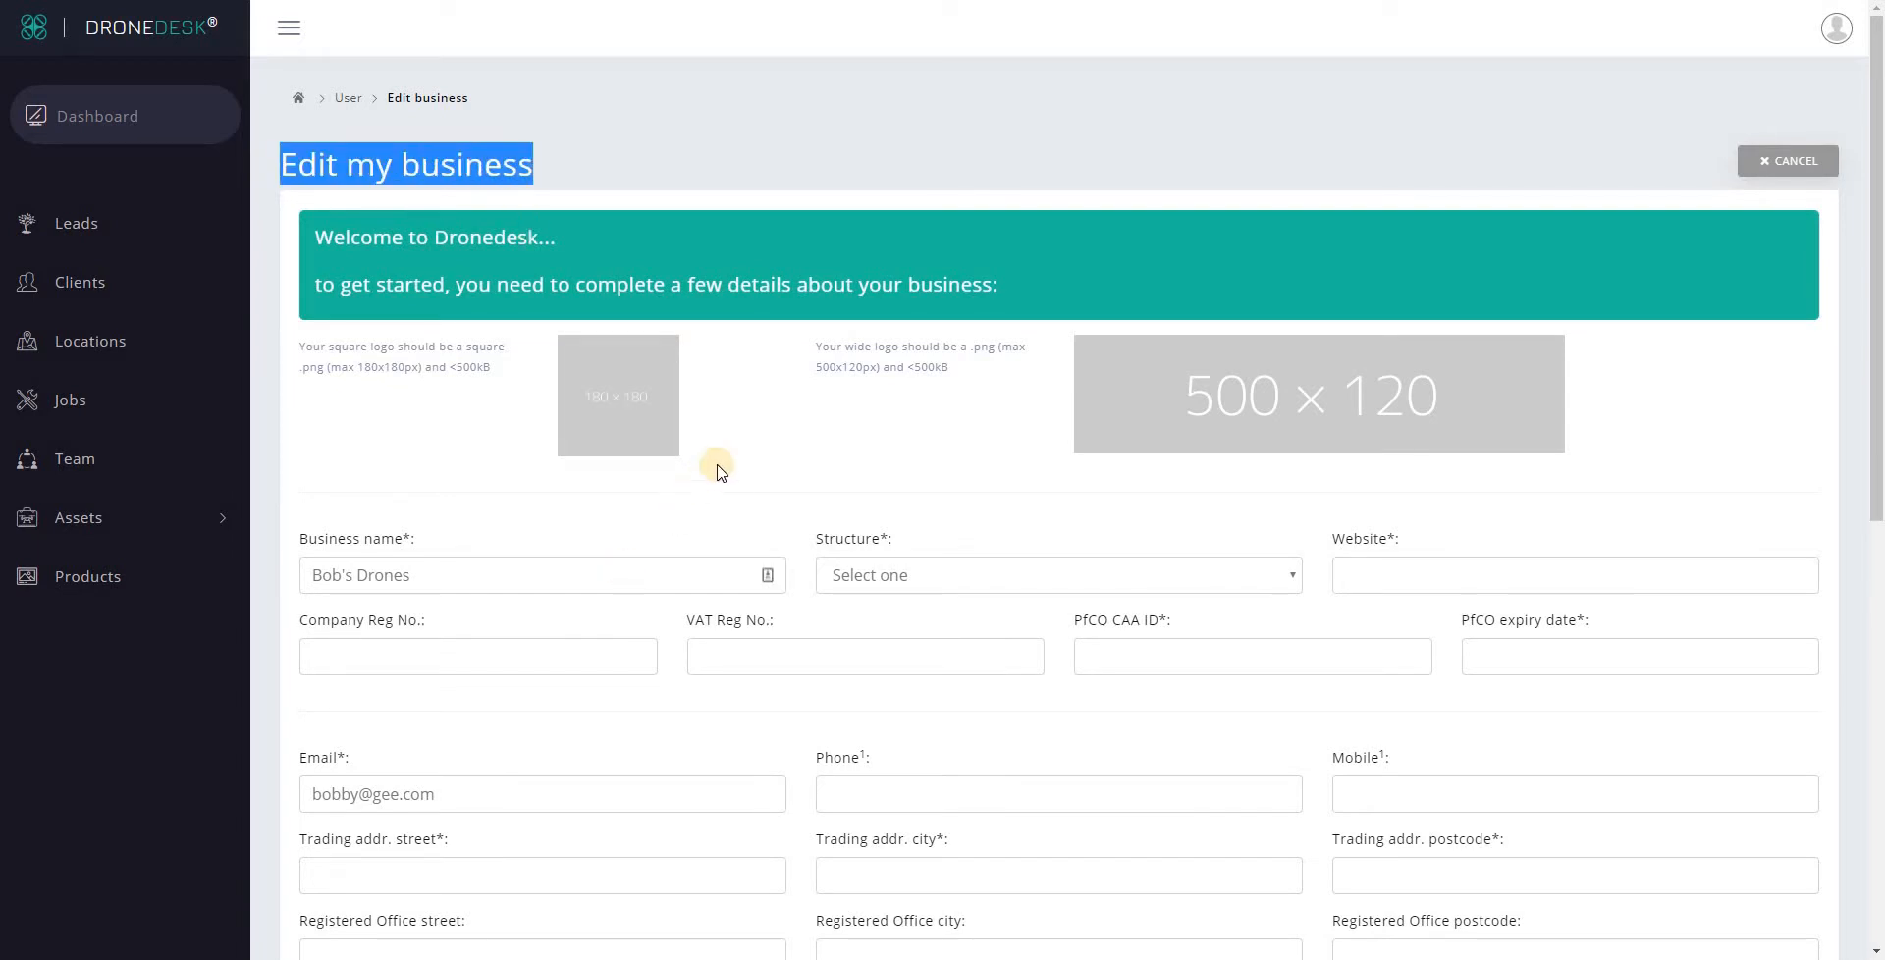
{"action": "mouse_move", "coordinate": [614, 402]}
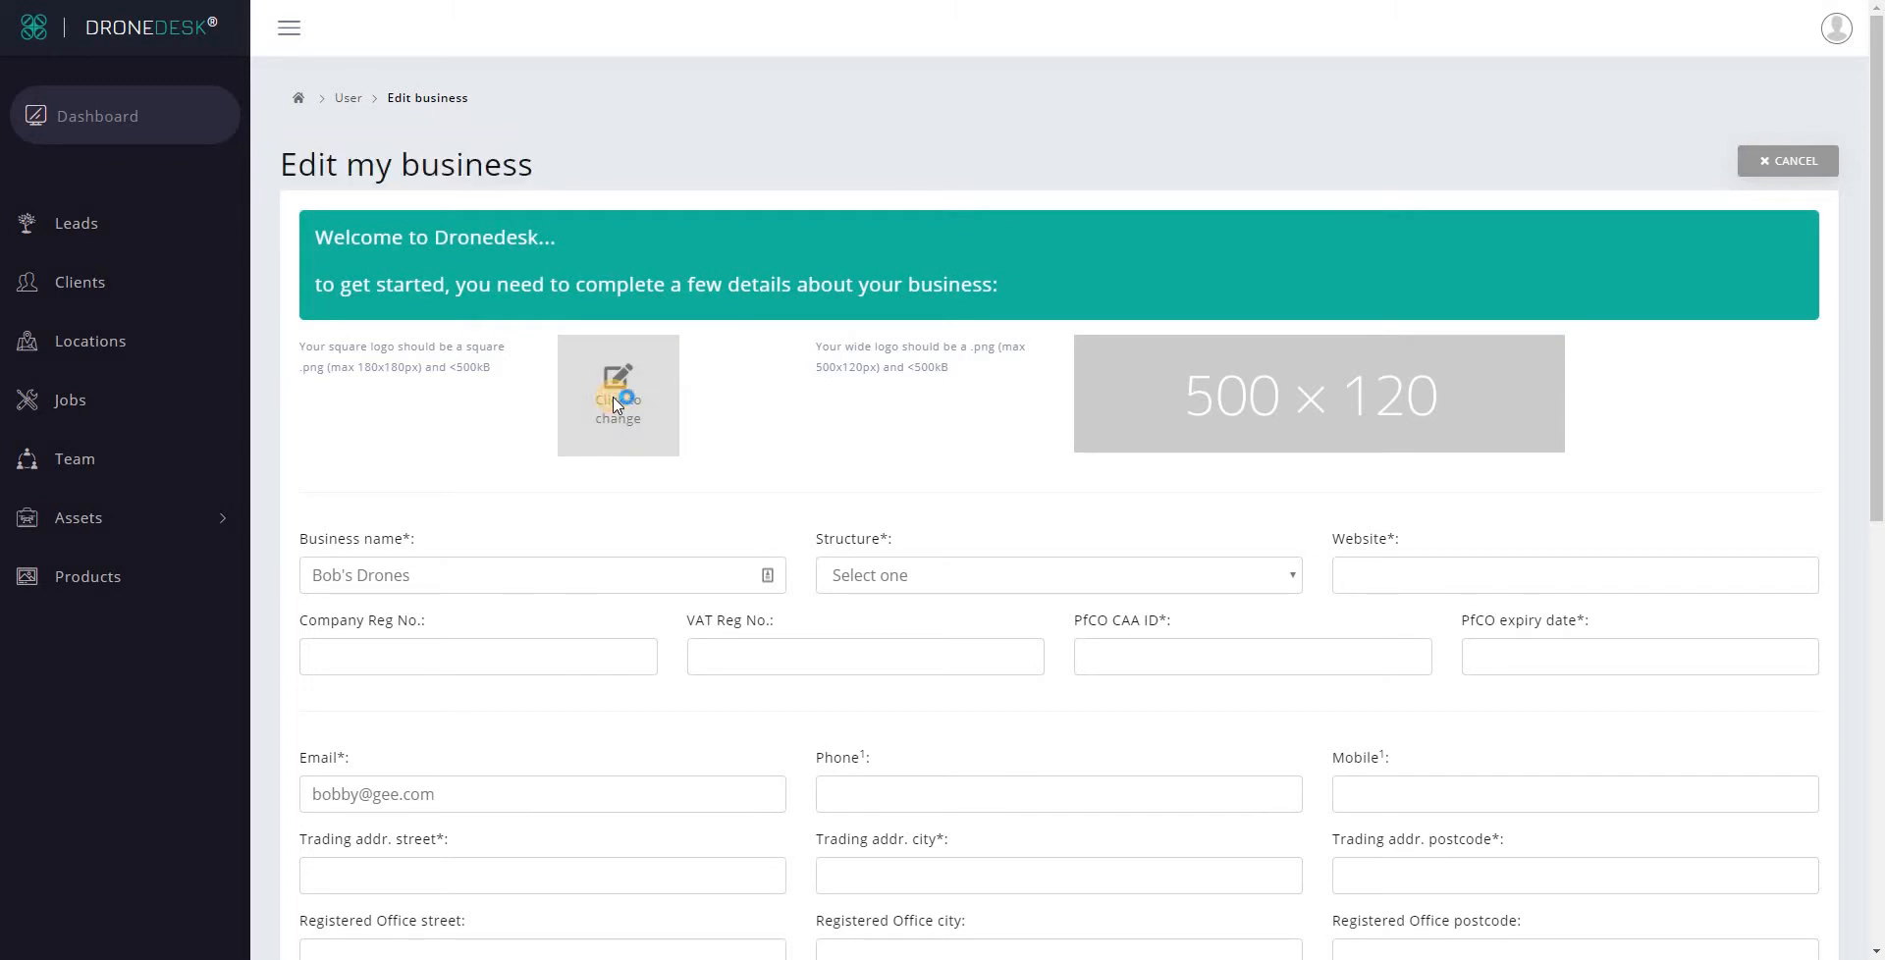
{"action": "left_click", "coordinate": [618, 395]}
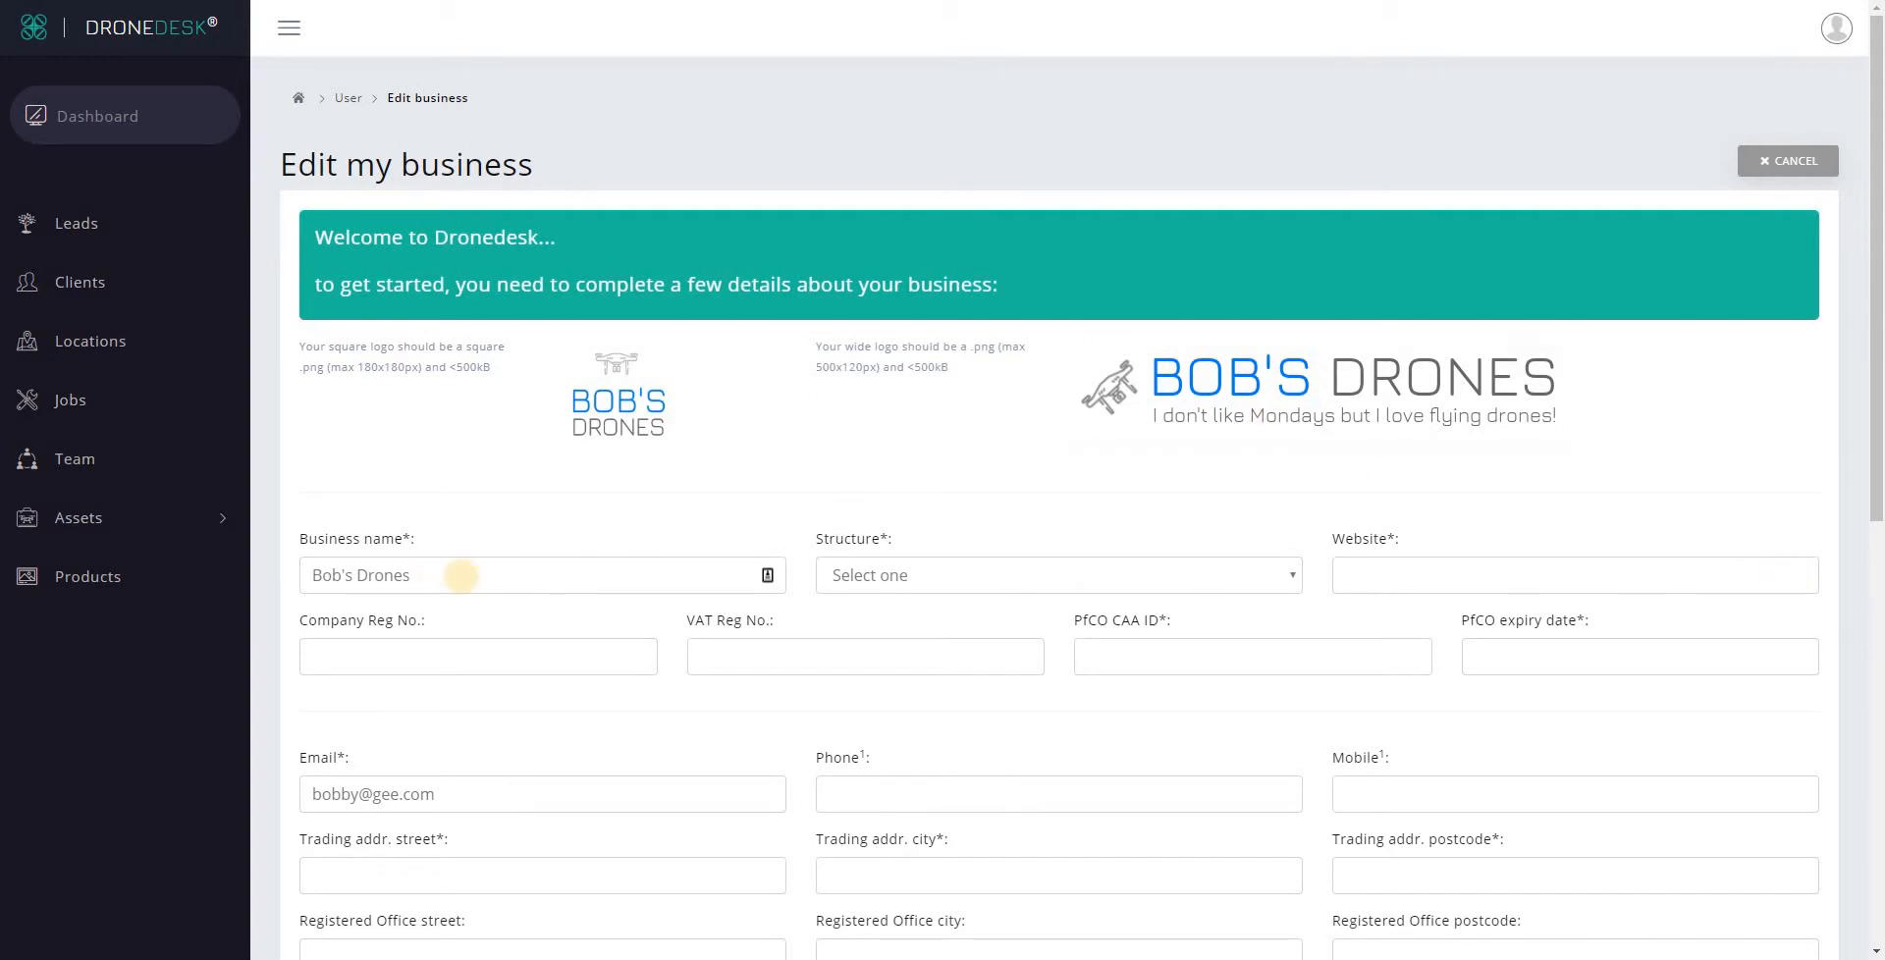
Step: Choose Sole Trader as the business structure and enter website bobsdrones.com
{"action": "scroll", "scroll_direction": "down", "scroll_amount": 3}
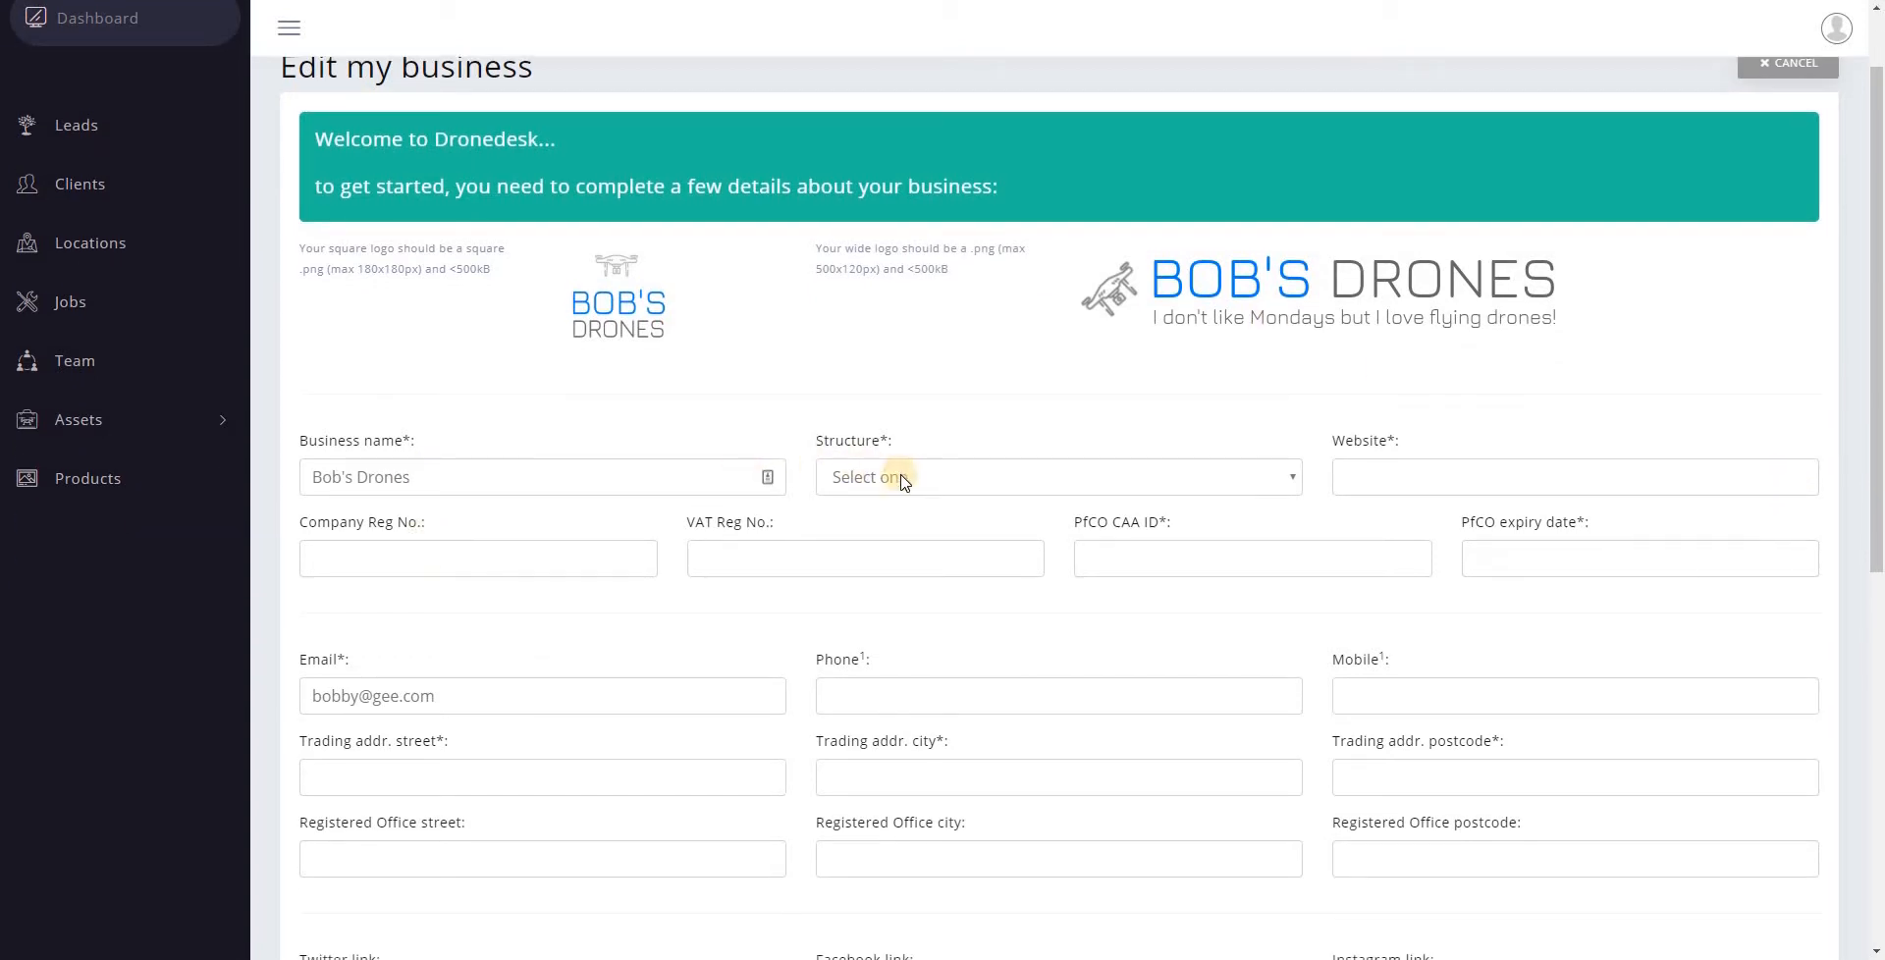
{"action": "left_click", "coordinate": [1058, 477]}
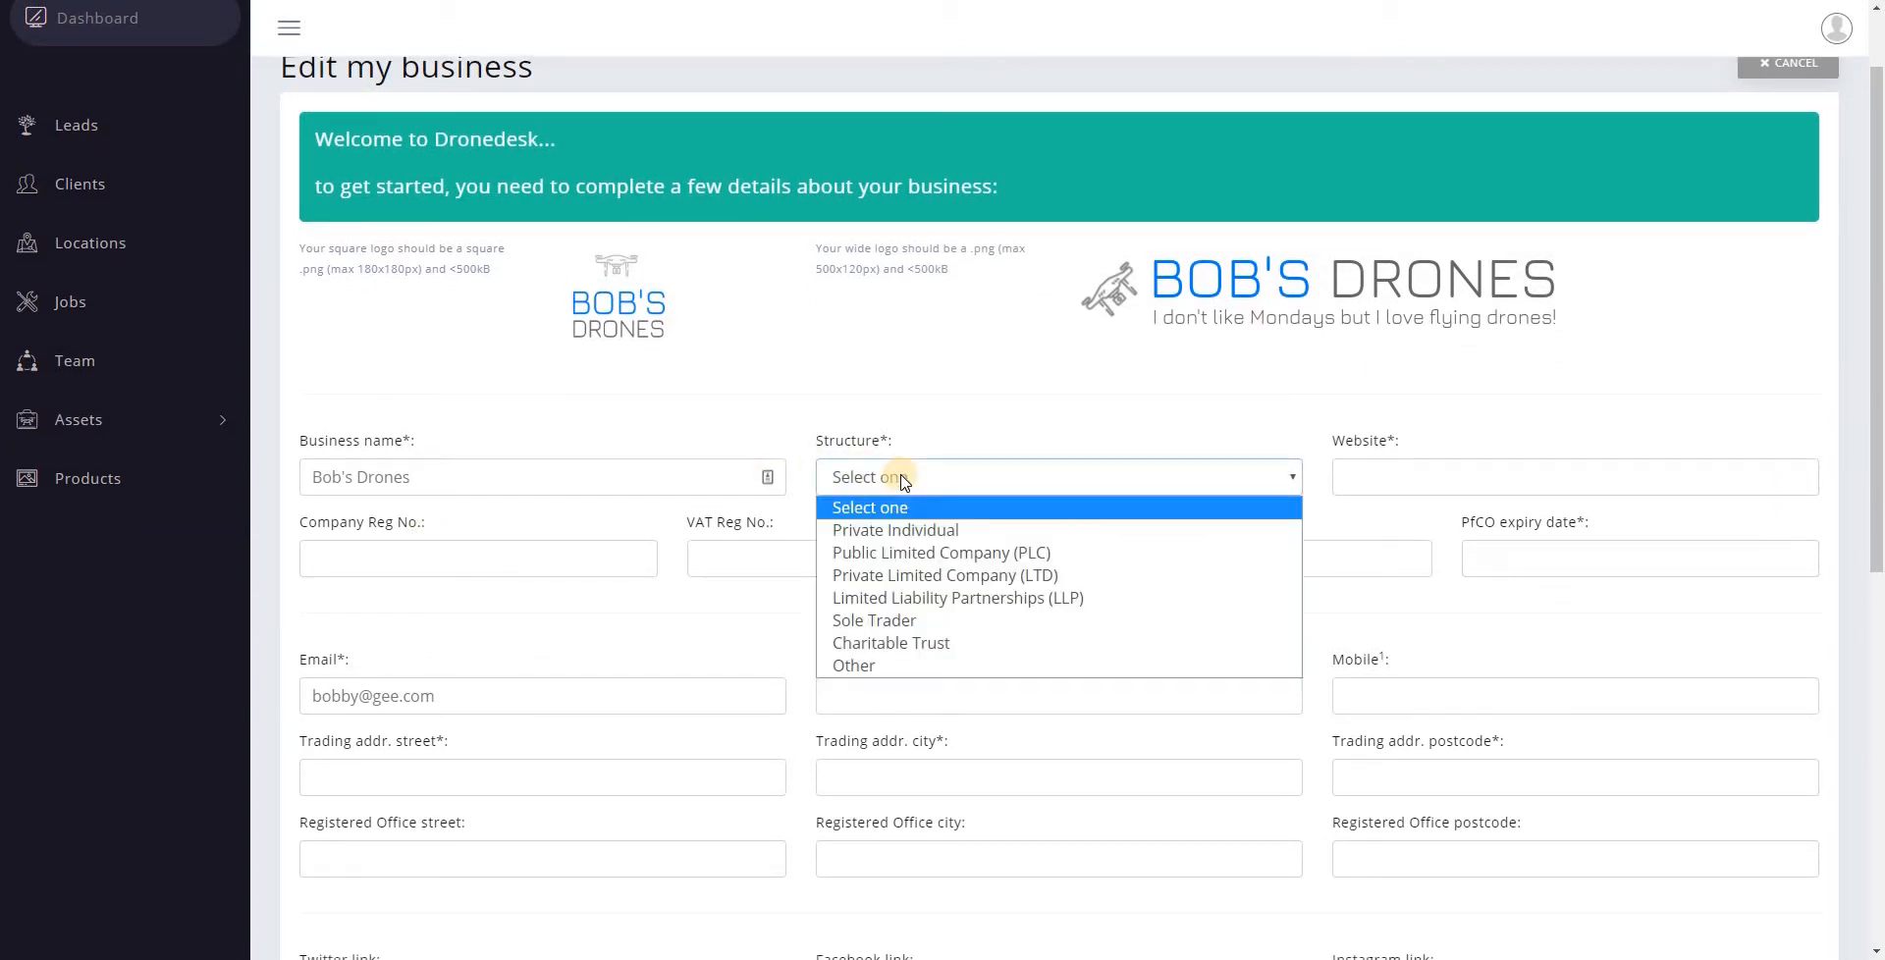
{"action": "mouse_move", "coordinate": [952, 575]}
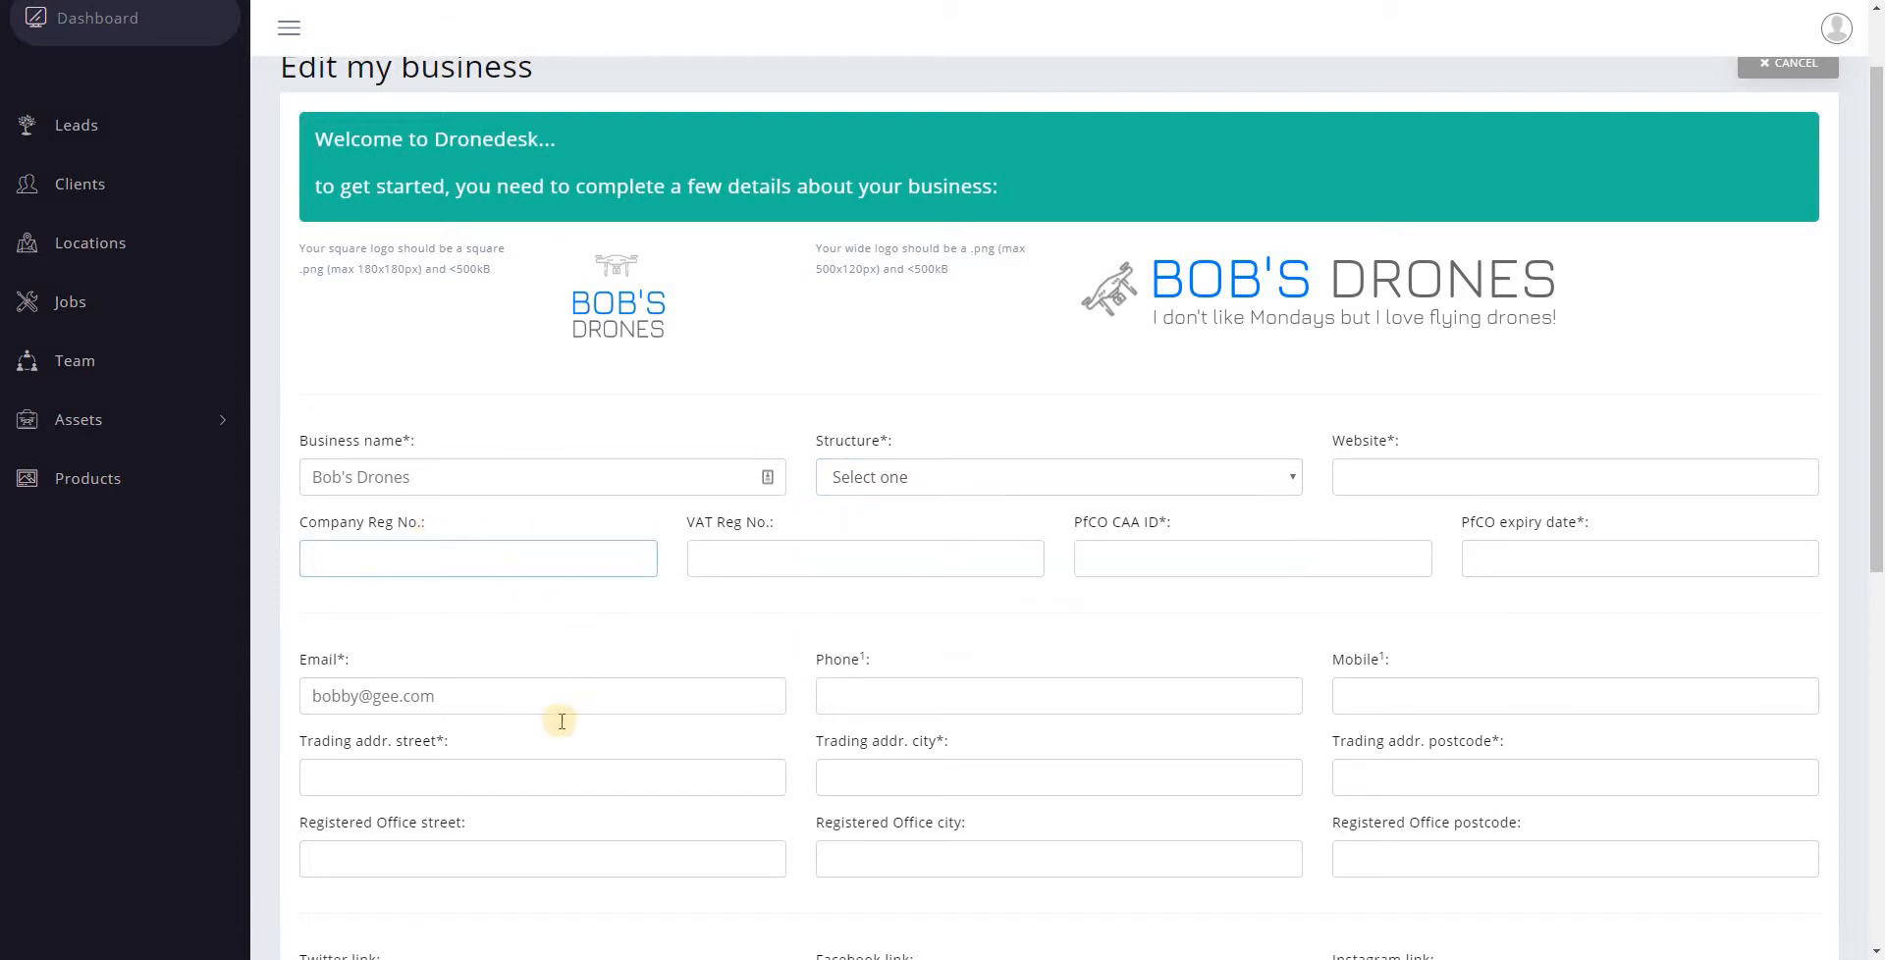
{"action": "left_click", "coordinate": [541, 859]}
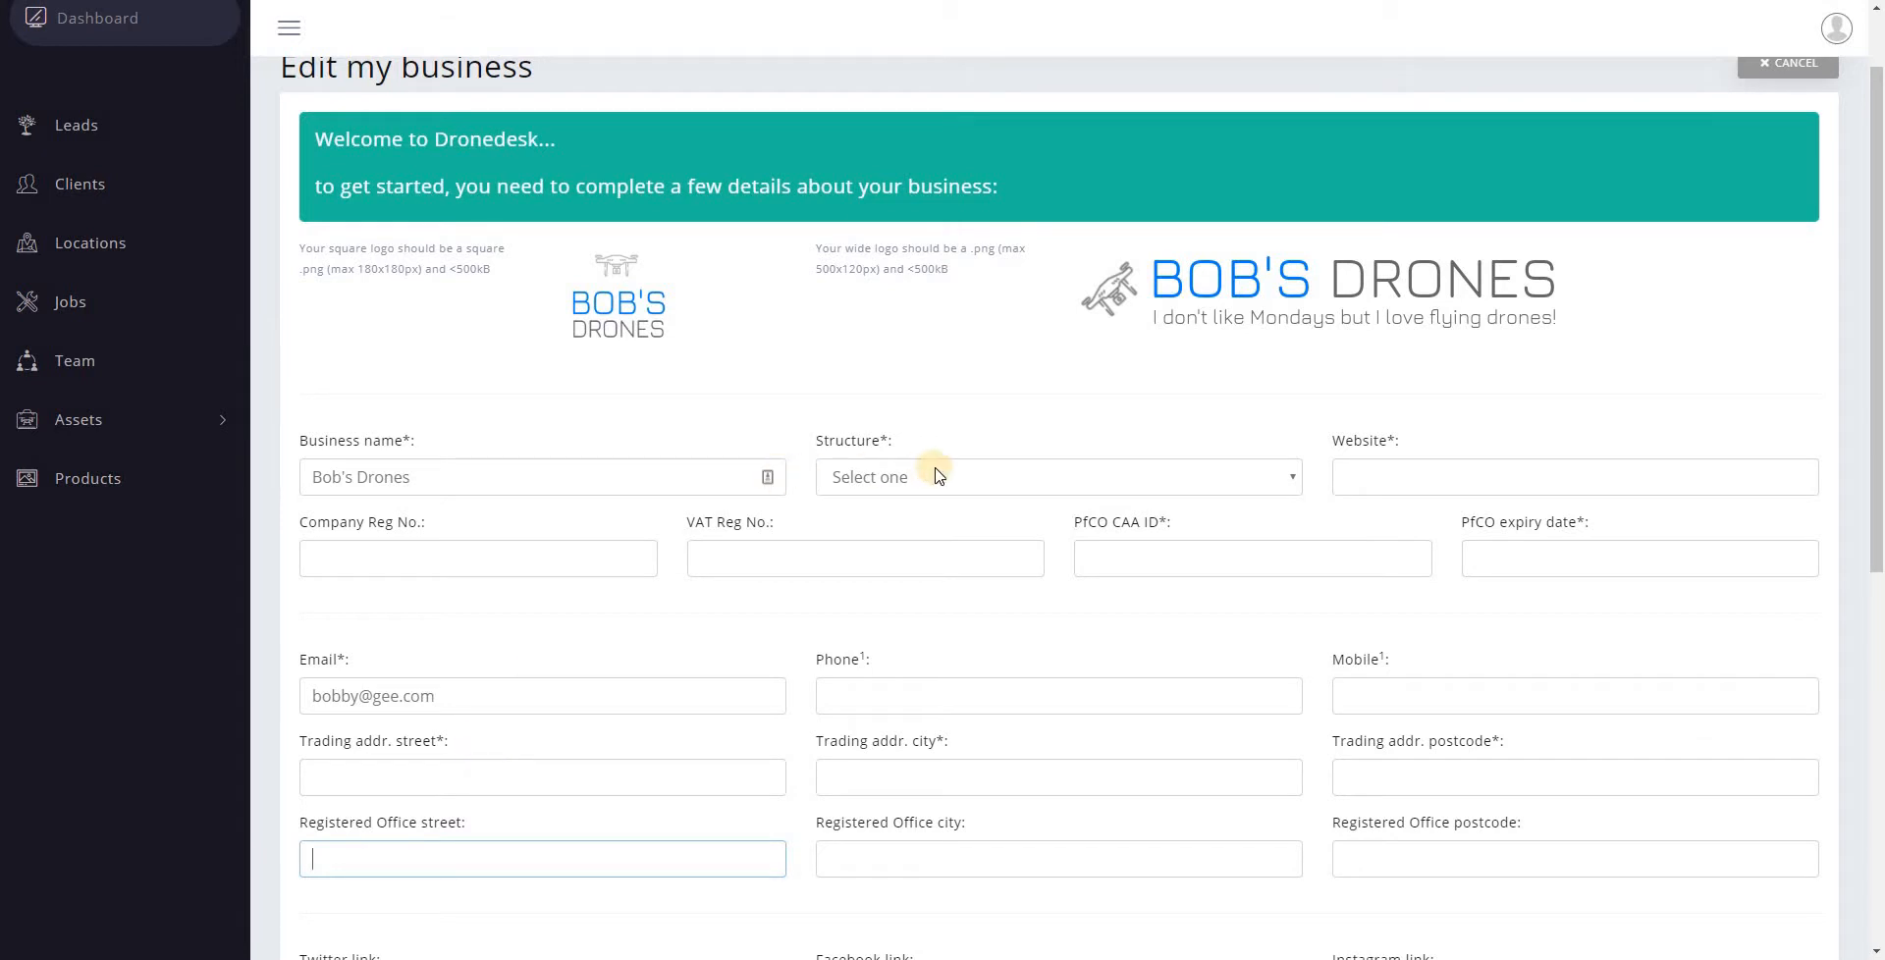
{"action": "left_click", "coordinate": [1061, 477]}
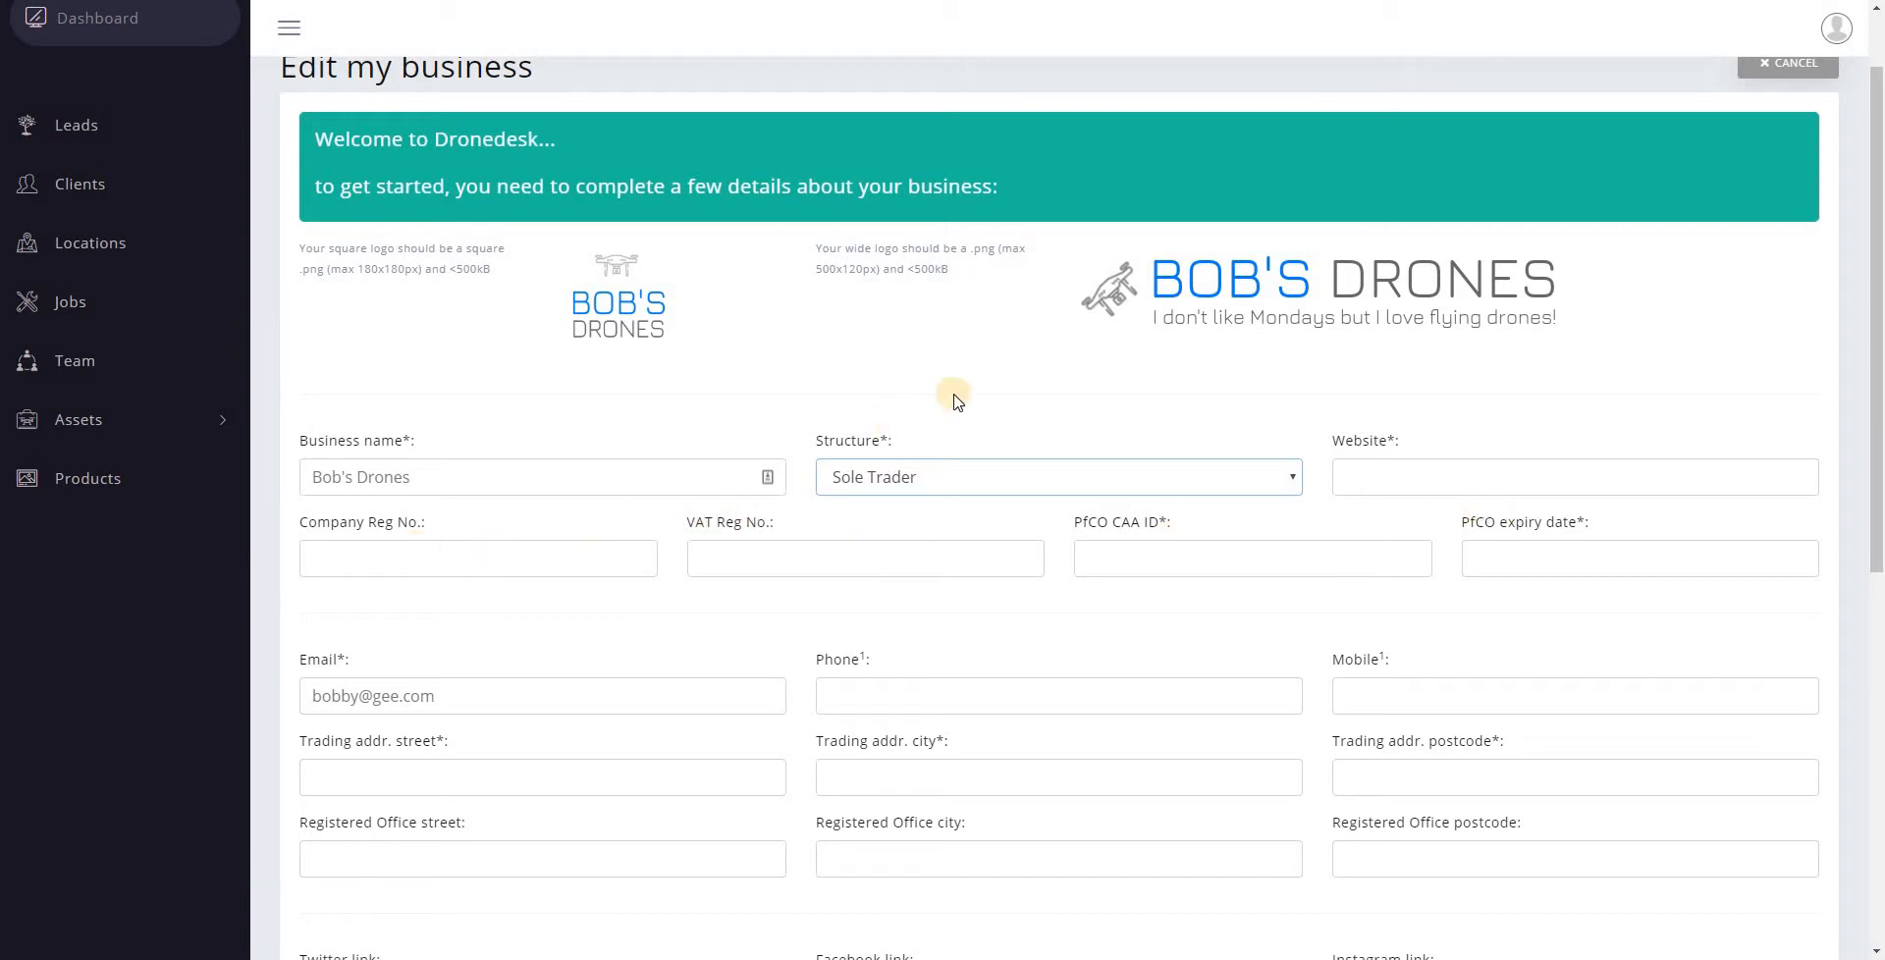
{"action": "type", "text": "http://bobsdrones.com"}
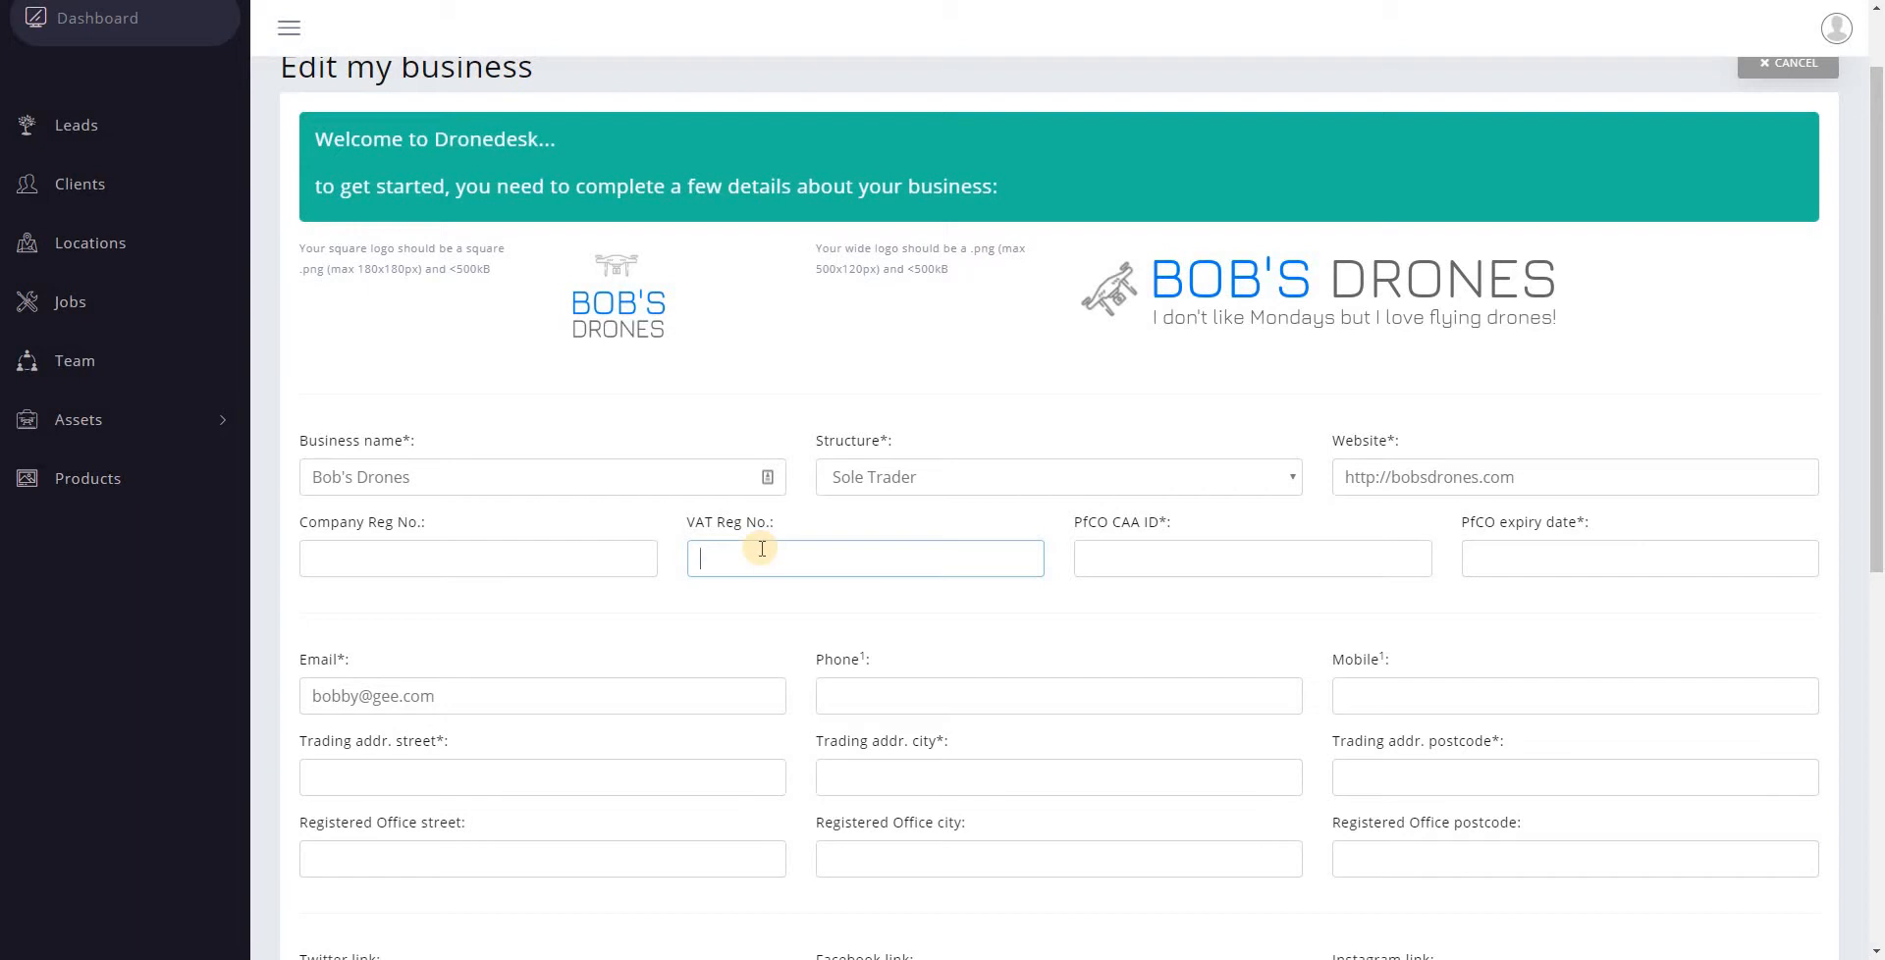
Step: Enter PfCO CAA ID 9999 and pick expiry date 31 December 2019
{"action": "type", "text": "999"}
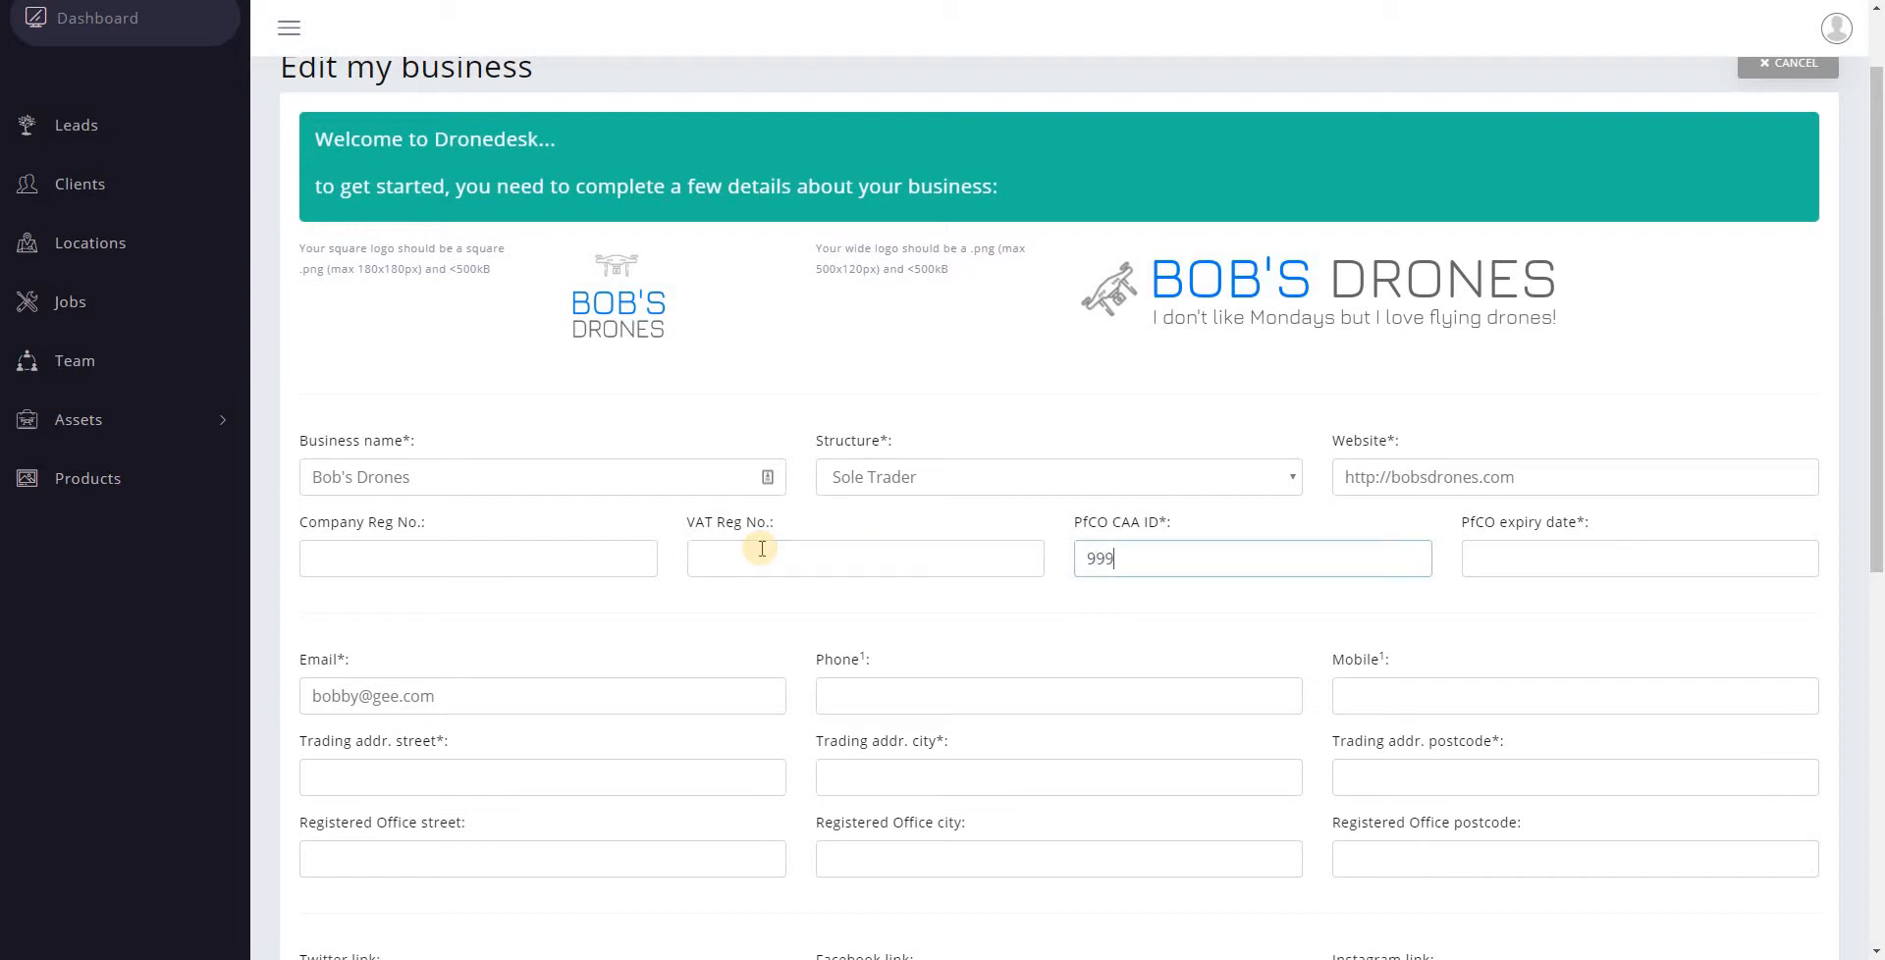
{"action": "type", "text": "9"}
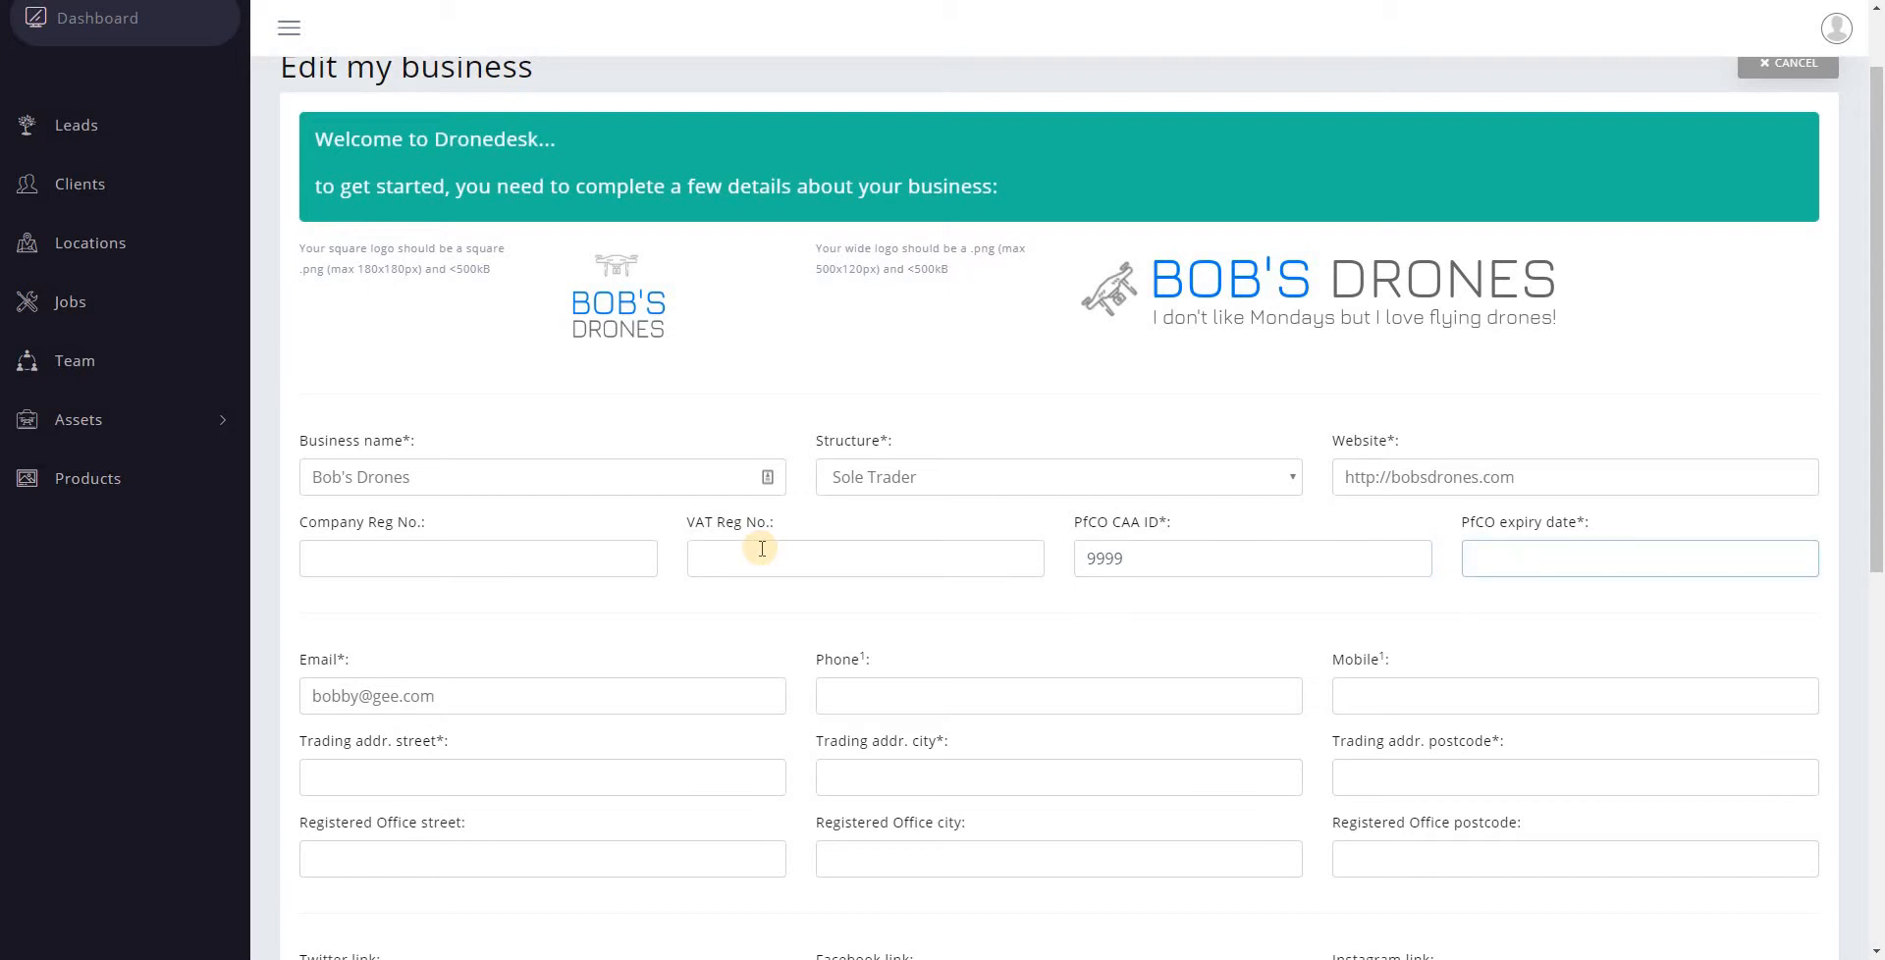
{"action": "left_click", "coordinate": [1640, 559]}
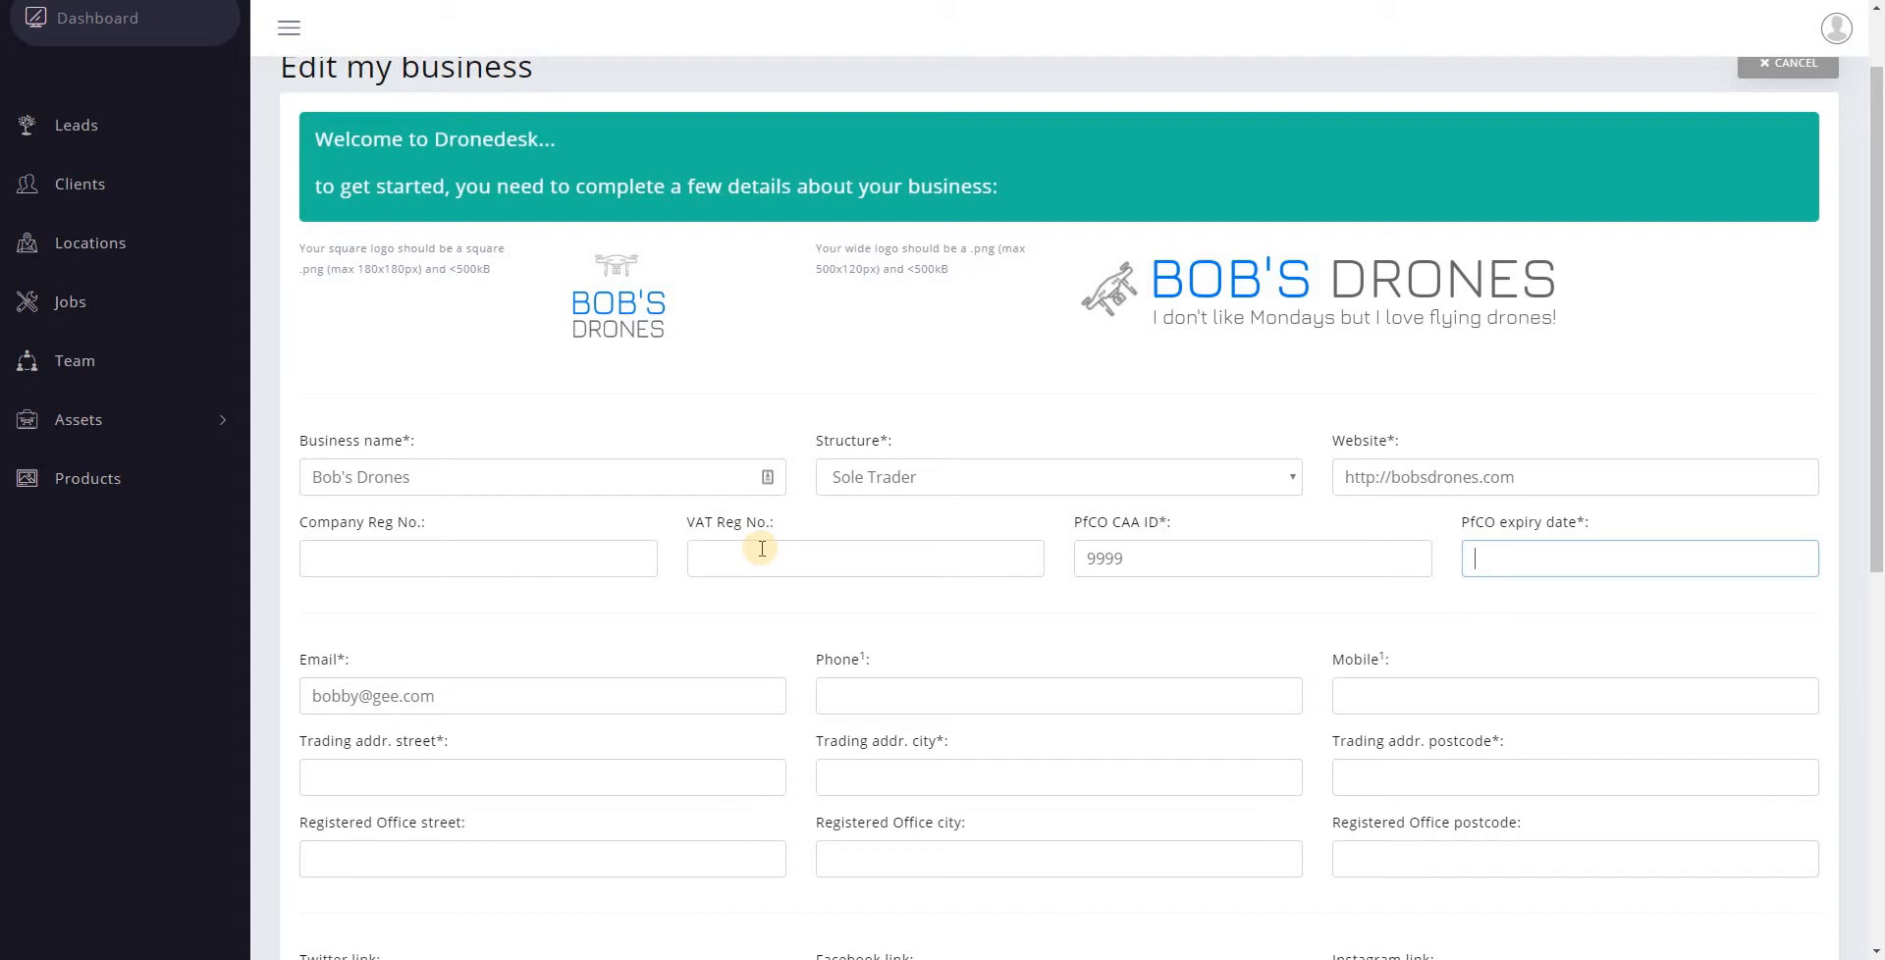
{"action": "left_click", "coordinate": [1641, 559]}
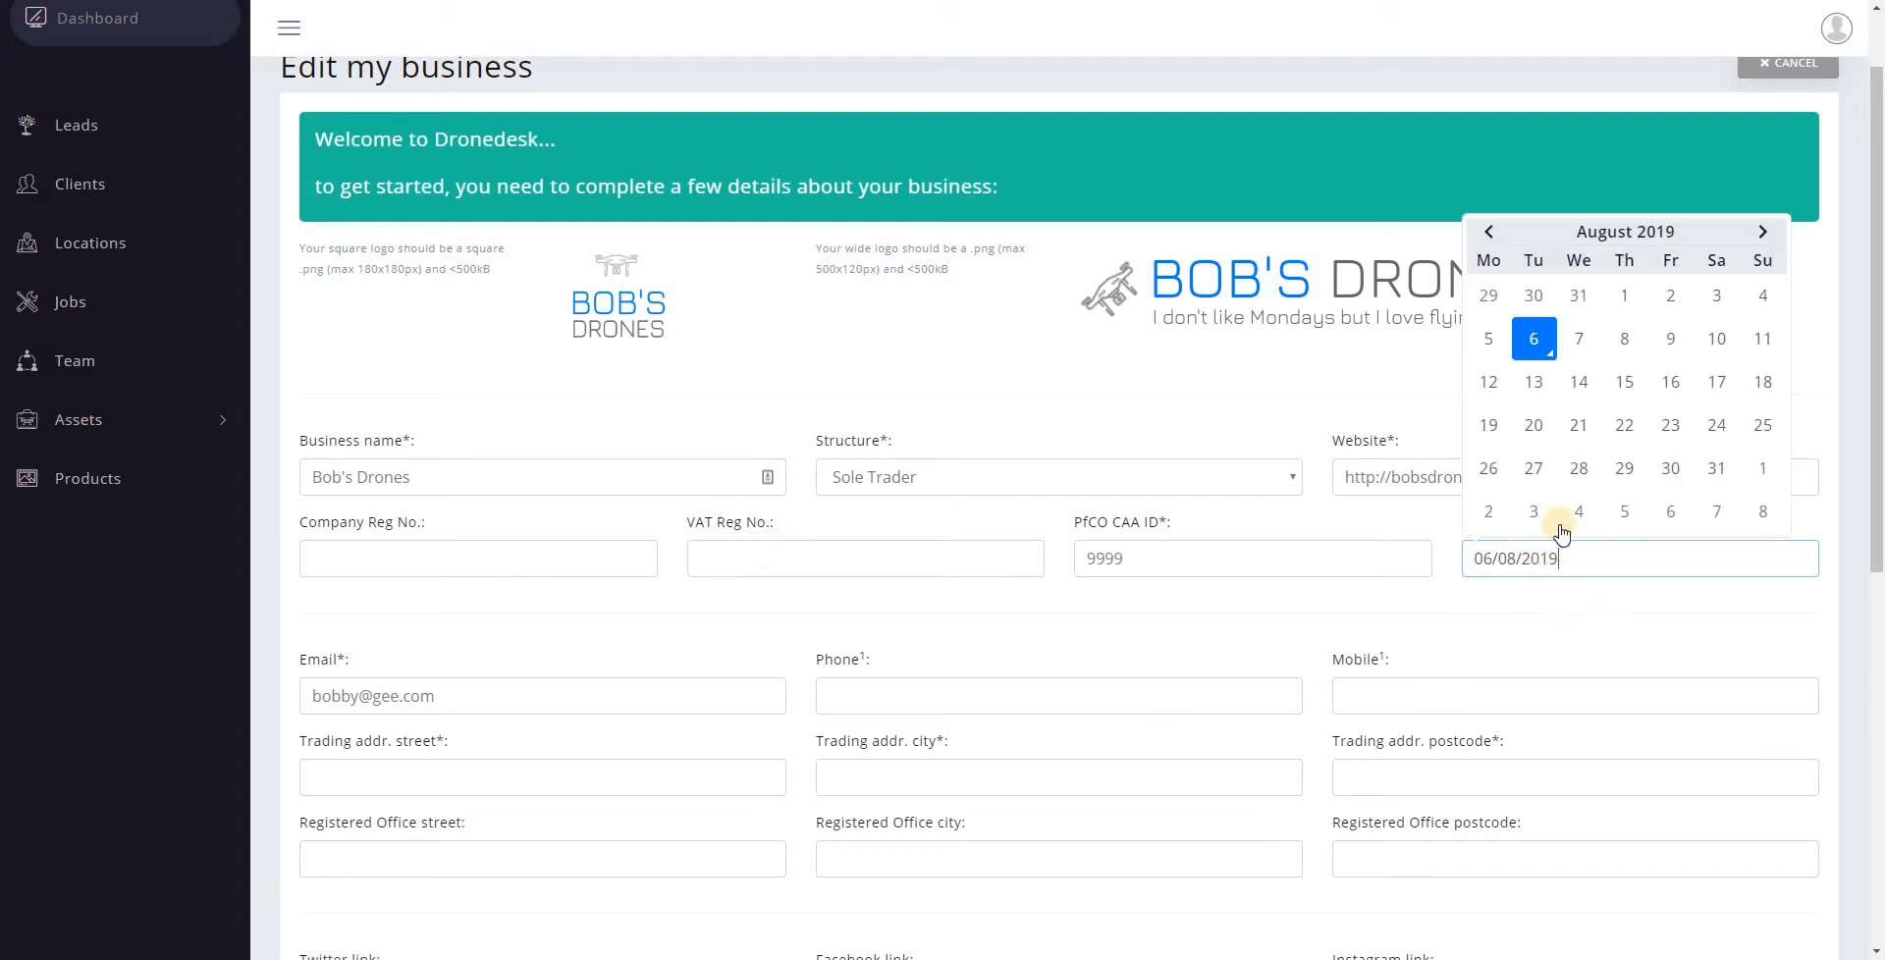
{"action": "left_click", "coordinate": [1625, 232]}
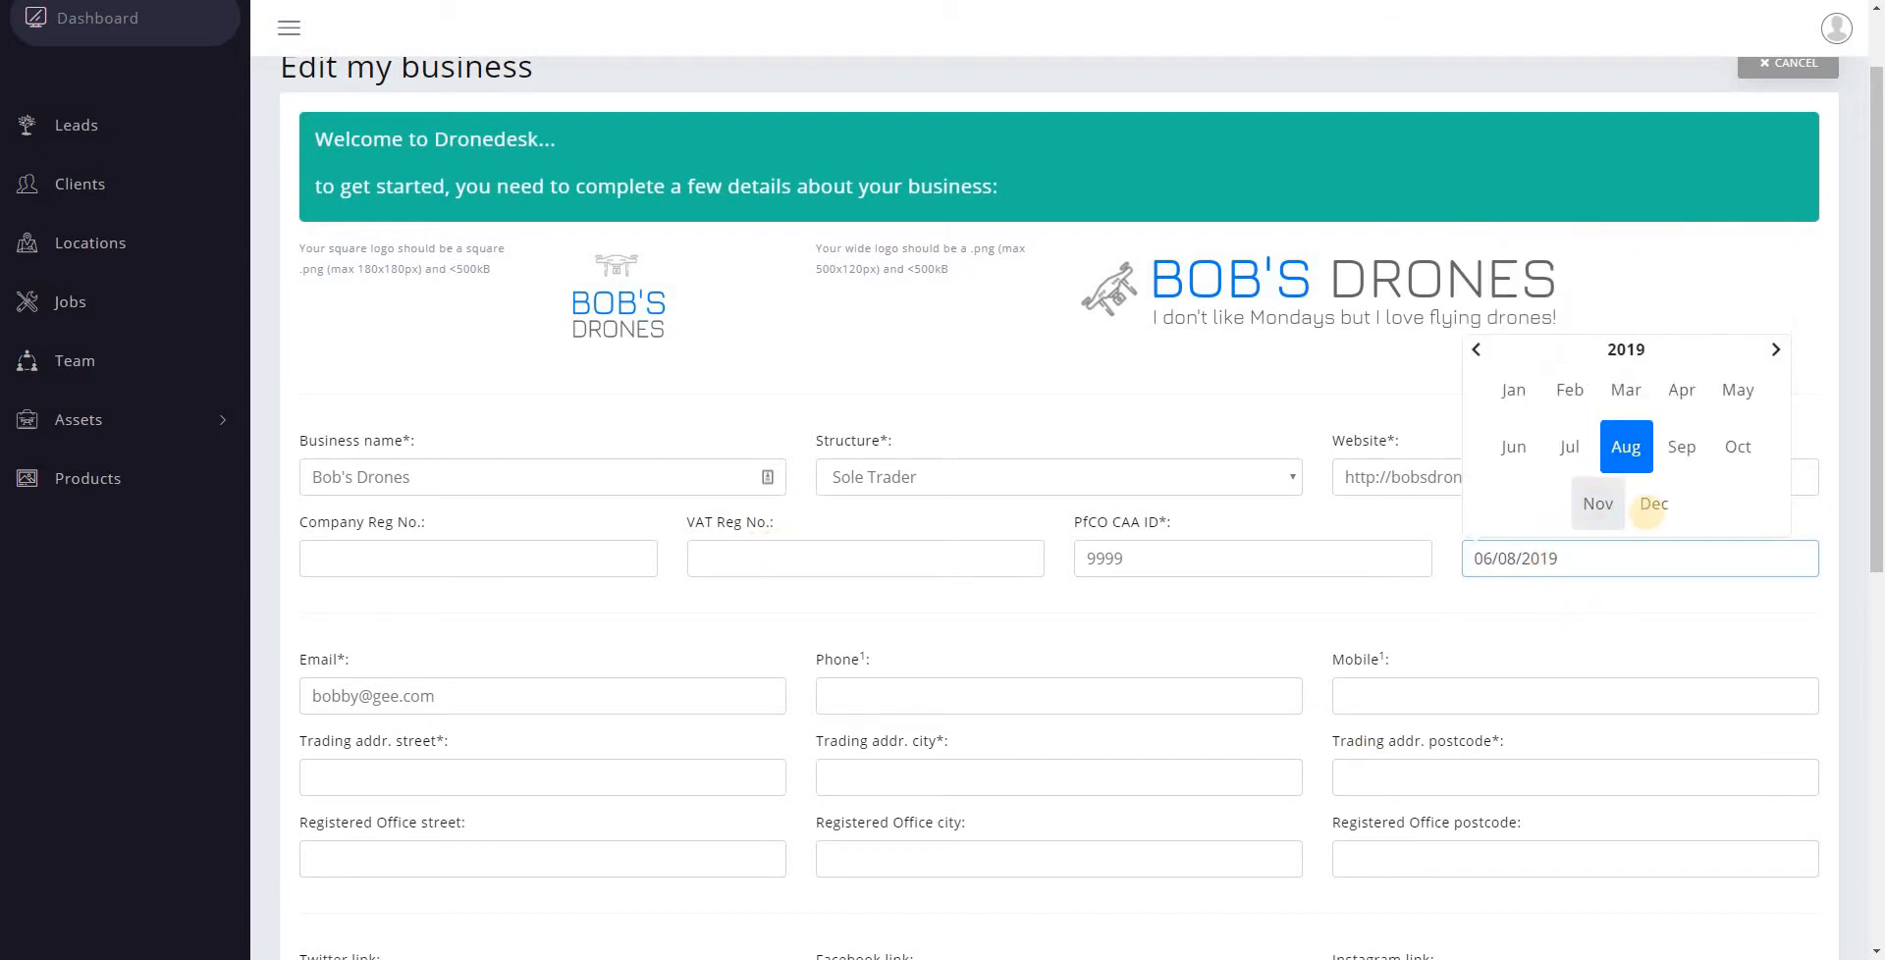
{"action": "left_click", "coordinate": [1652, 503]}
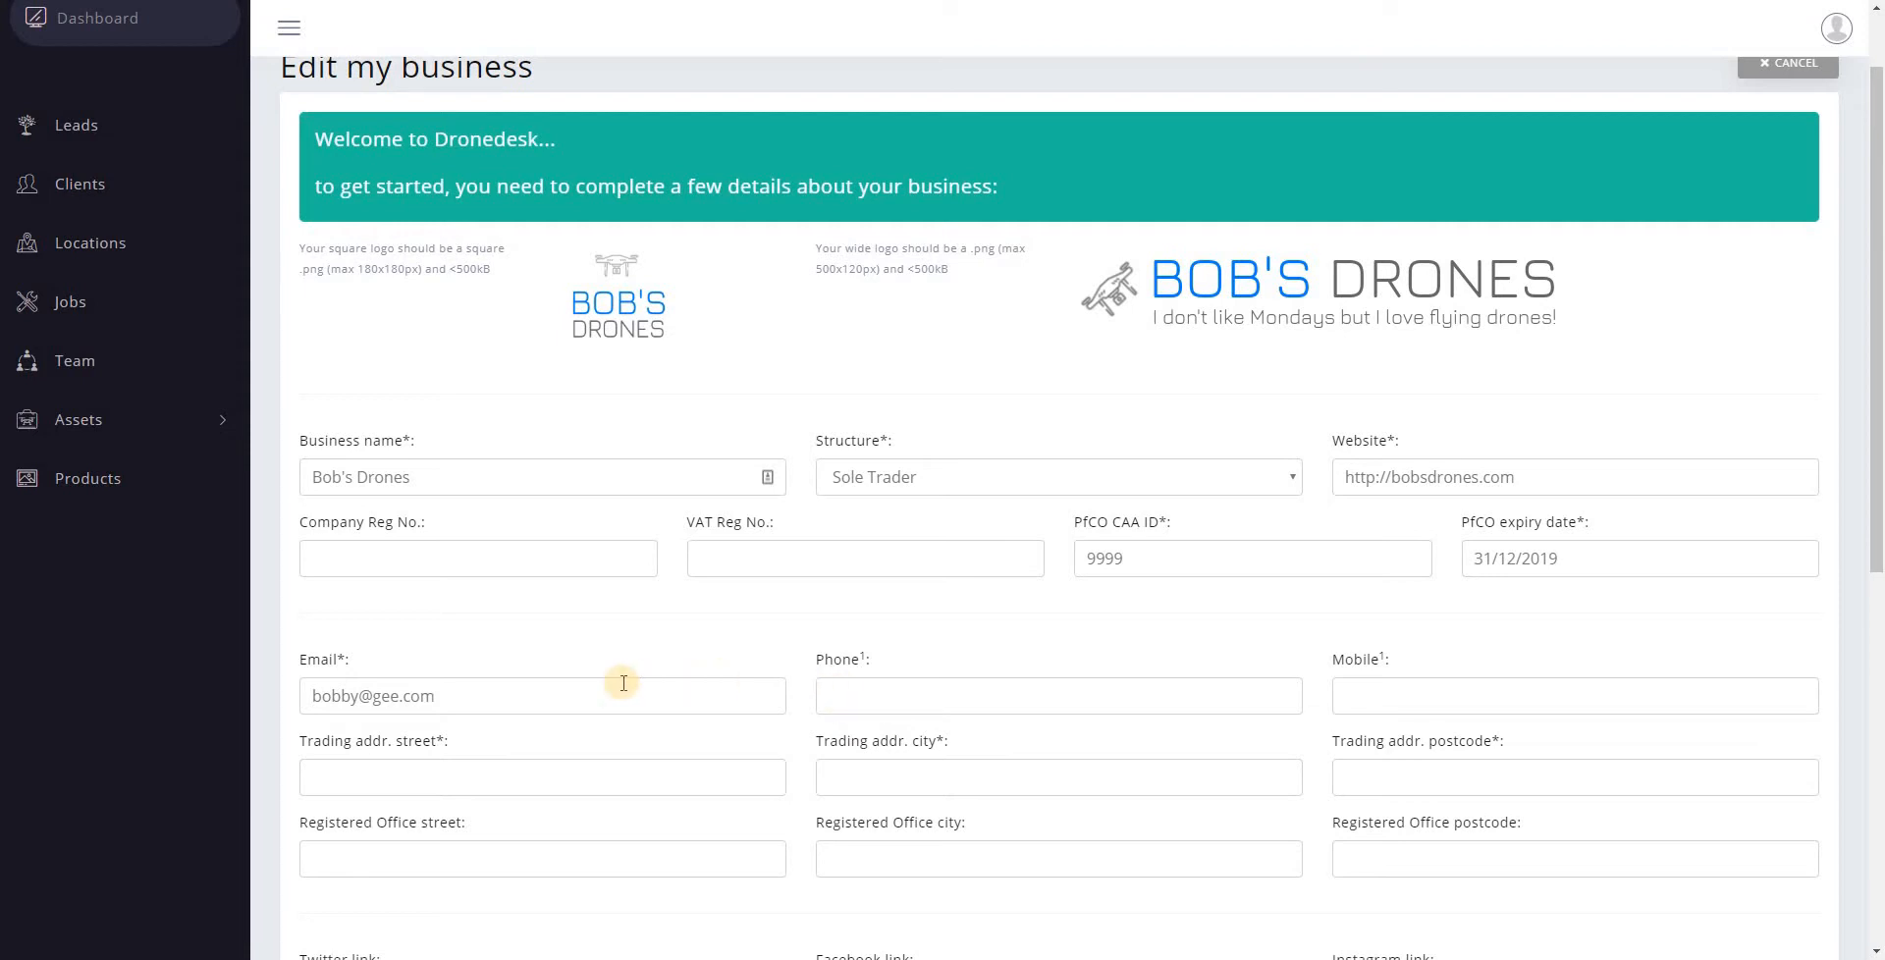
{"action": "mouse_move", "coordinate": [994, 691]}
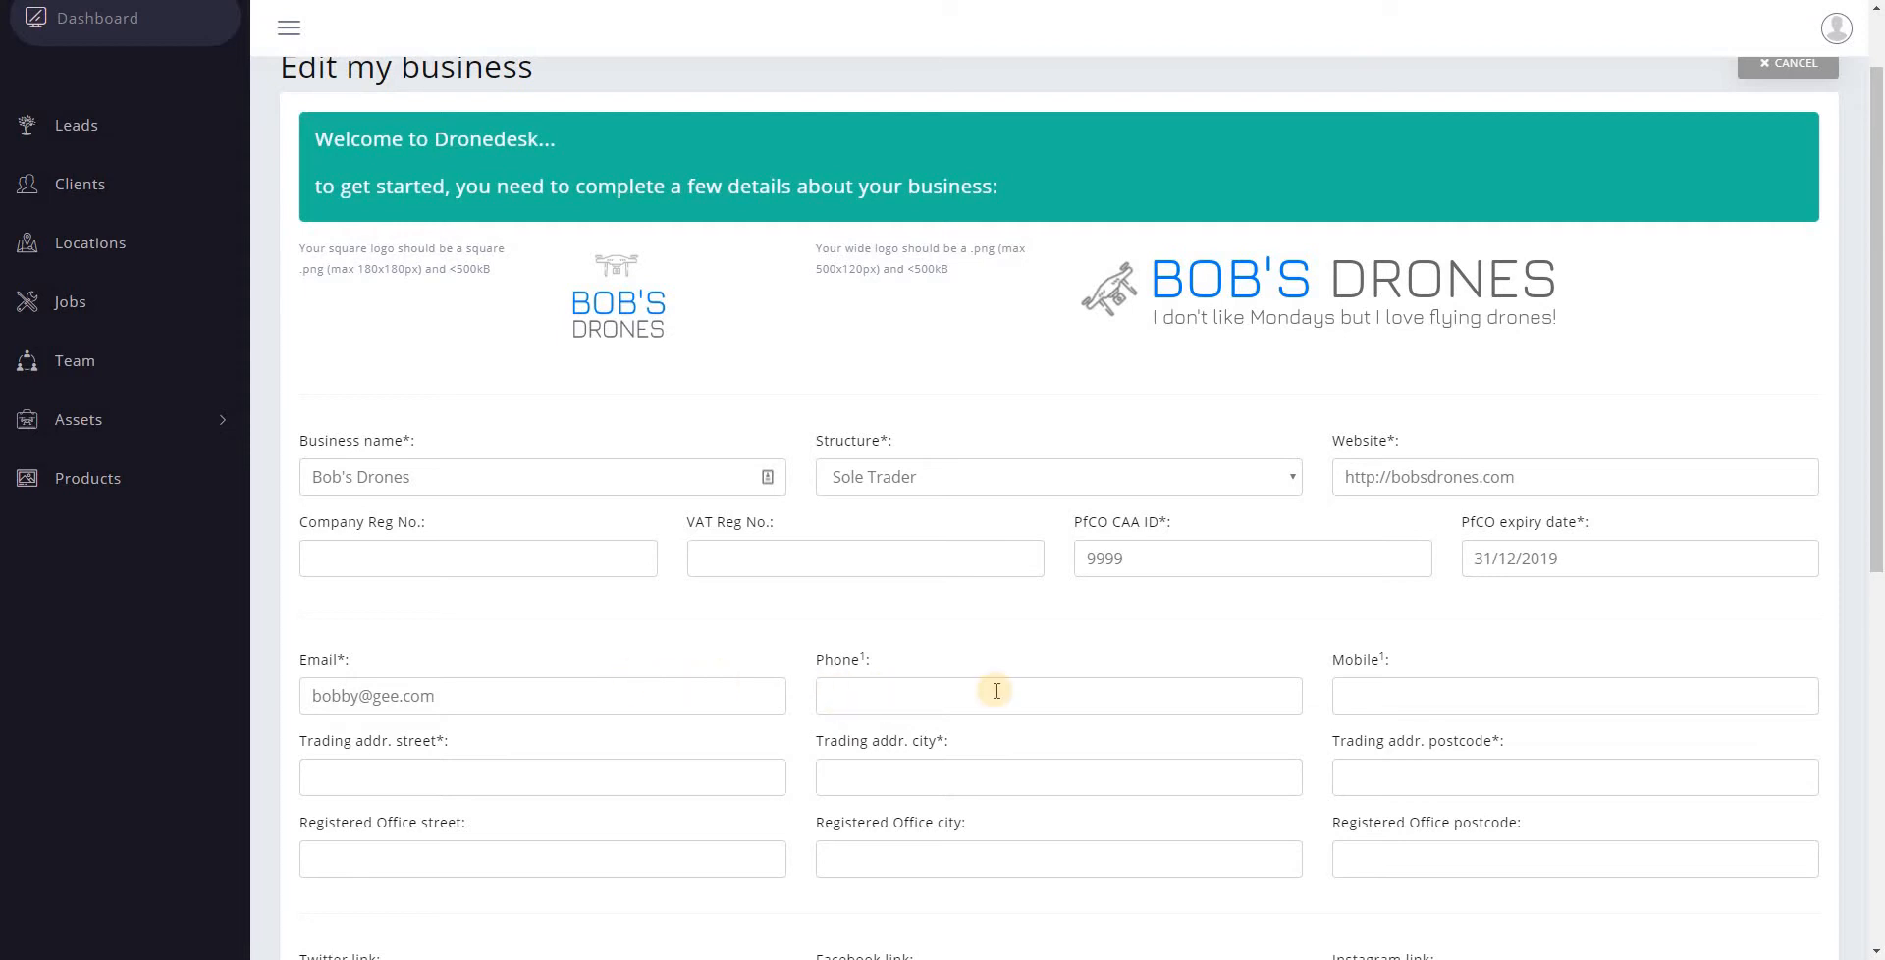
{"action": "left_click", "coordinate": [998, 696]}
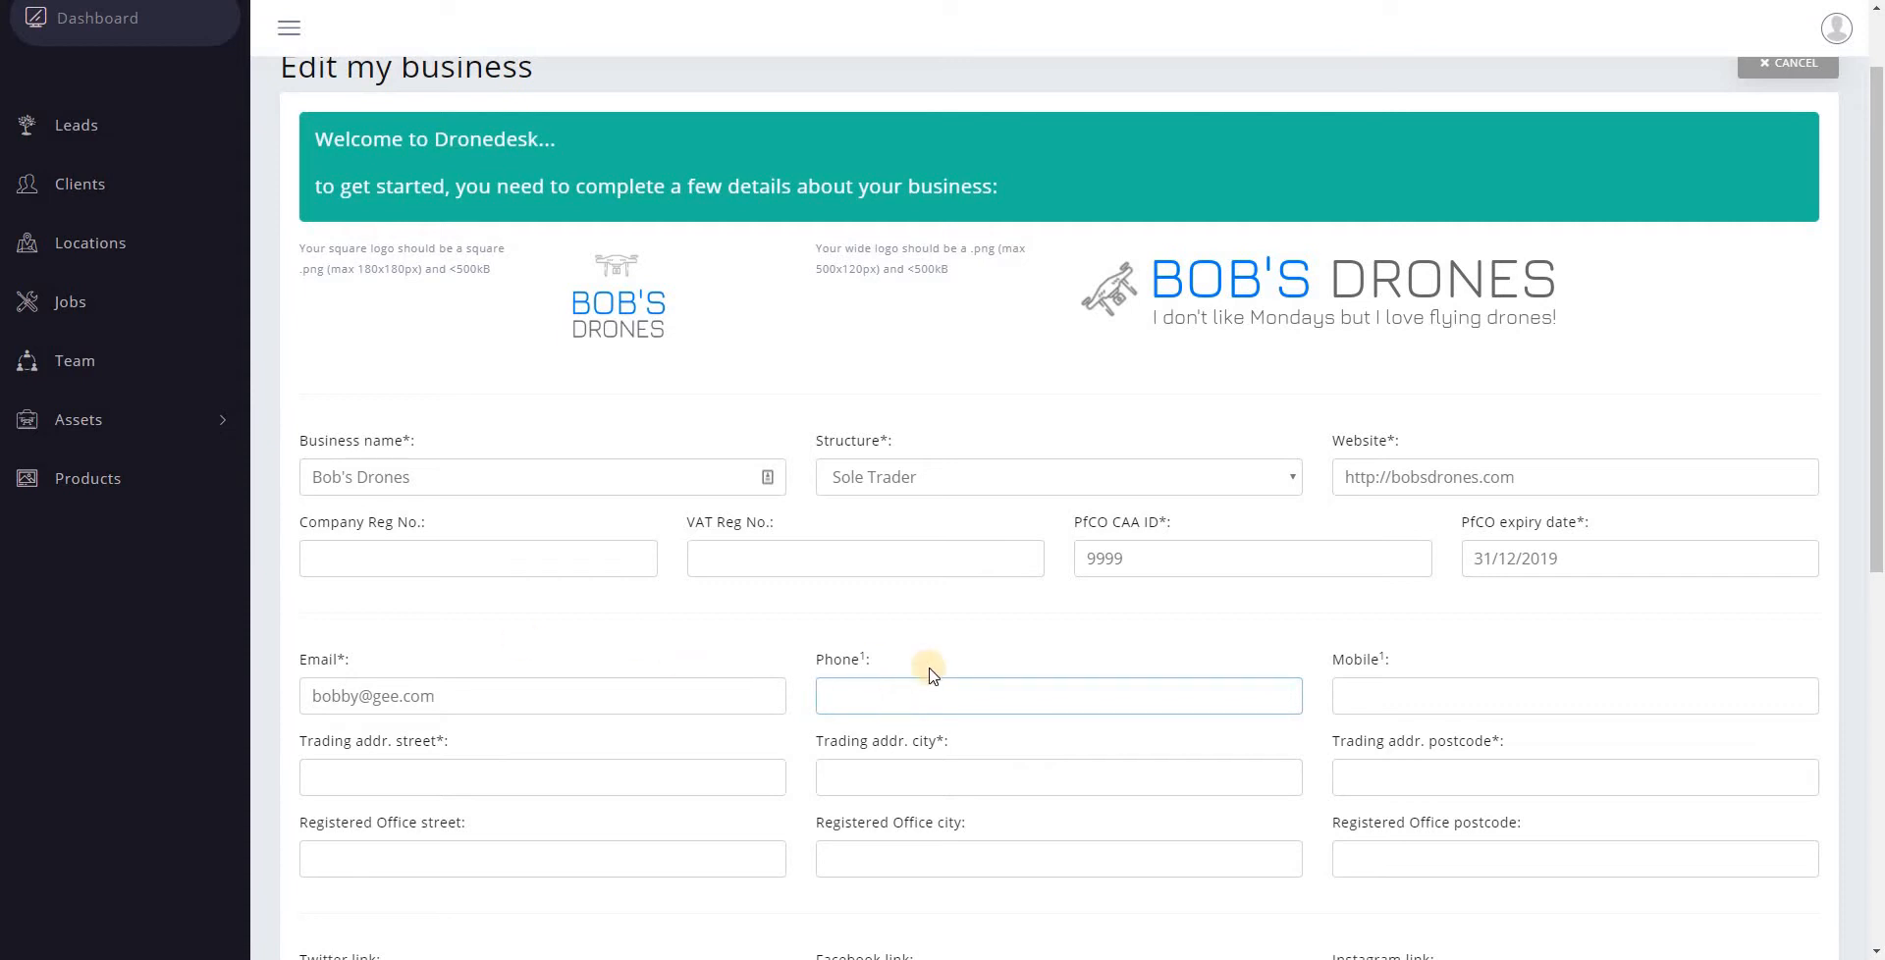
{"action": "left_click", "coordinate": [1058, 696]}
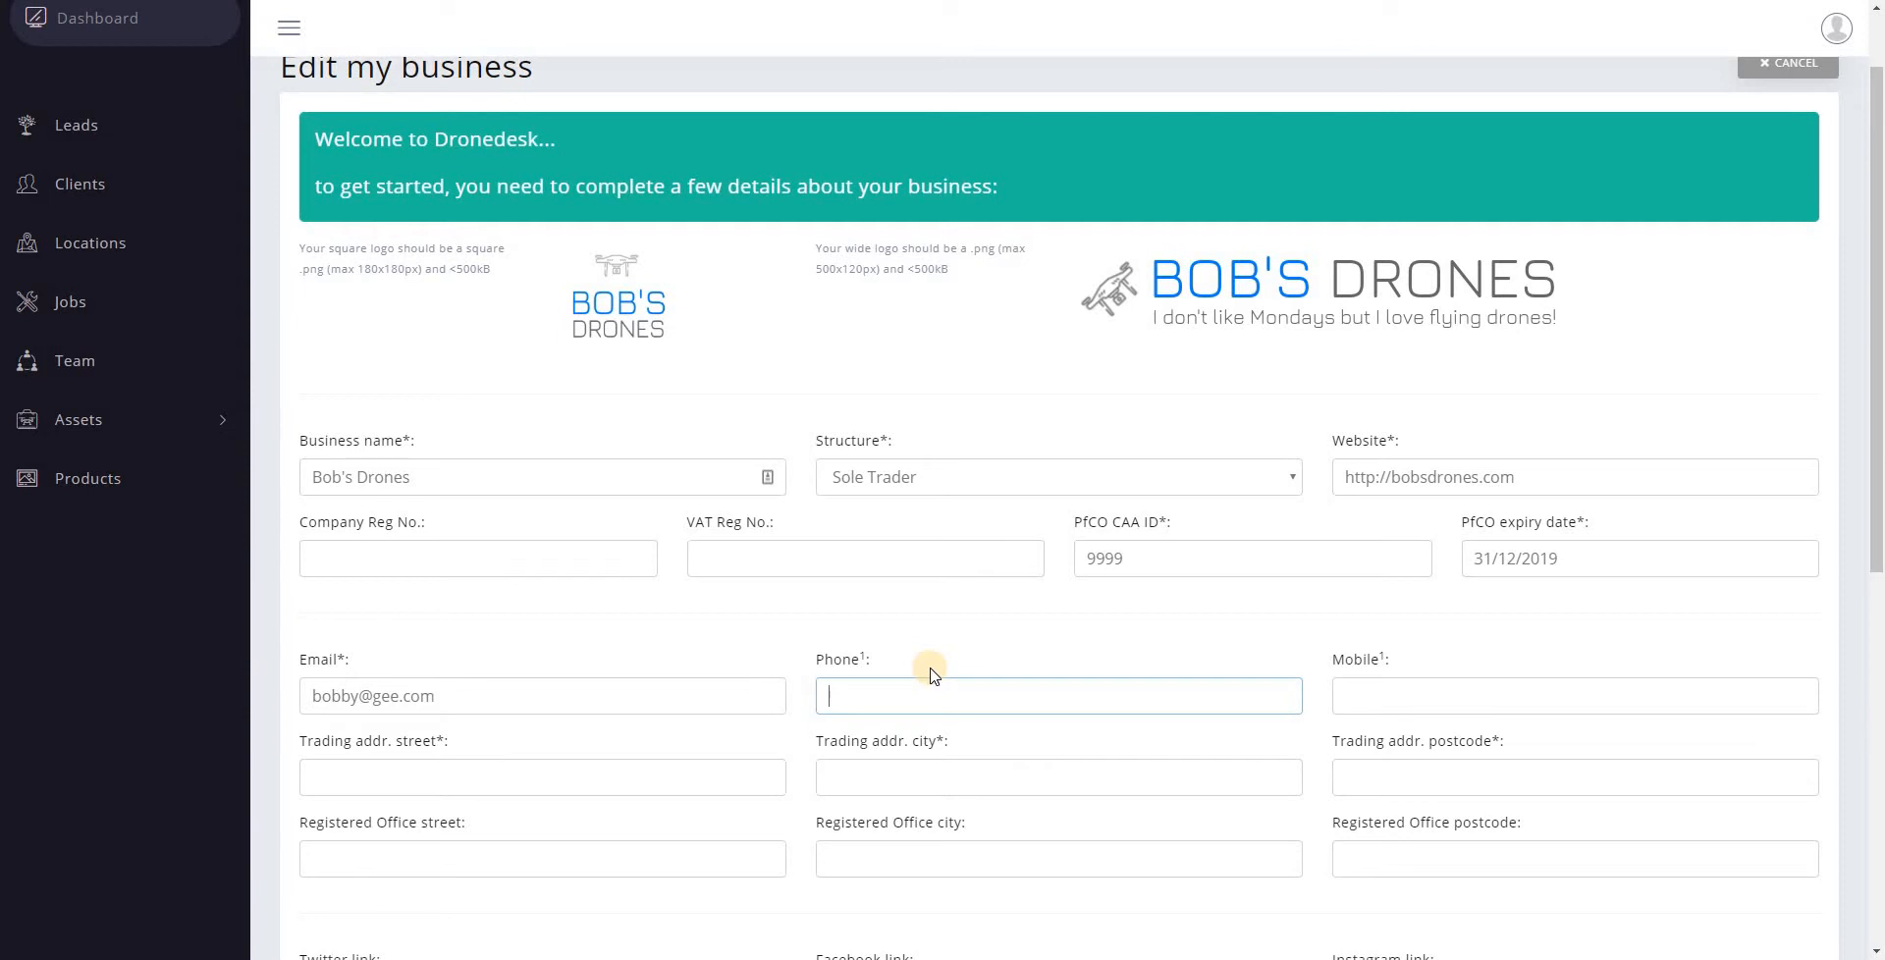
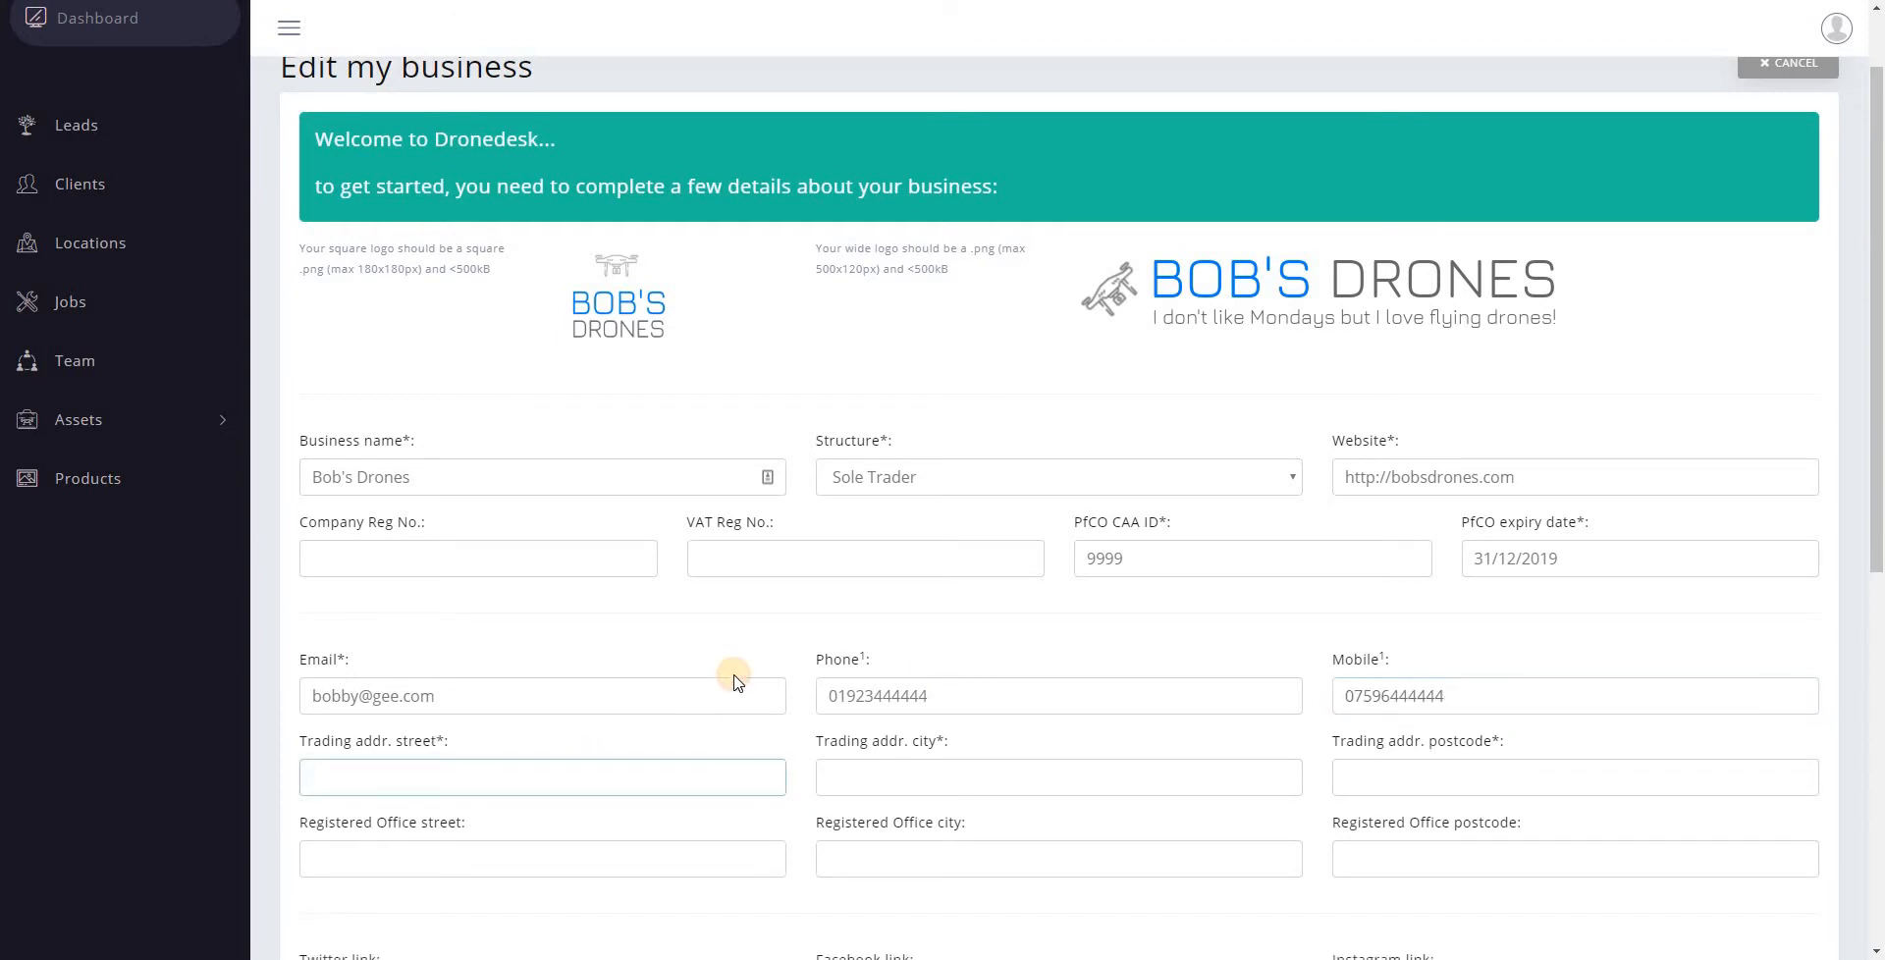
{"action": "scroll", "scroll_direction": "down", "scroll_amount": 3}
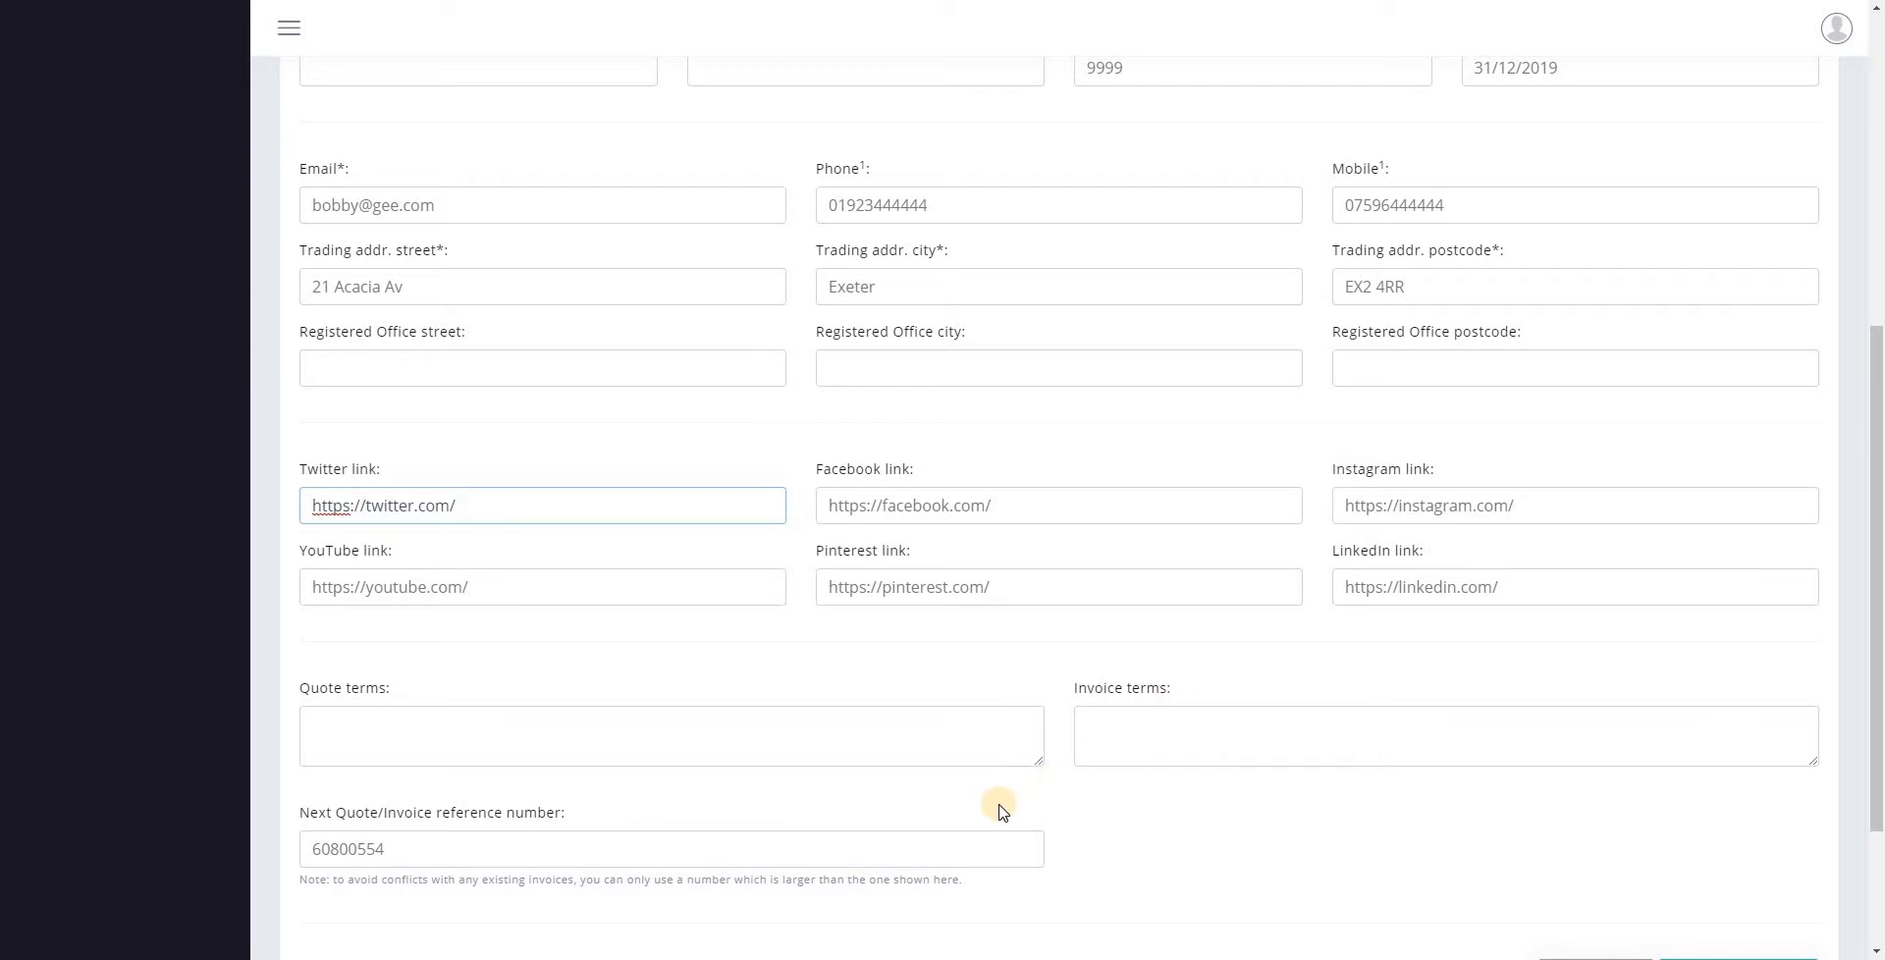
{"action": "scroll", "scroll_direction": "down", "scroll_amount": 3}
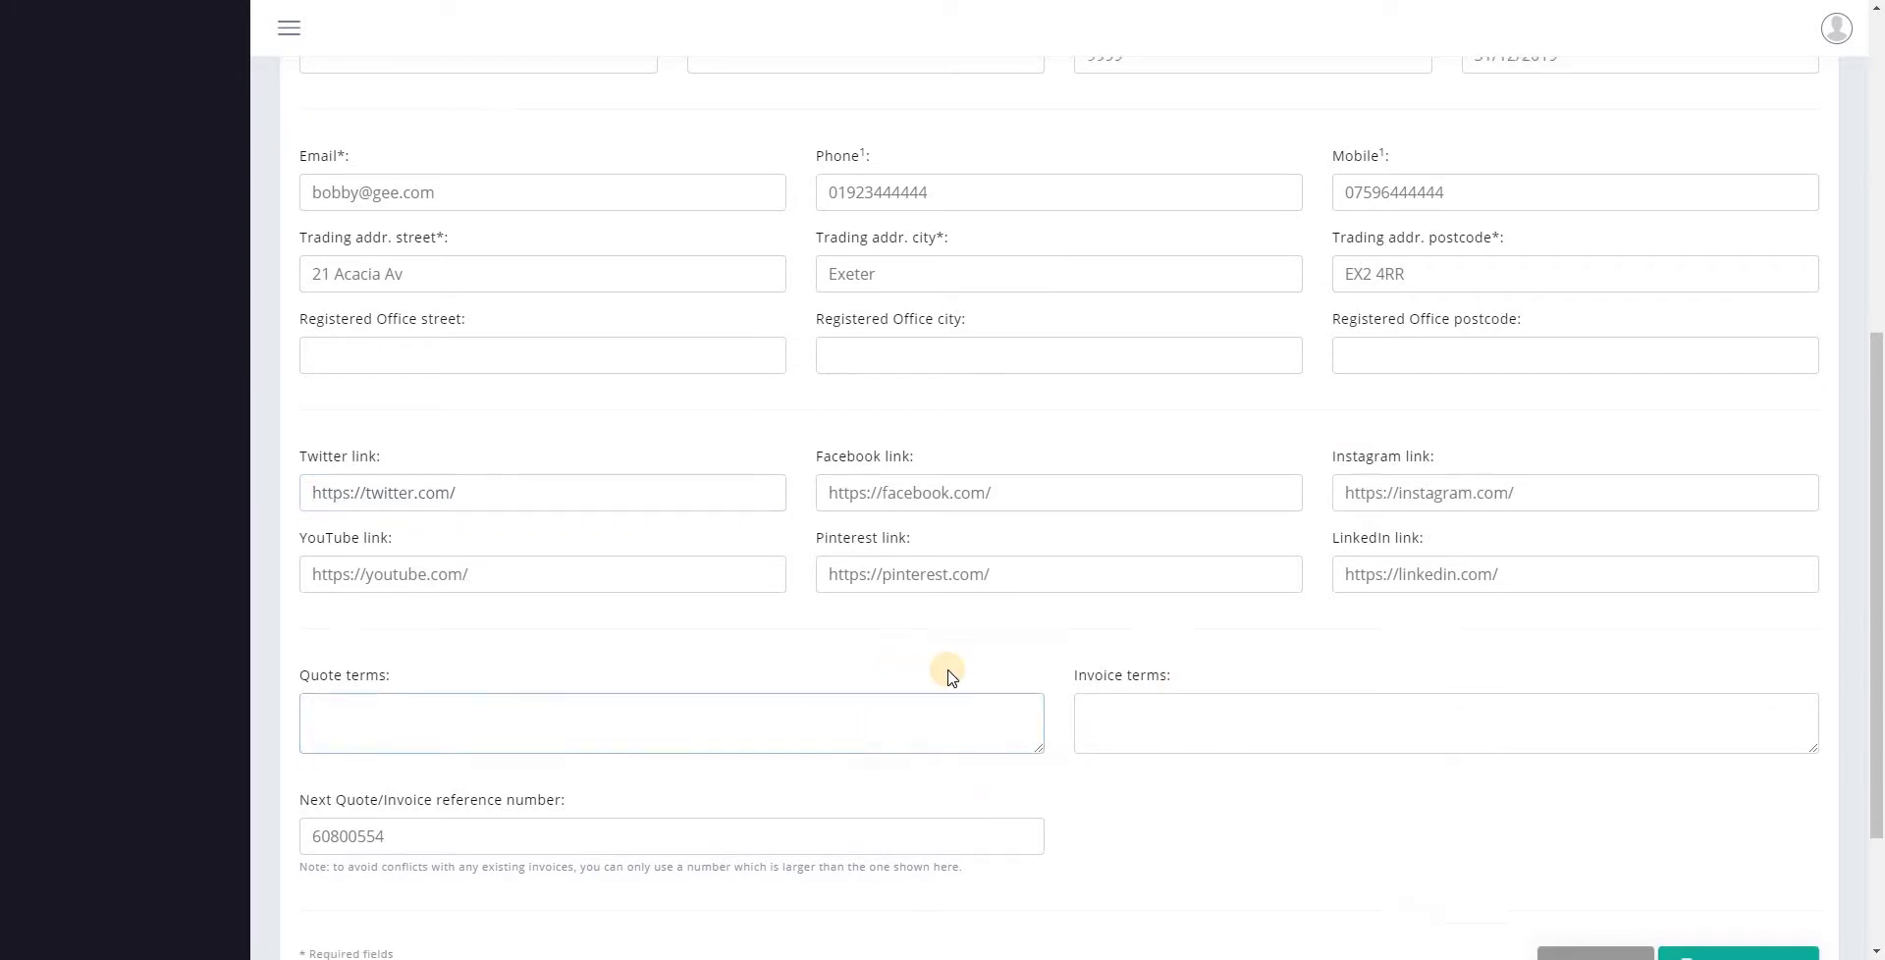
{"action": "scroll", "scroll_direction": "down", "scroll_amount": 3}
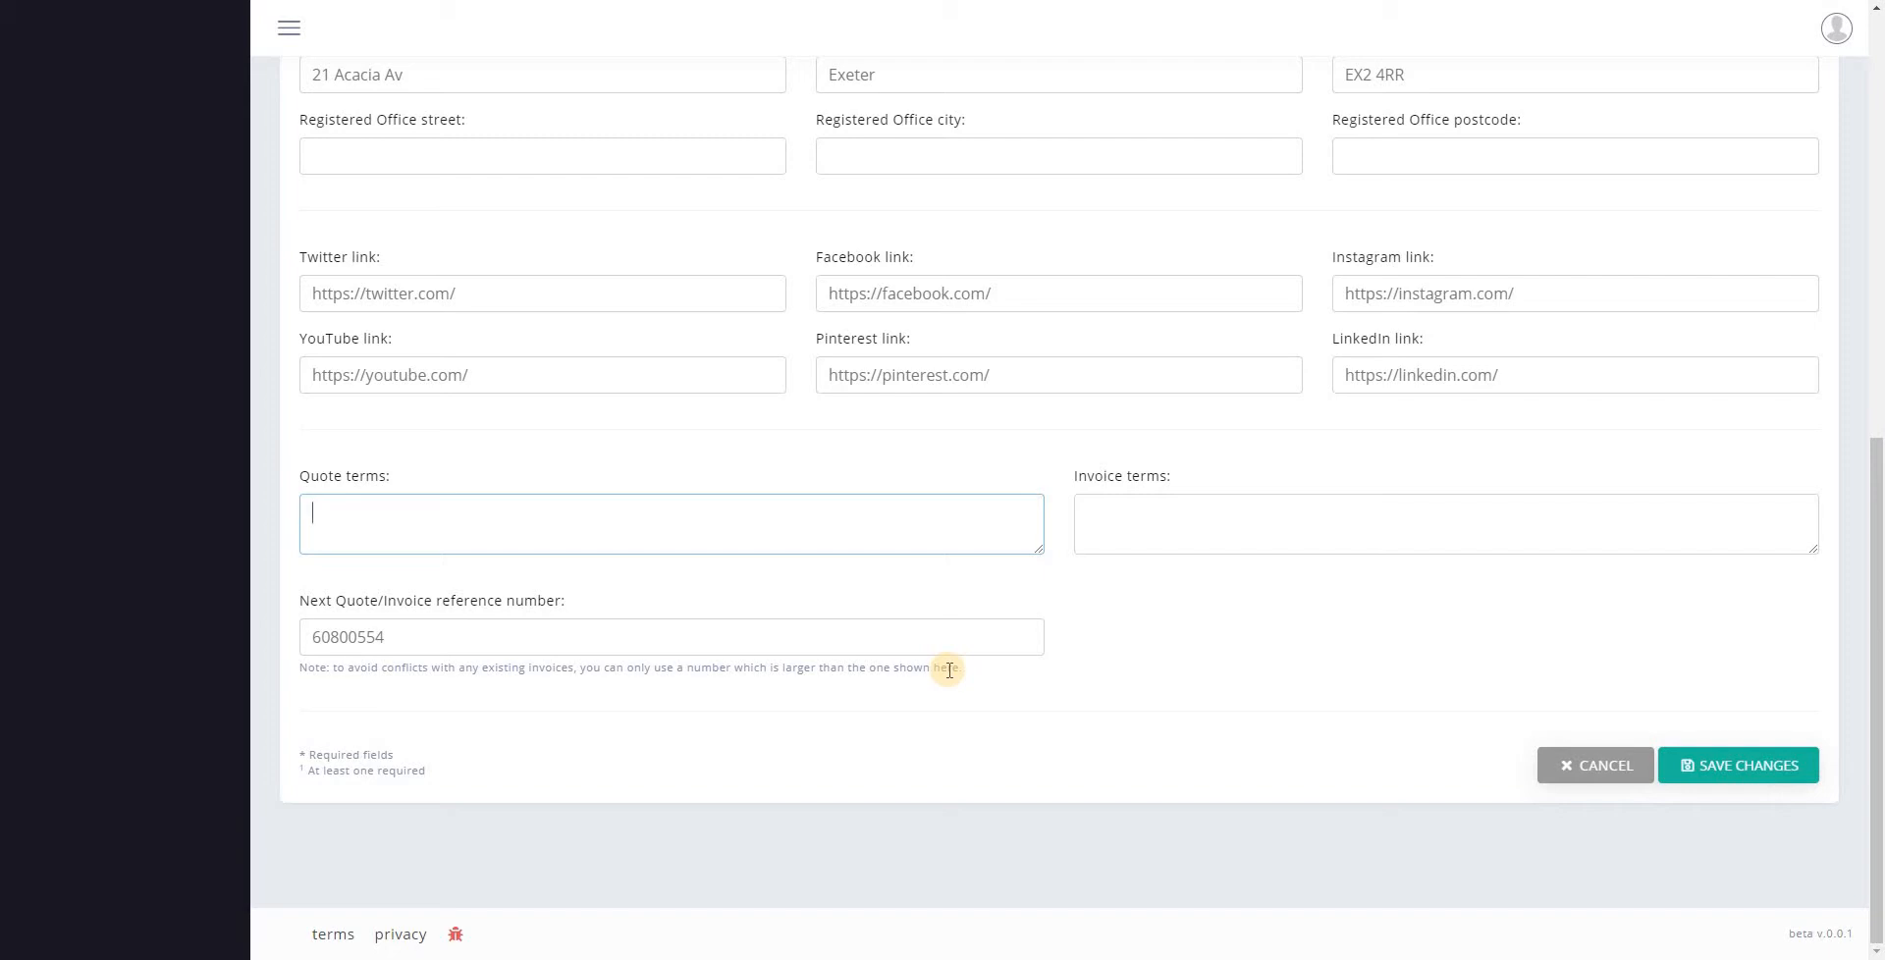
Step: Enter quote terms 'Deposit 50% to confirm' and invoice terms 'Payment terms 14 days'
{"action": "type", "text": "Deposit 50% to confirm"}
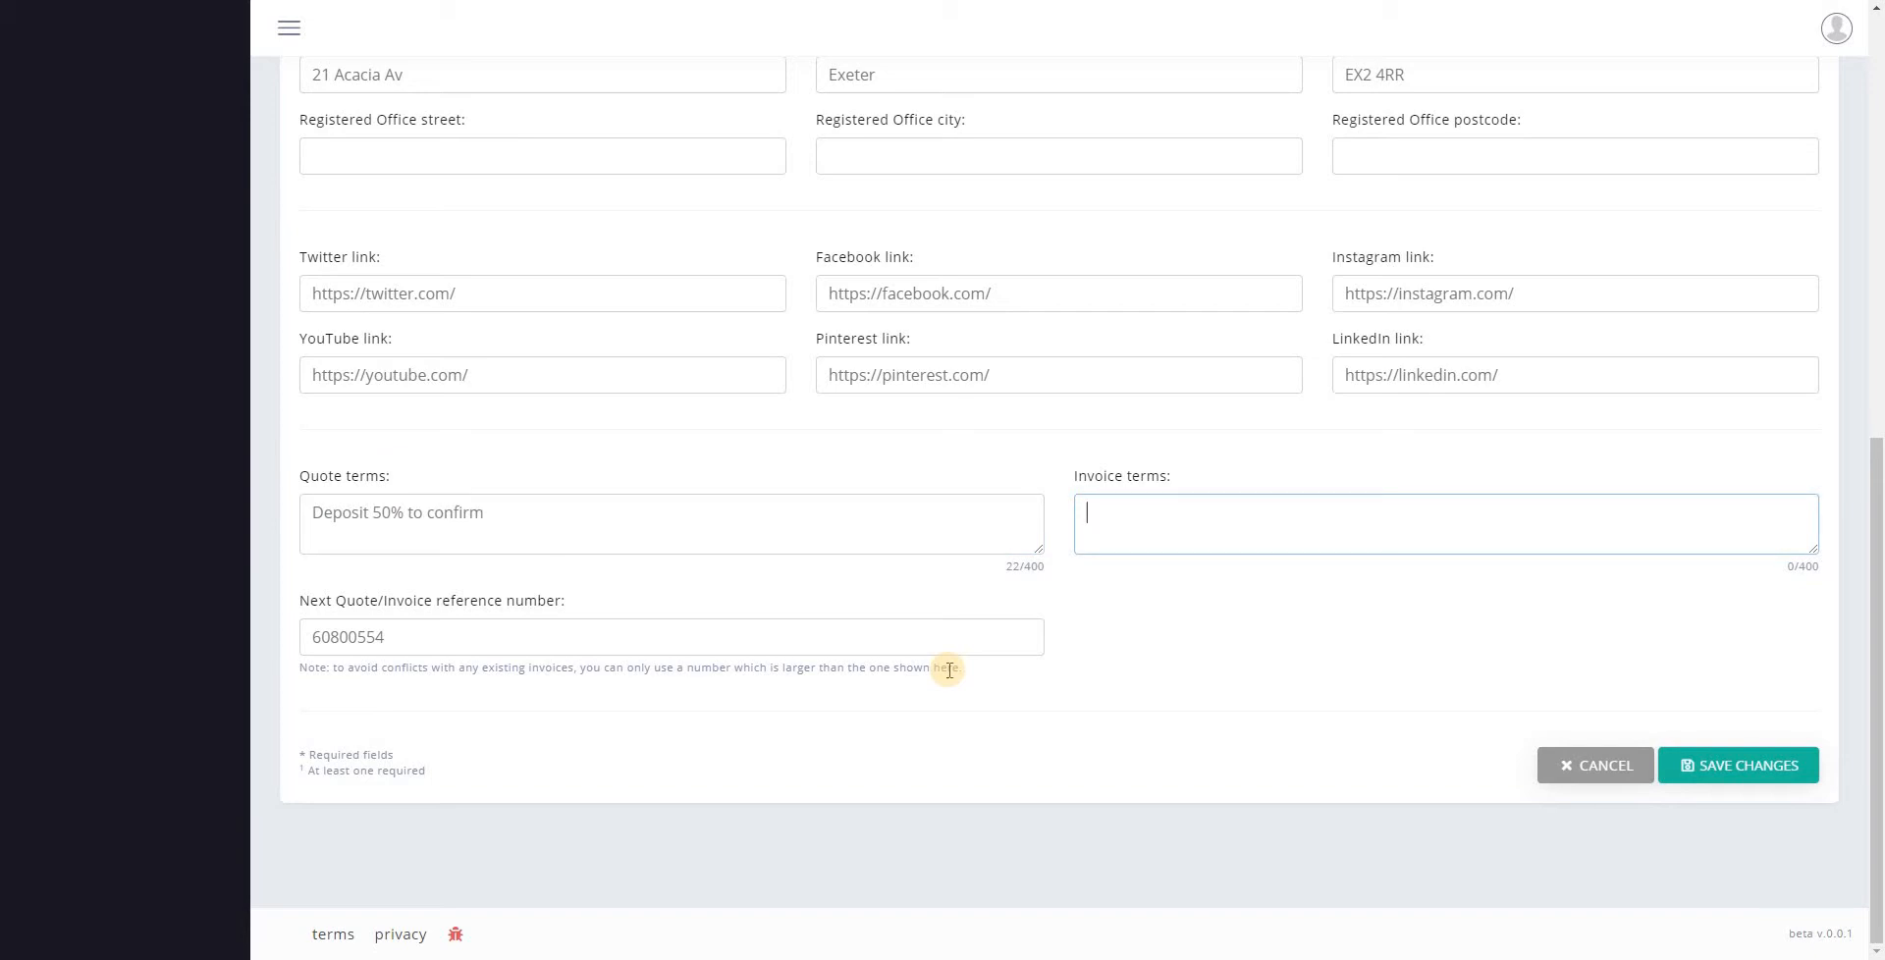
{"action": "type", "text": "Payment terms 14 days"}
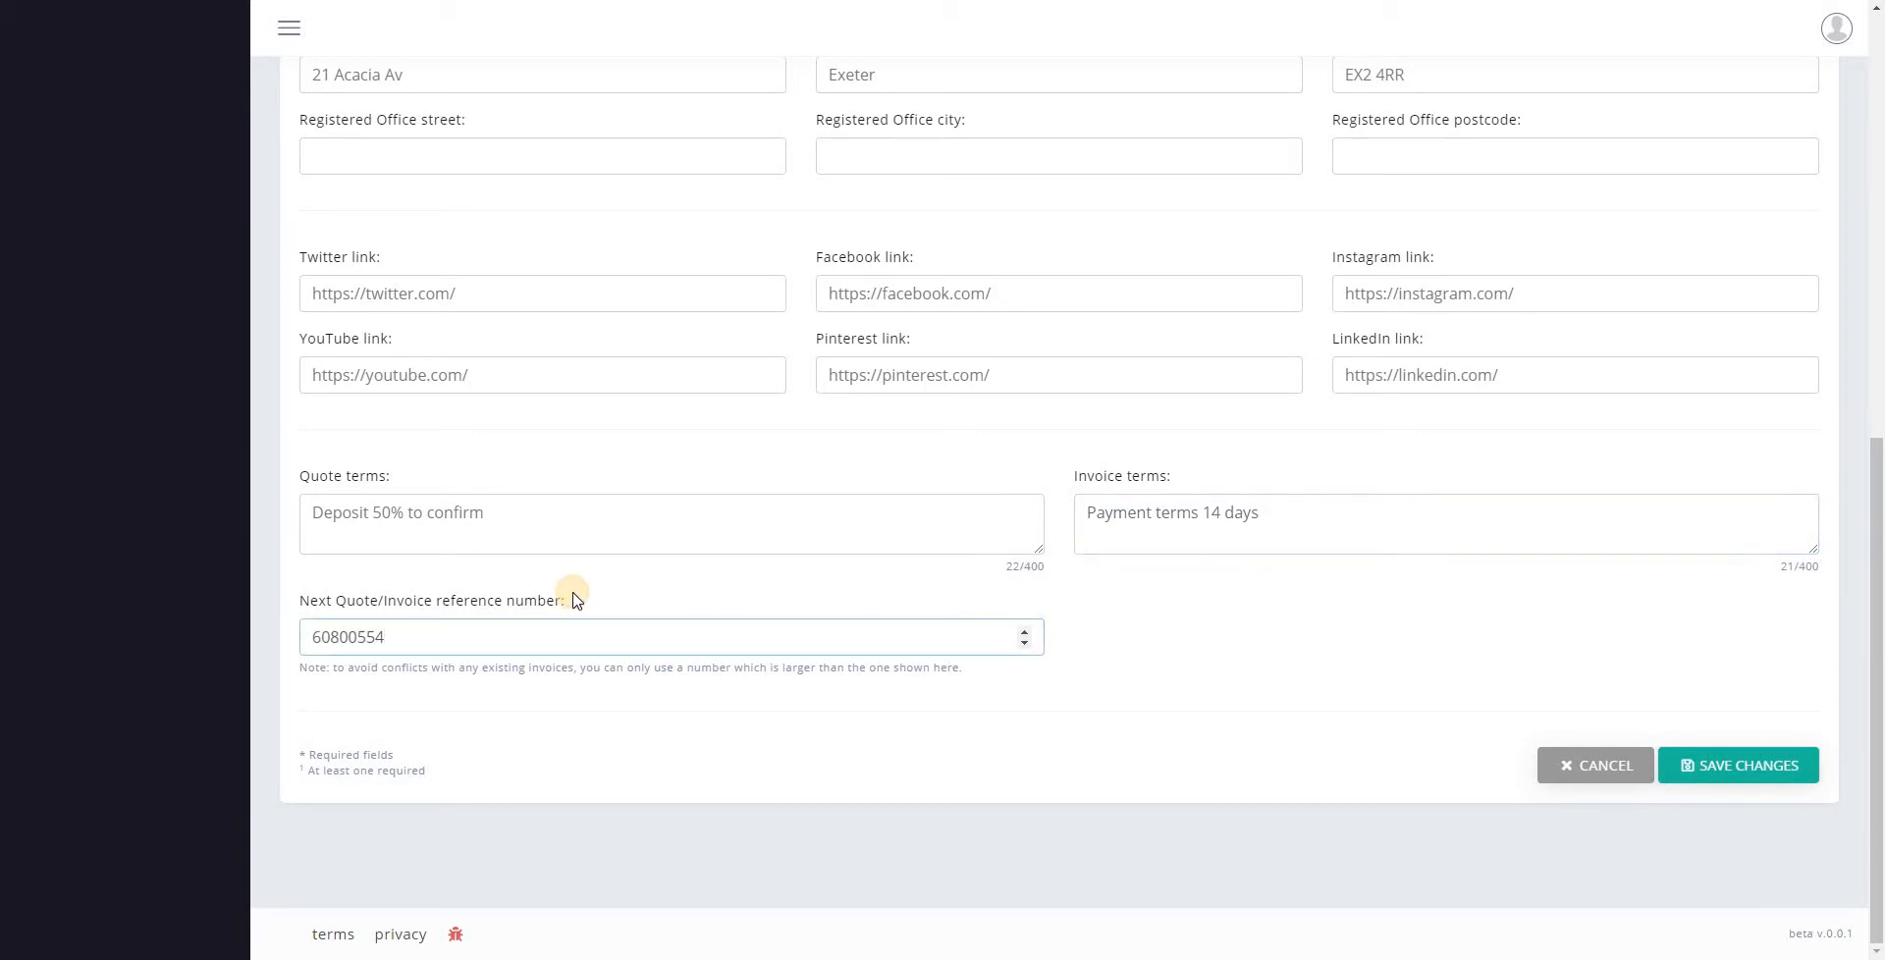
{"action": "mouse_move", "coordinate": [478, 653]}
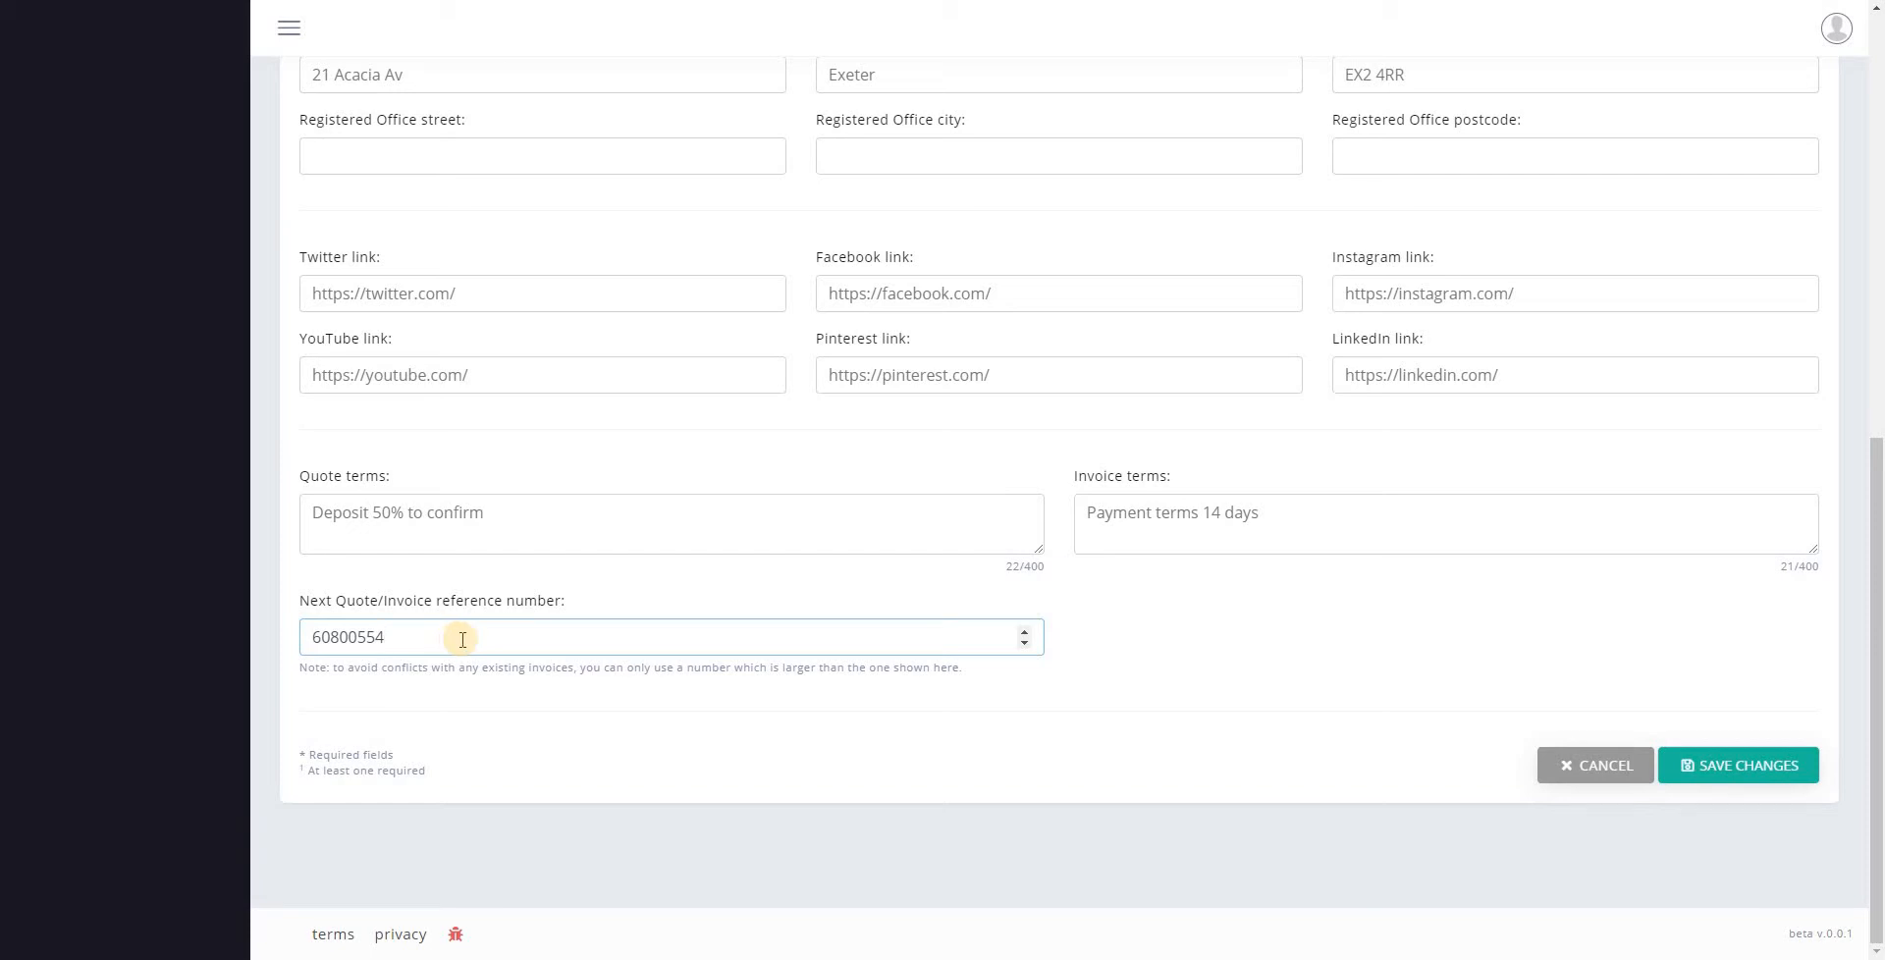
Step: Save the business details, return to the profile page, and open Edit My Profile
{"action": "left_click", "coordinate": [1738, 765]}
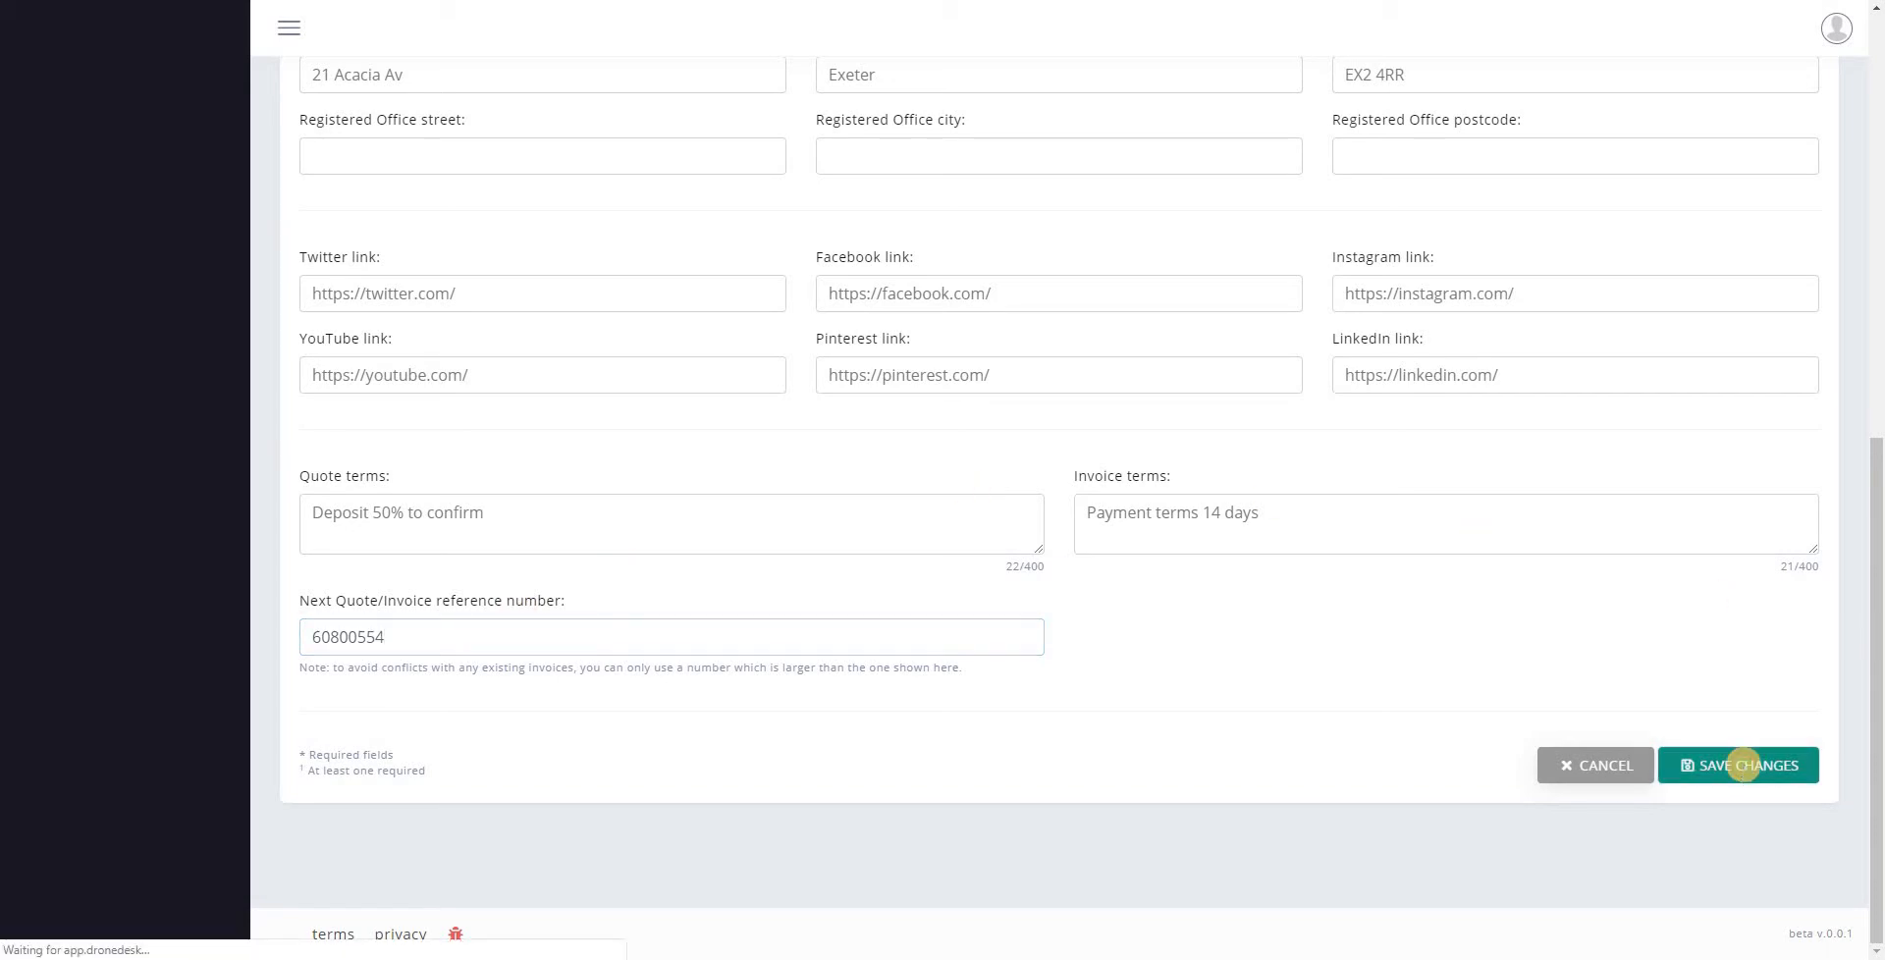
{"action": "left_click", "coordinate": [1739, 765]}
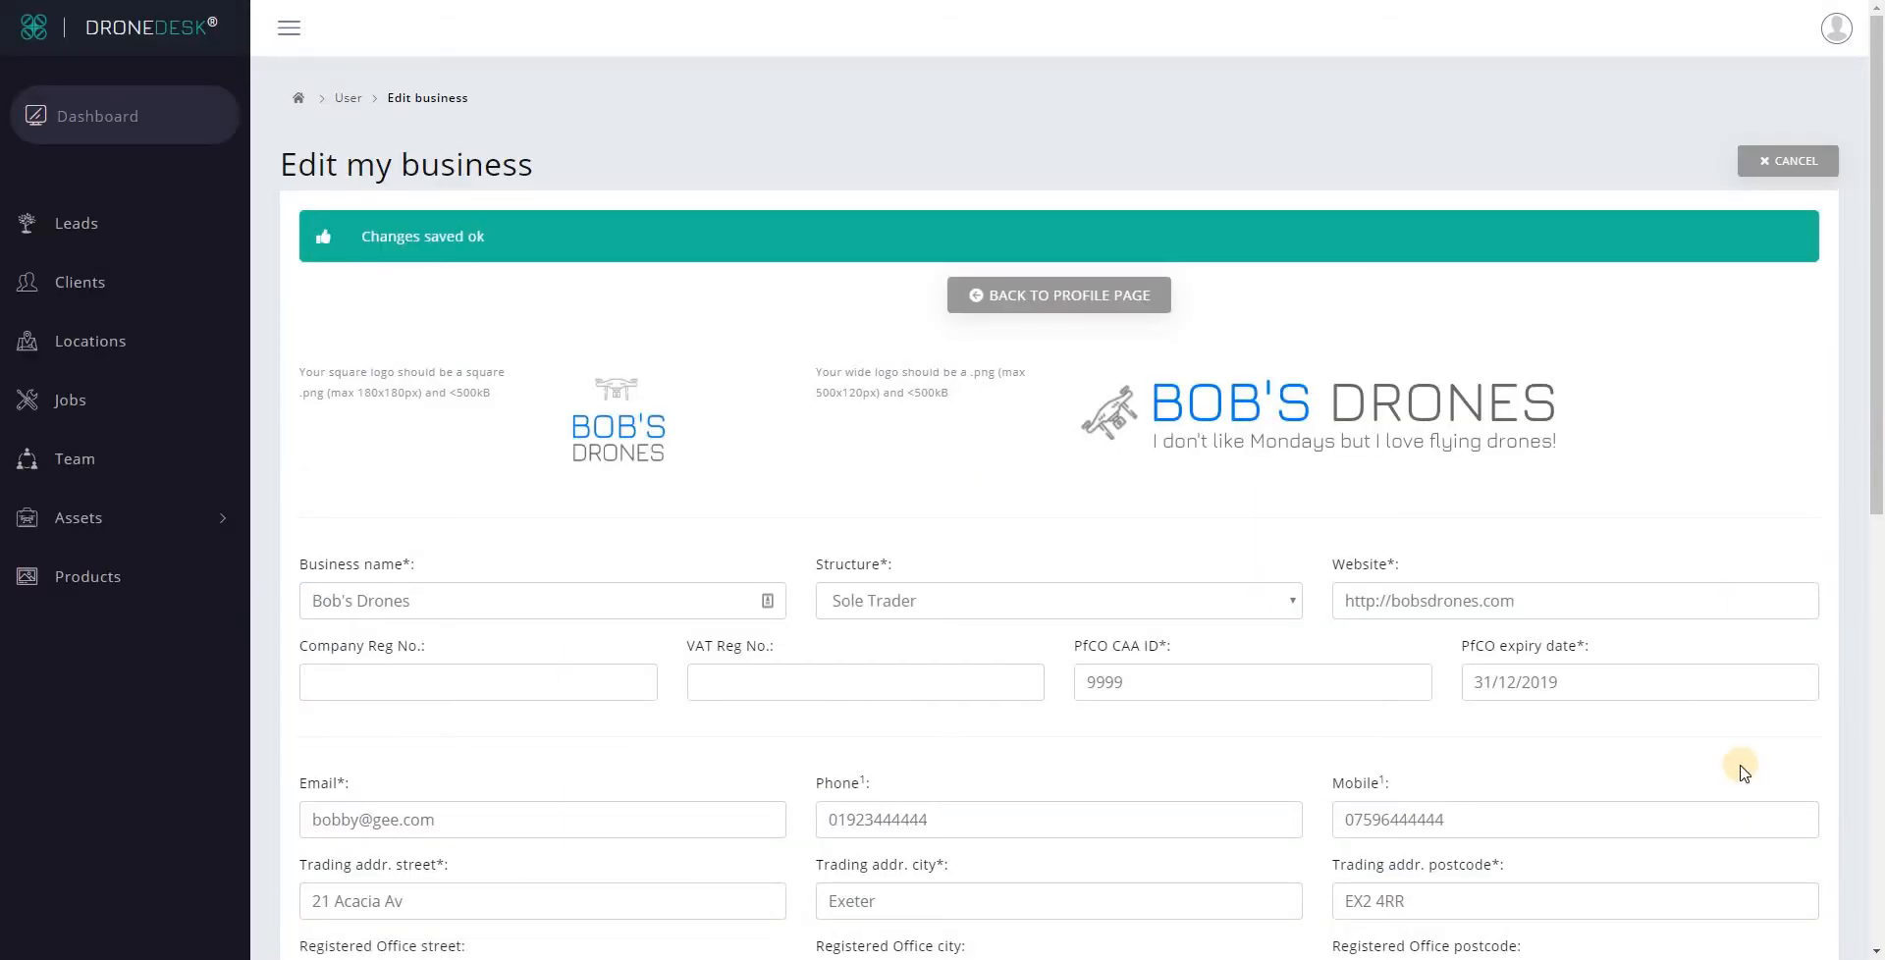
{"action": "mouse_move", "coordinate": [1065, 295]}
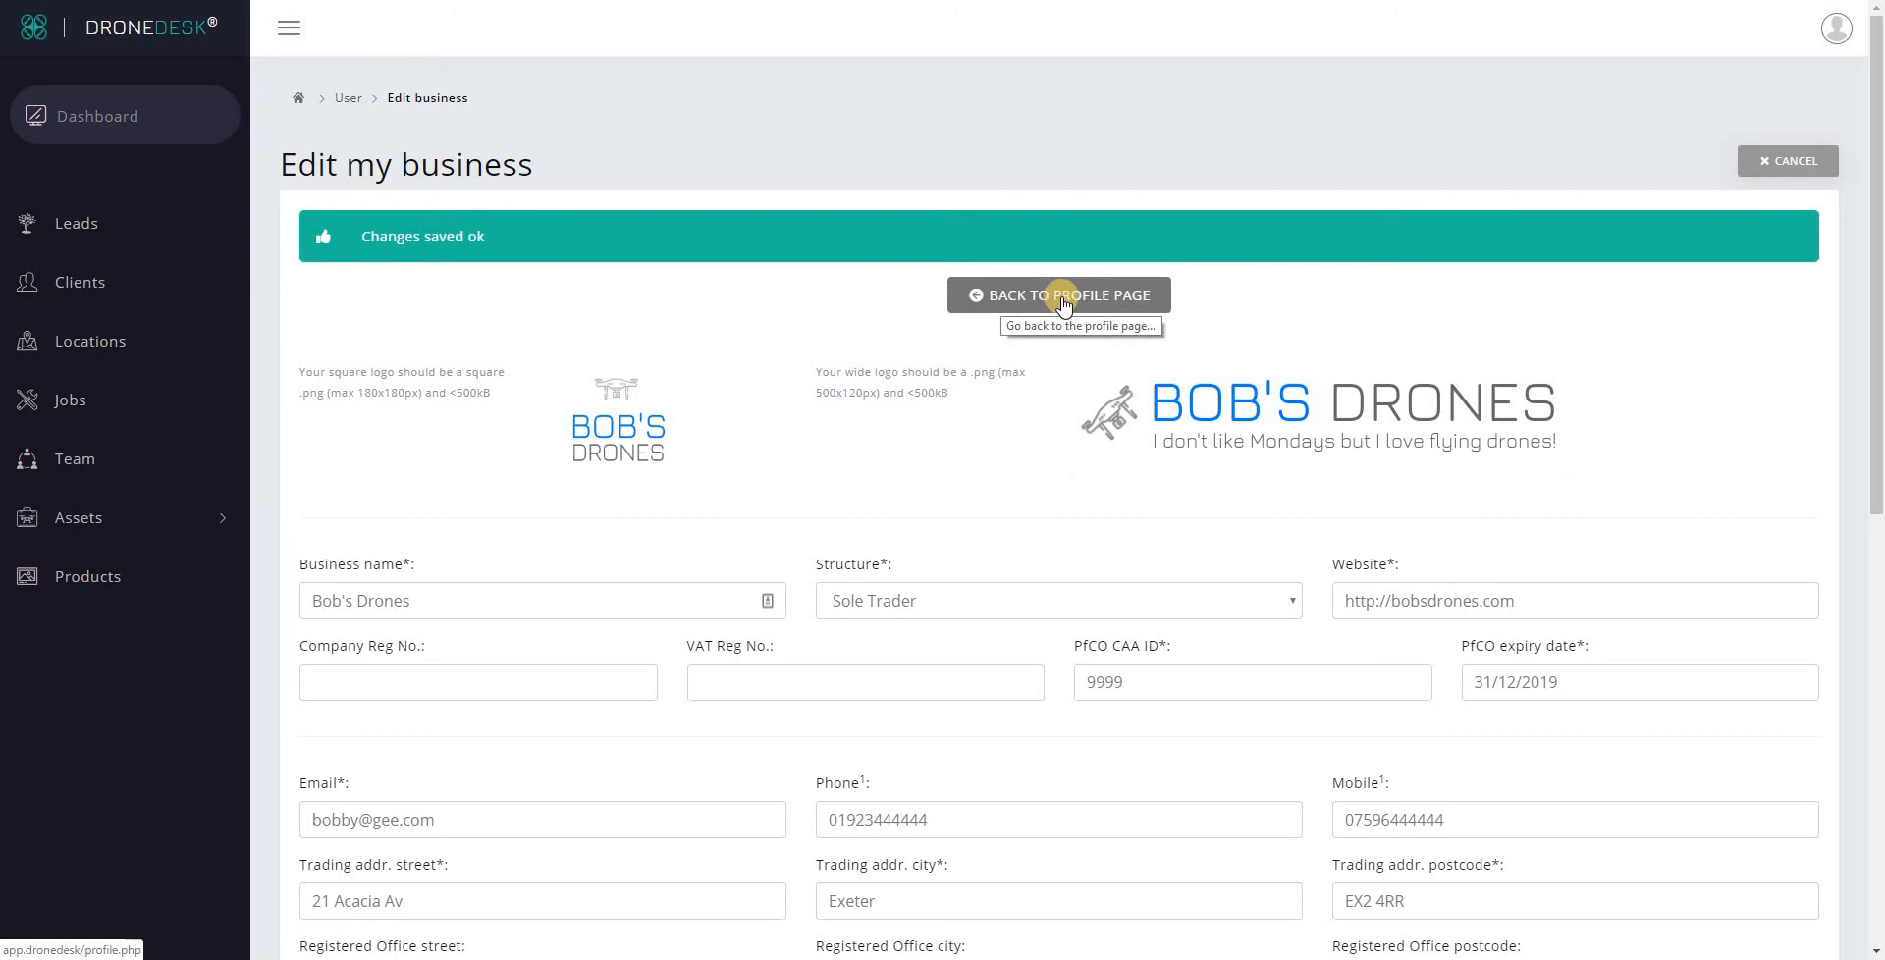
{"action": "left_click", "coordinate": [1060, 295]}
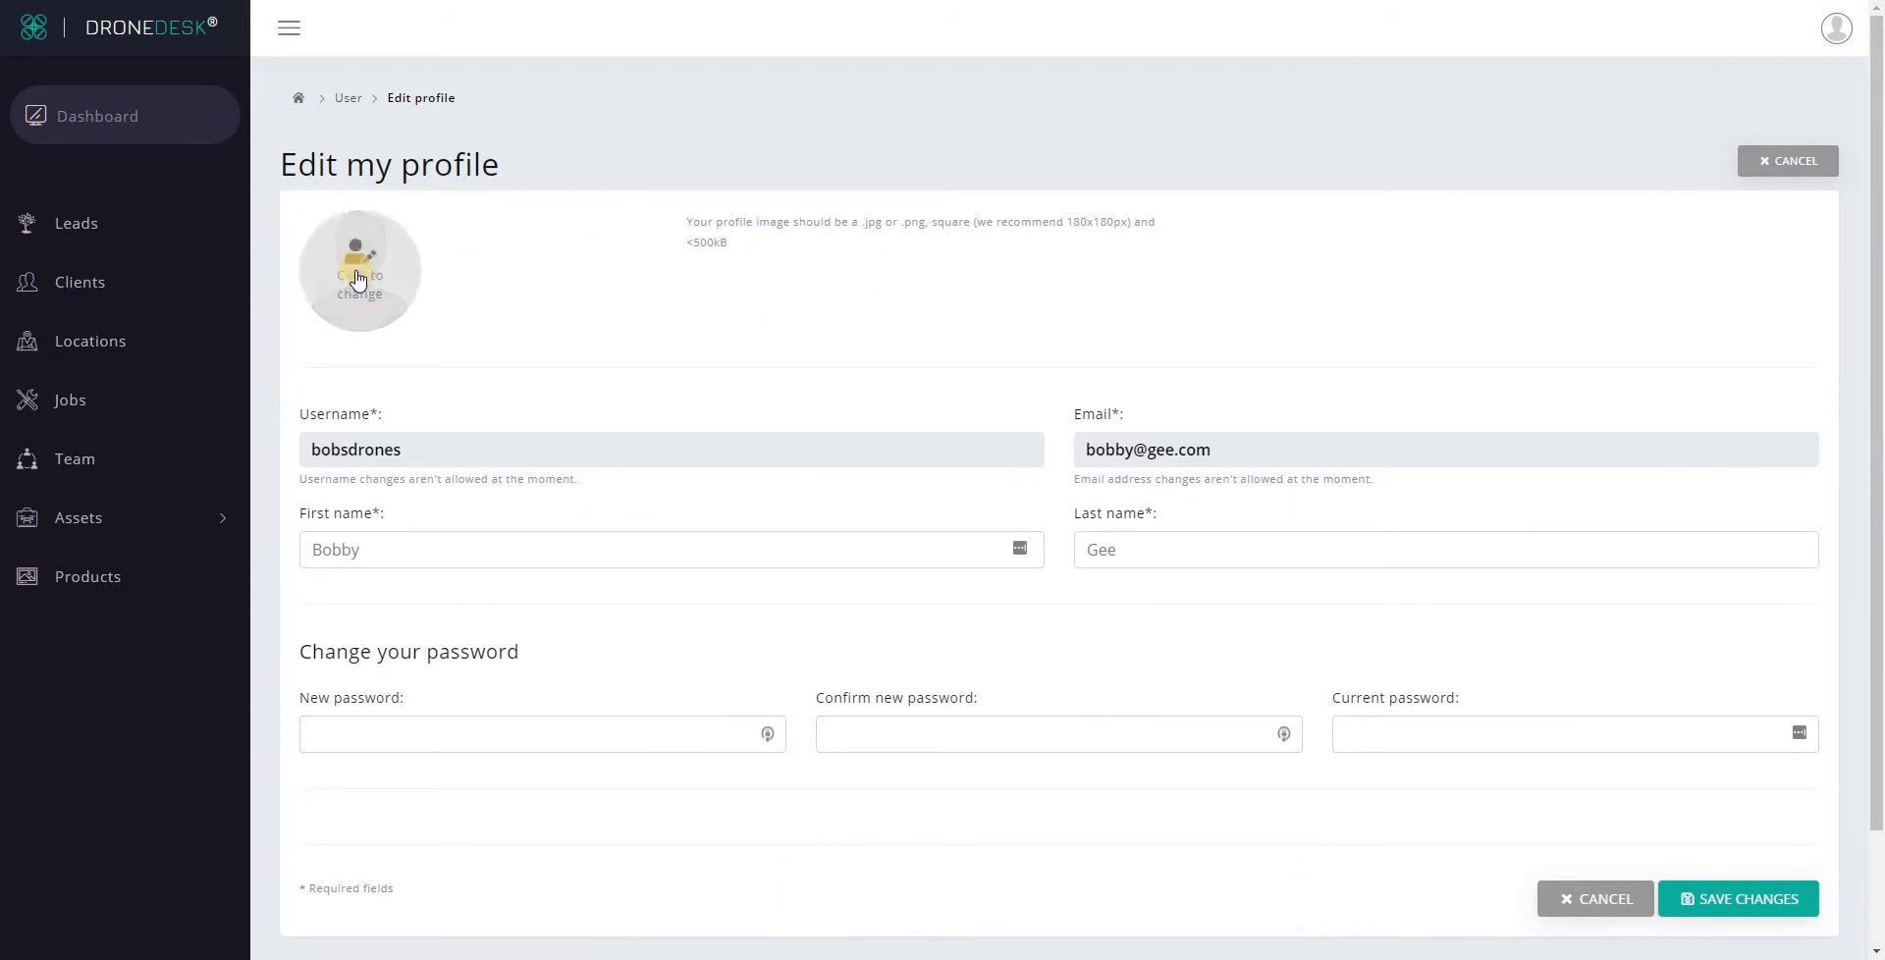
Step: Upload profile_pic-min.png as the profile picture and save the change
{"action": "left_click", "coordinate": [360, 278]}
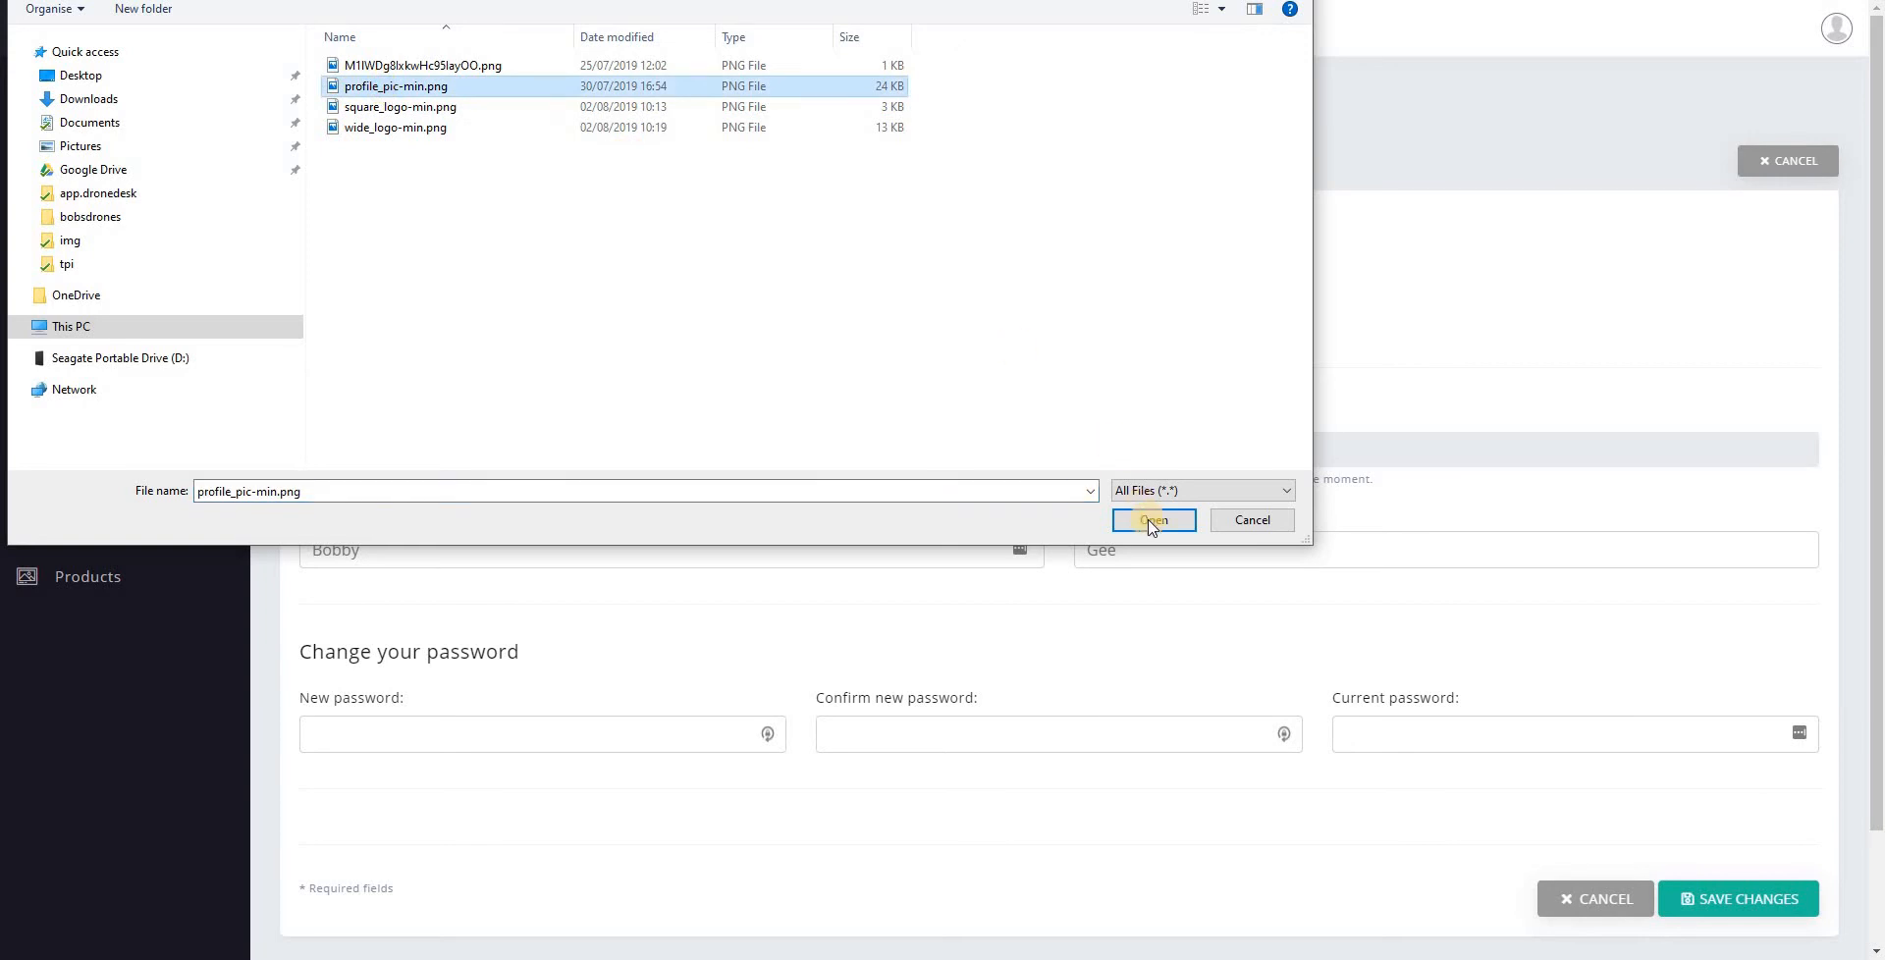
{"action": "left_click", "coordinate": [1154, 521]}
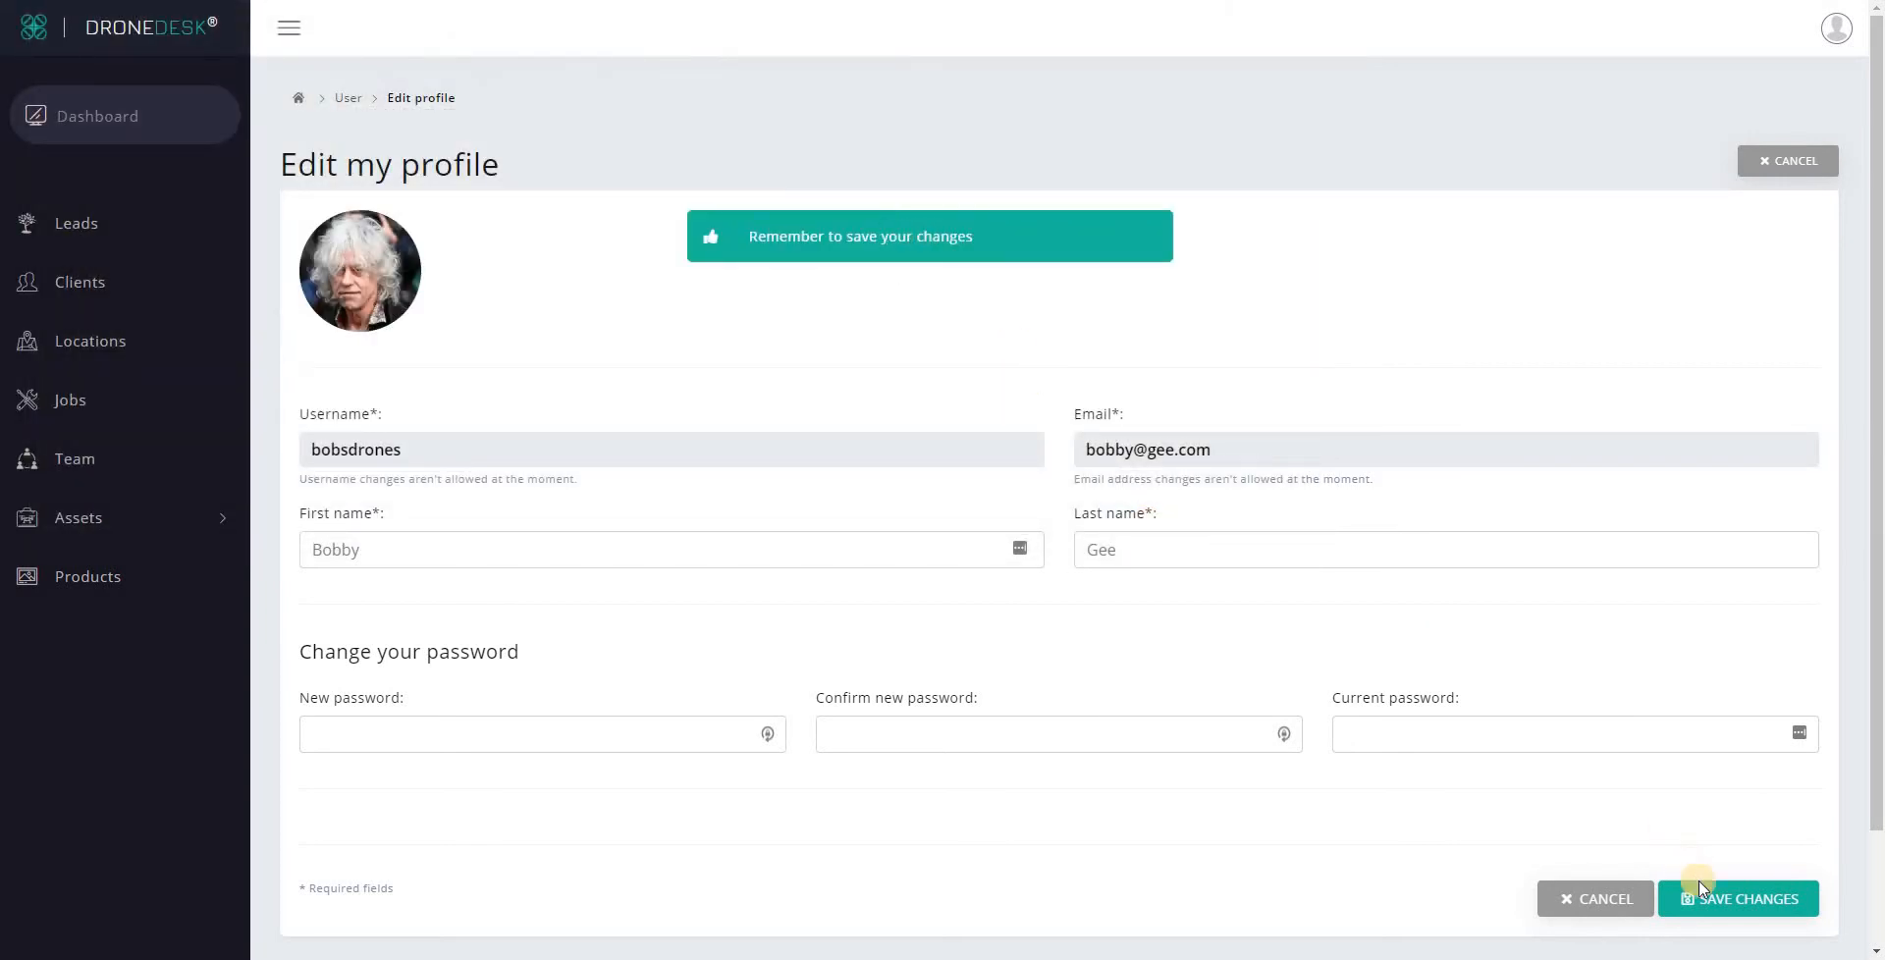
{"action": "left_click", "coordinate": [1739, 899]}
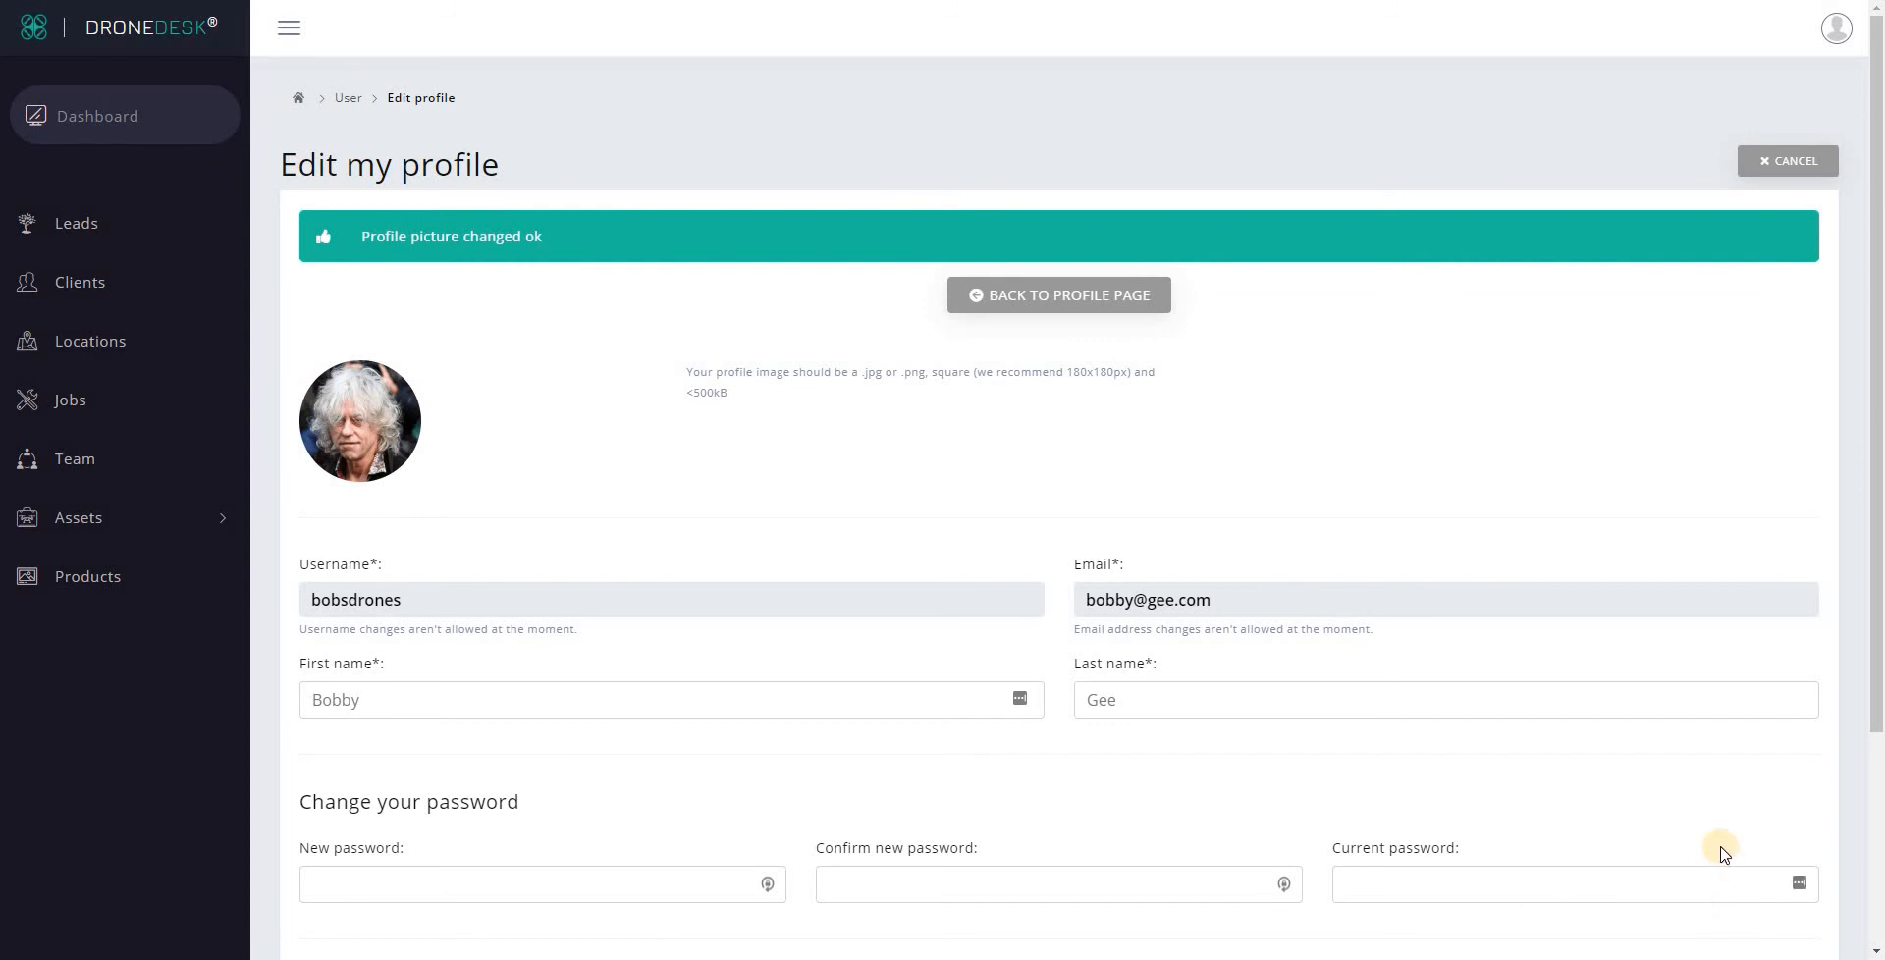
{"action": "scroll", "scroll_direction": "down", "scroll_amount": 3}
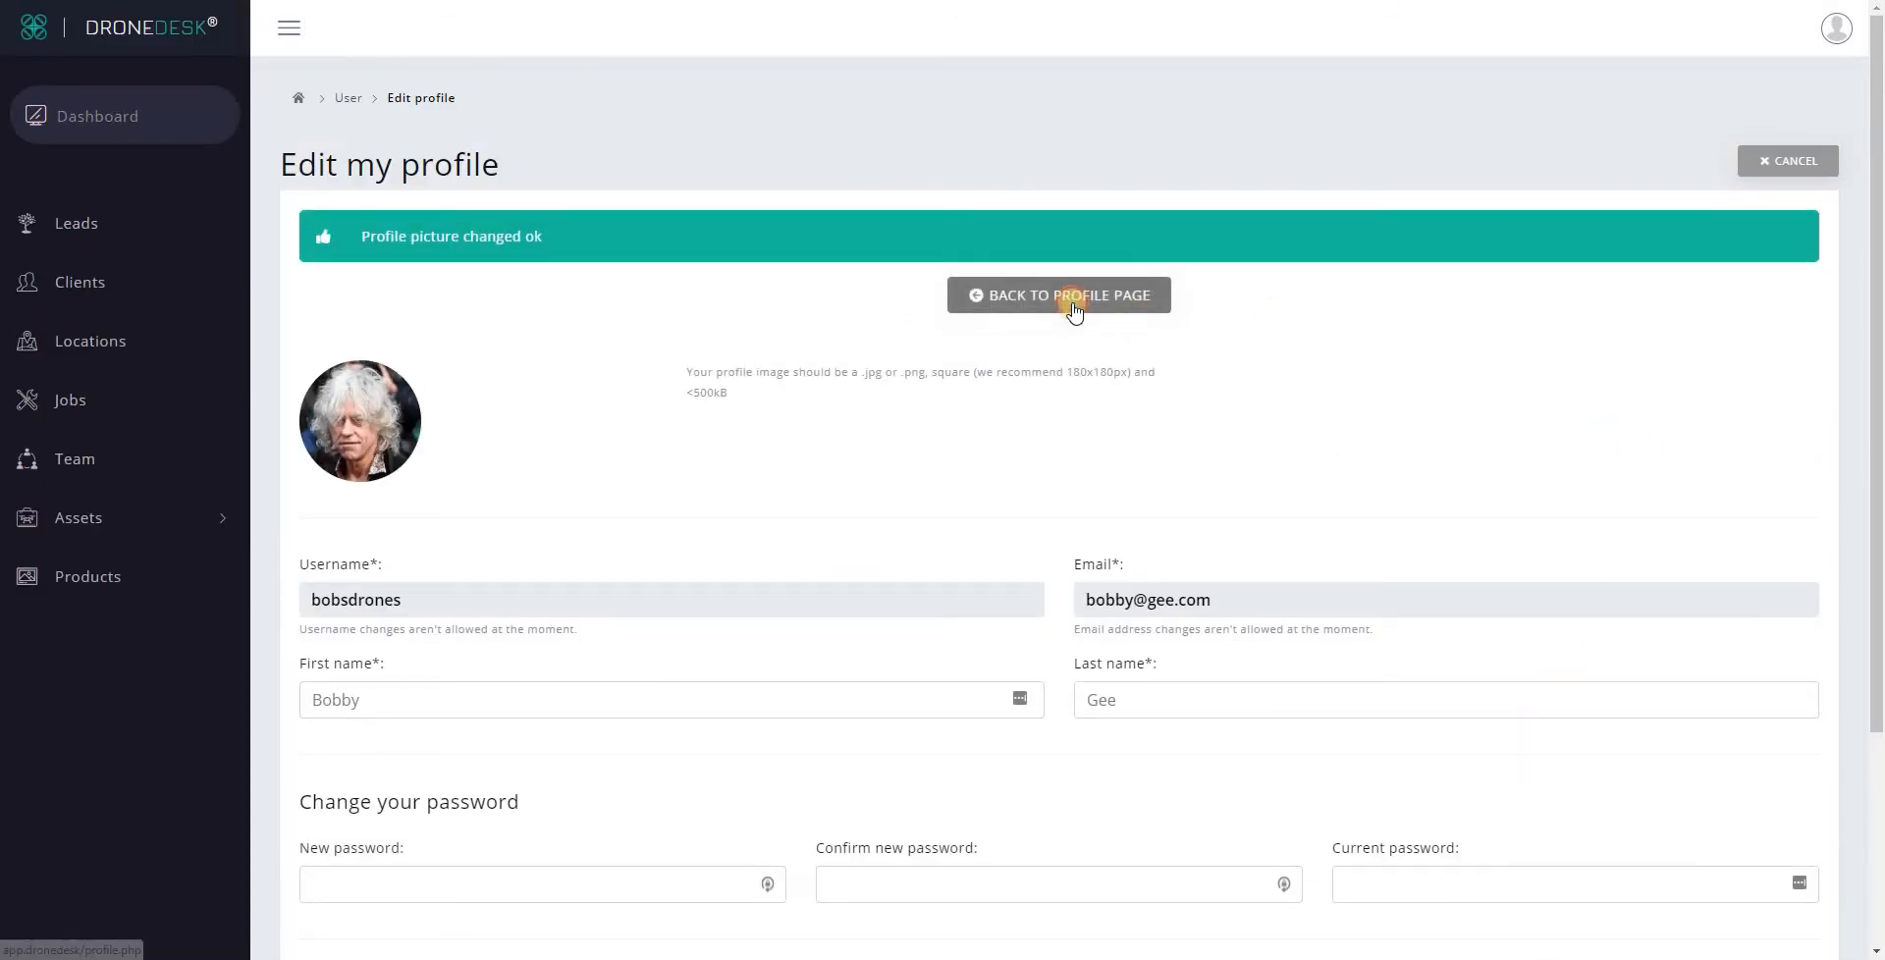
Step: Return to the My profile overview showing the new photo, and check the avatar account menu
{"action": "left_click", "coordinate": [1058, 294]}
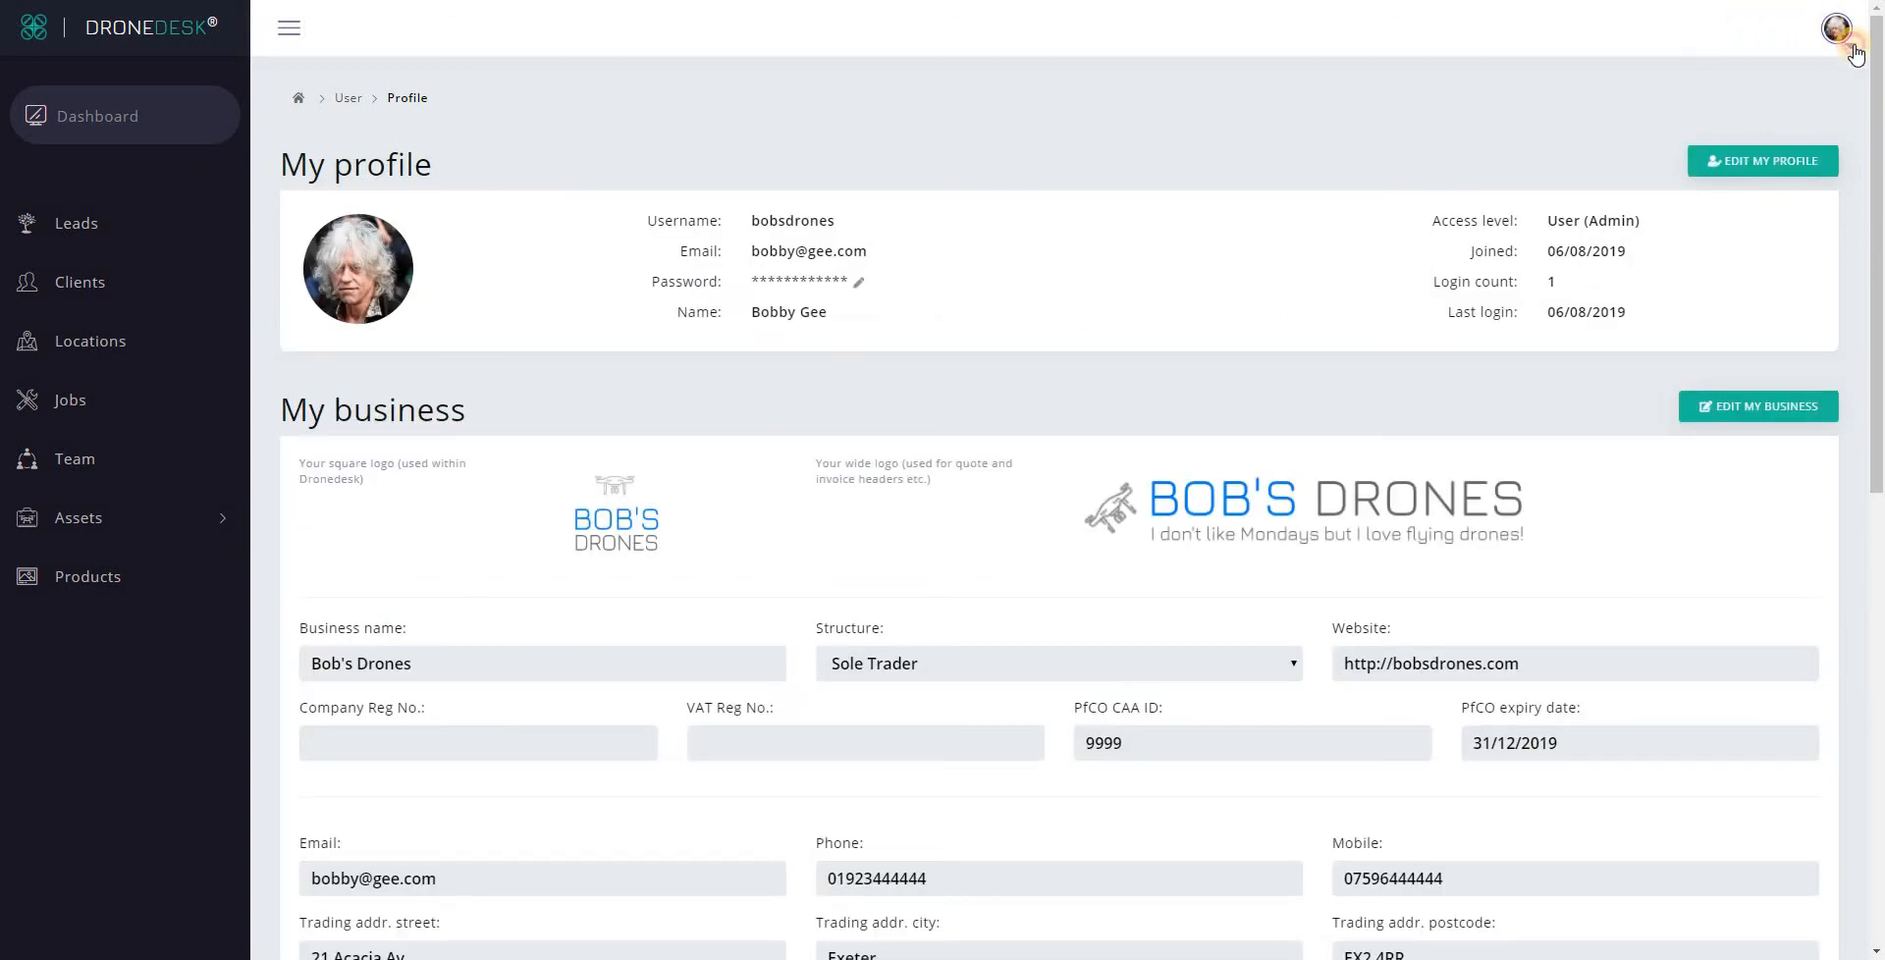
{"action": "left_click", "coordinate": [1843, 32]}
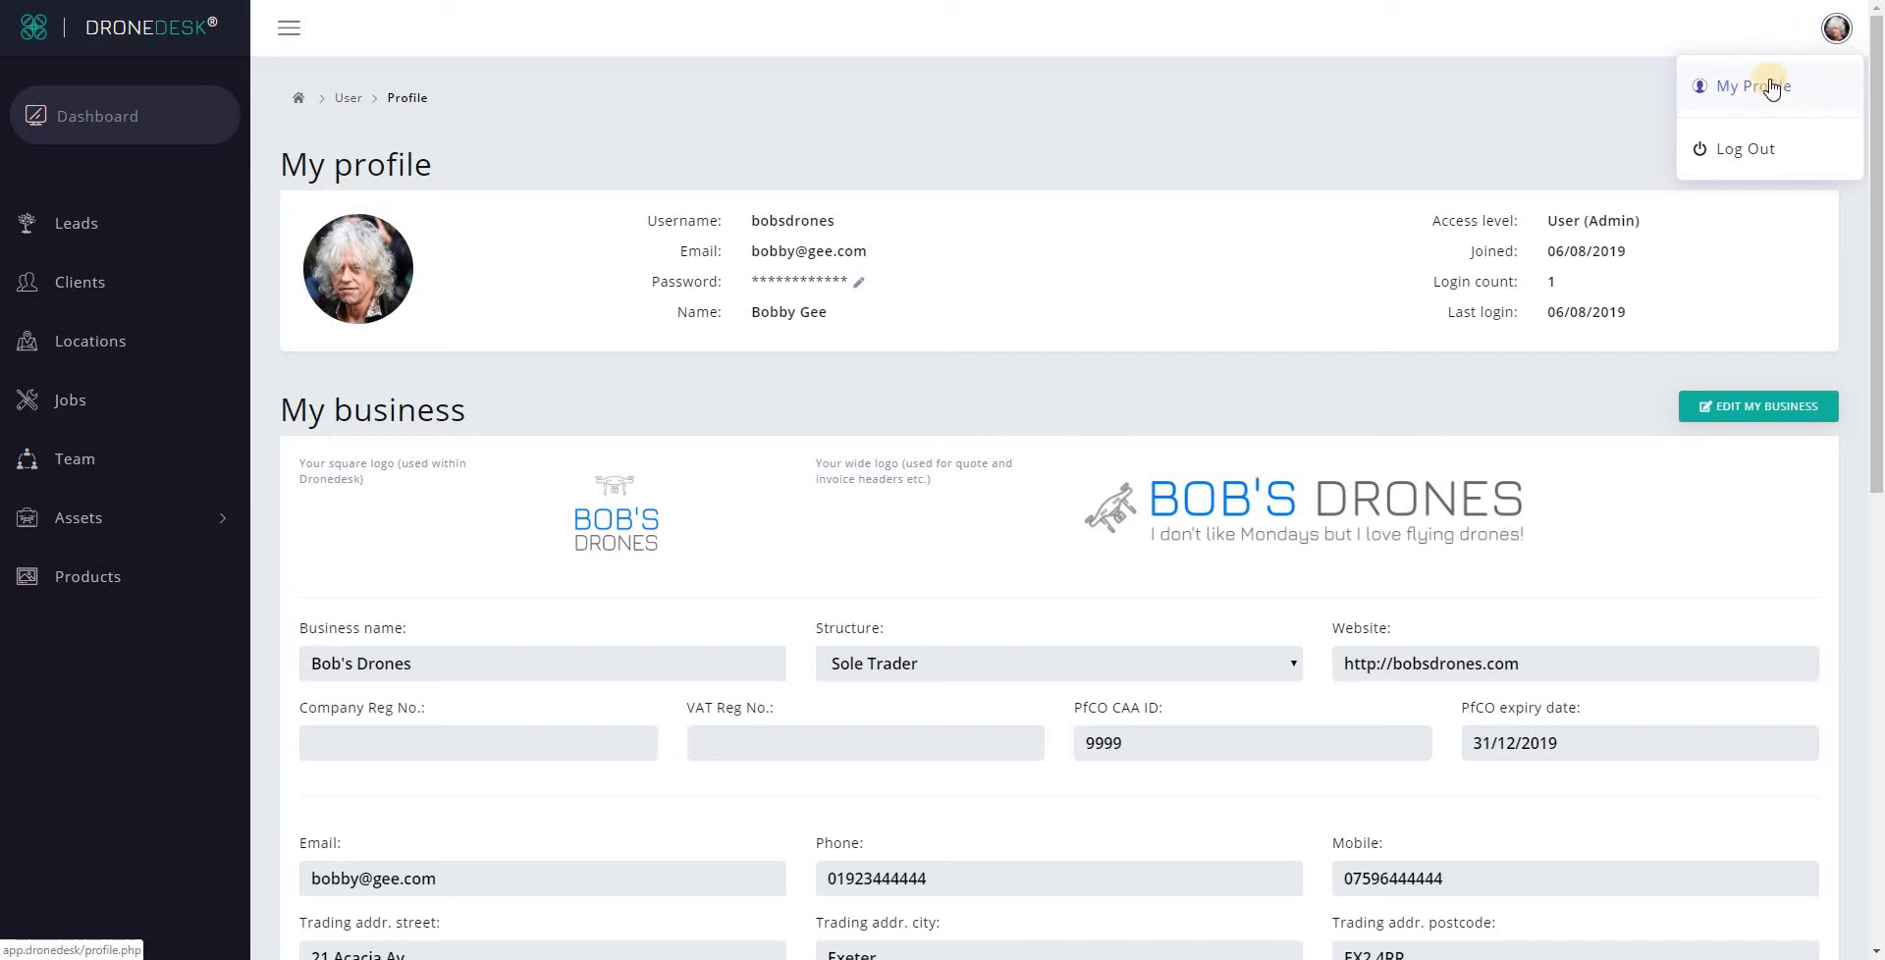
{"action": "mouse_move", "coordinate": [1801, 90]}
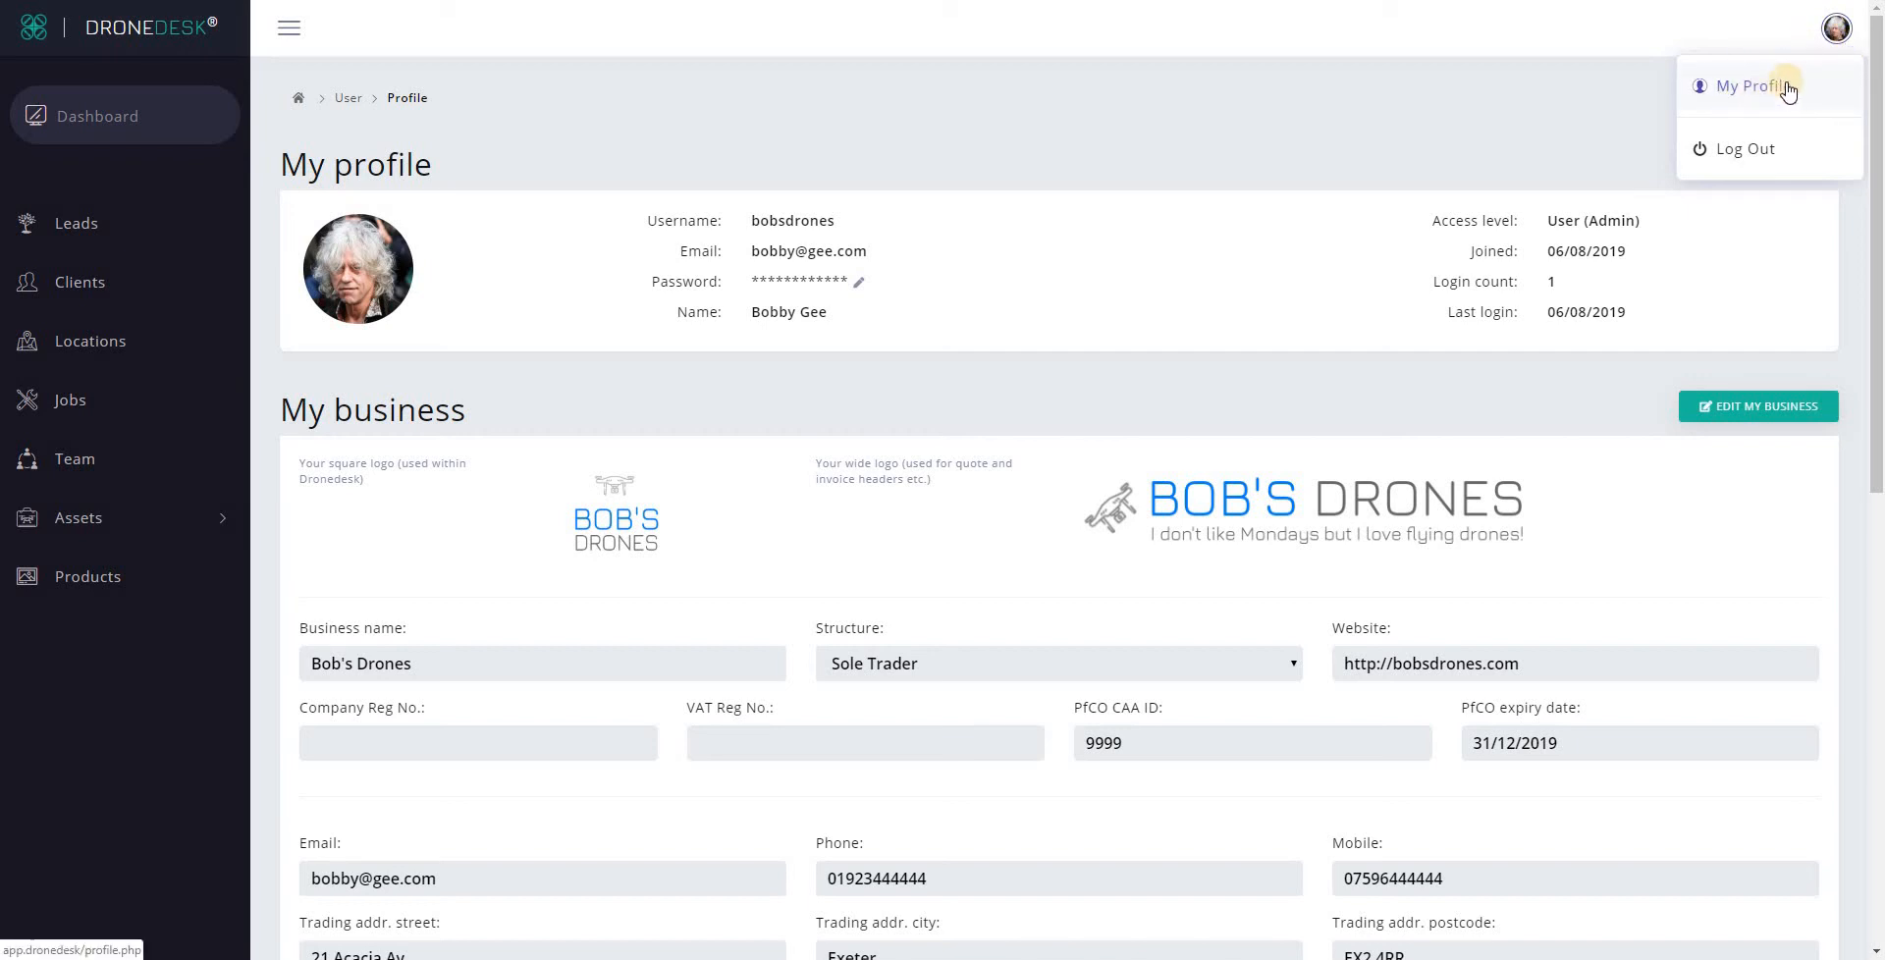
{"action": "mouse_move", "coordinate": [1747, 148]}
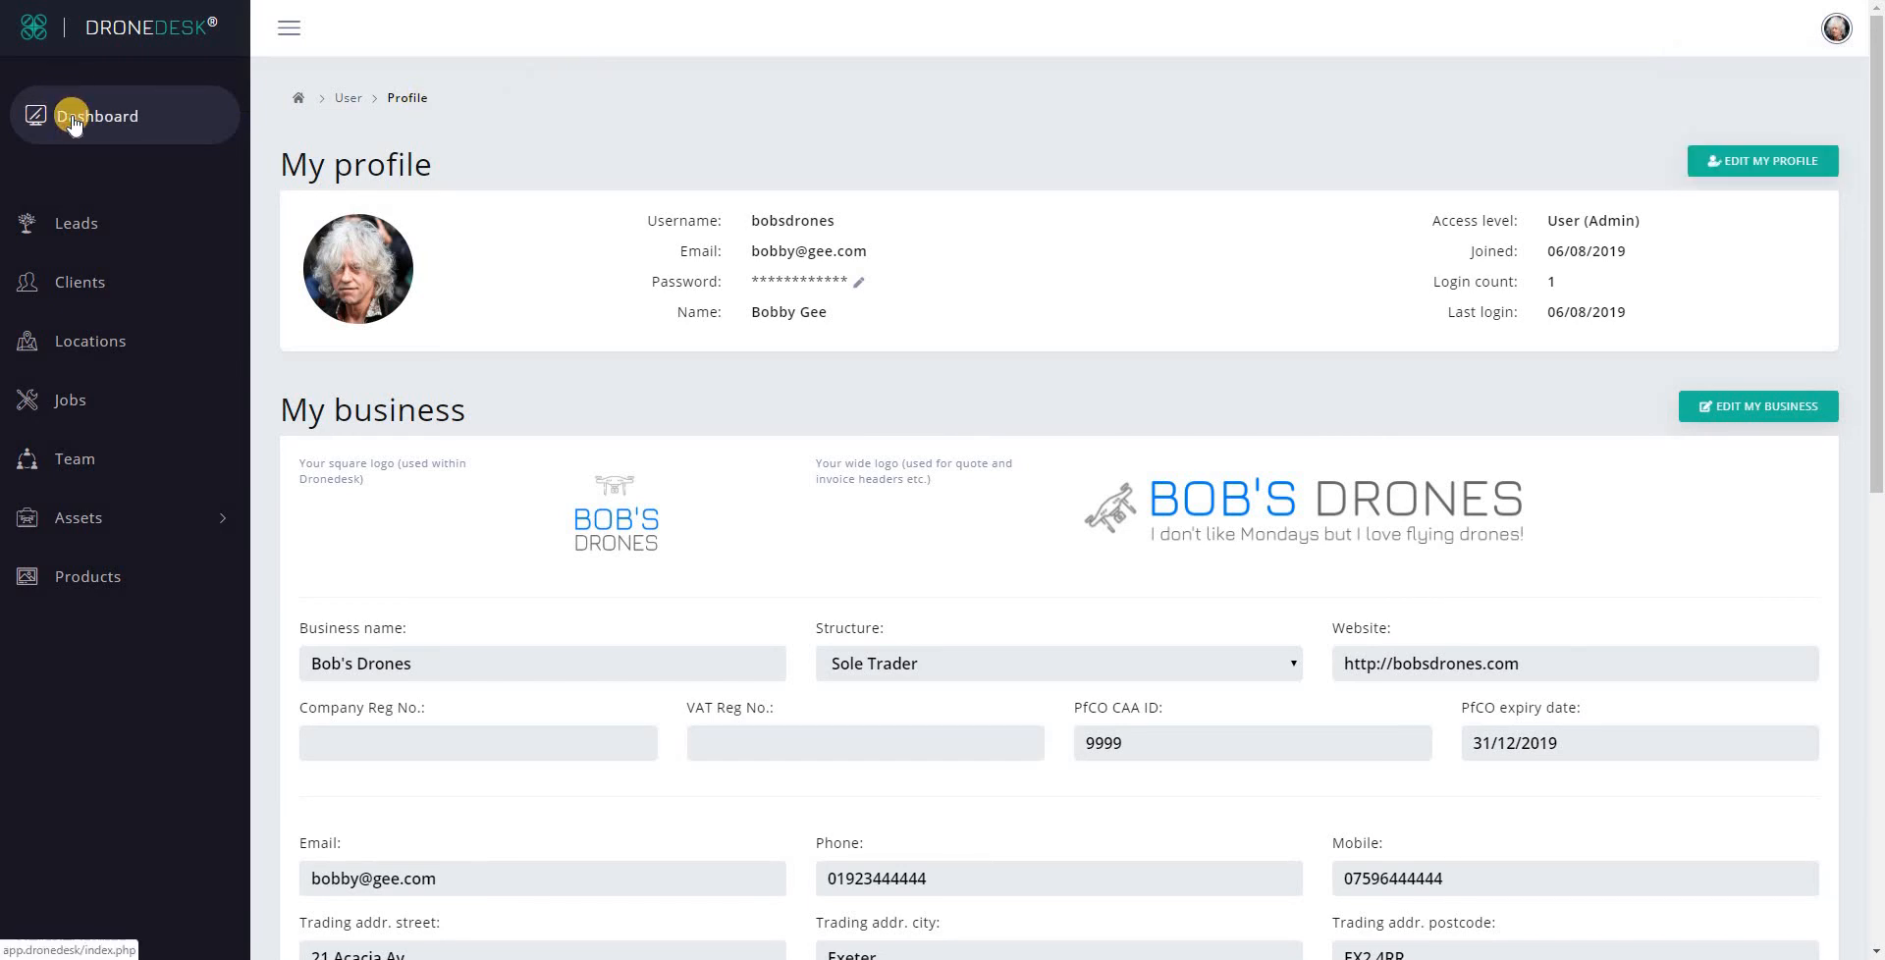
Step: Go to the Bob's Drones dashboard, headed by the wide business logo
{"action": "left_click", "coordinate": [97, 115]}
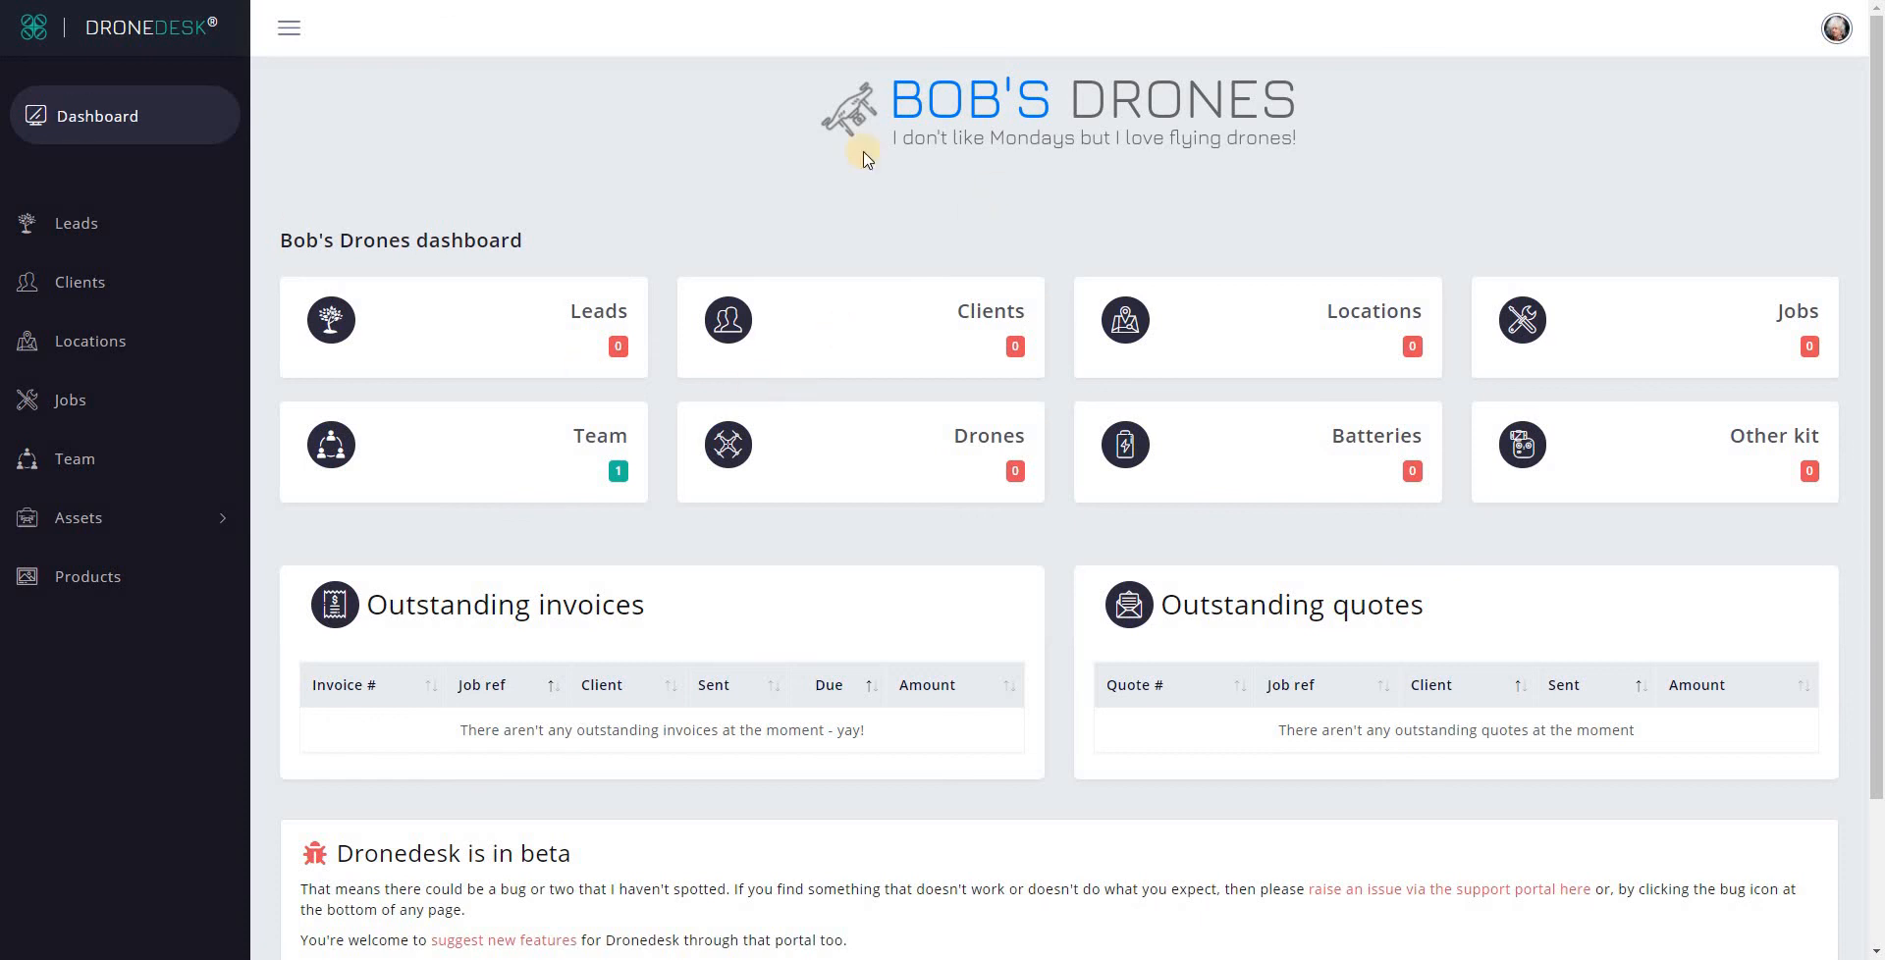
{"action": "mouse_move", "coordinate": [905, 244]}
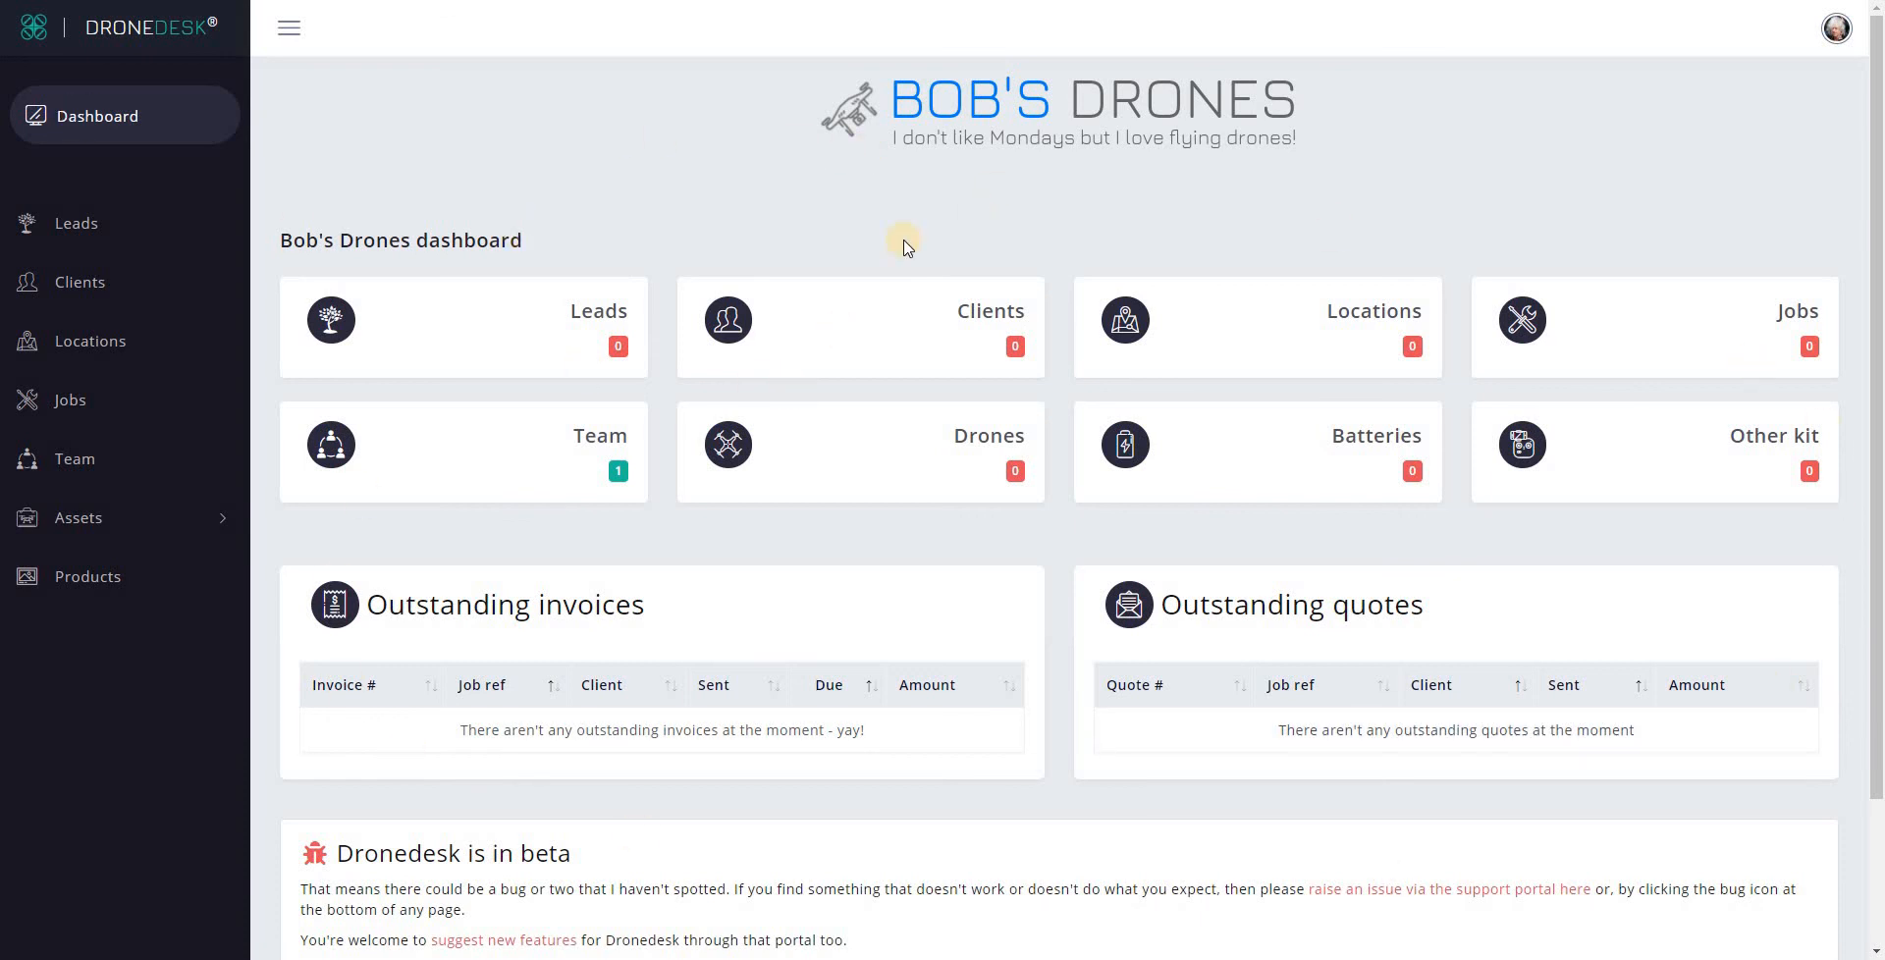